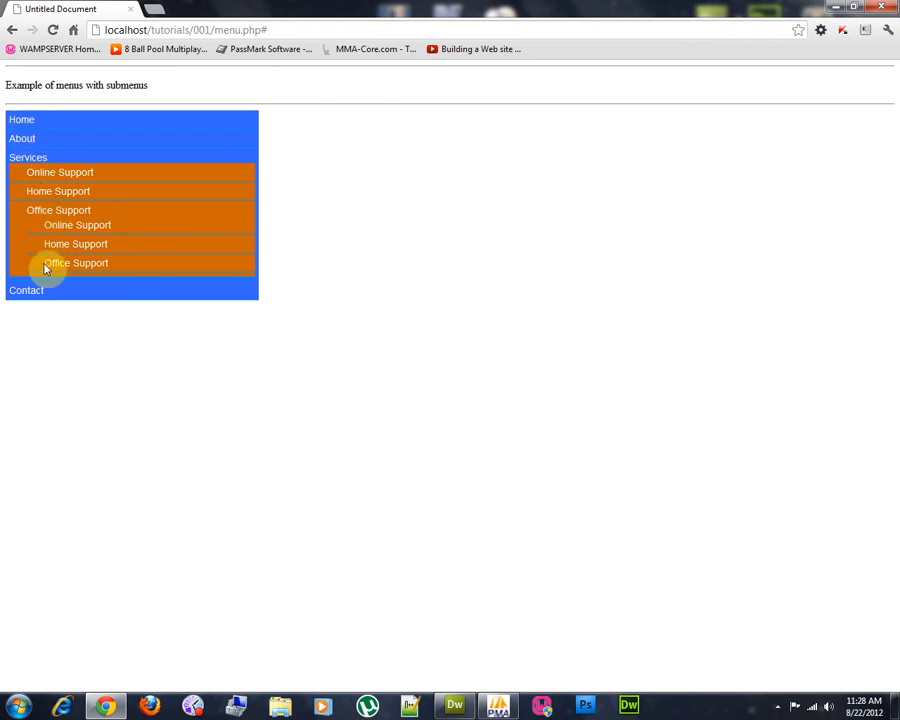
mouse_move(22, 138)
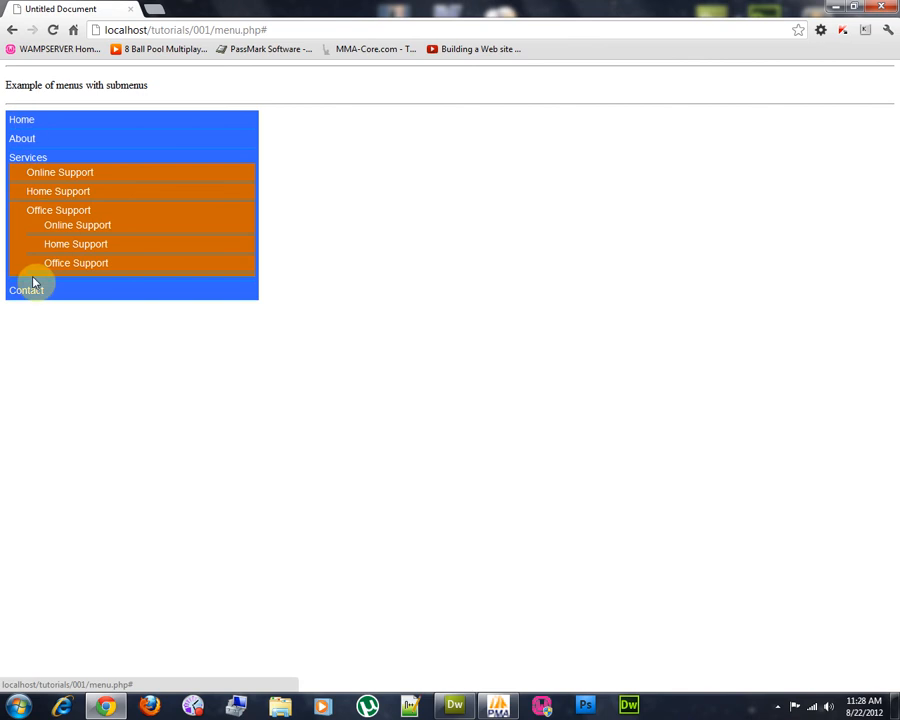
mouse_move(22, 138)
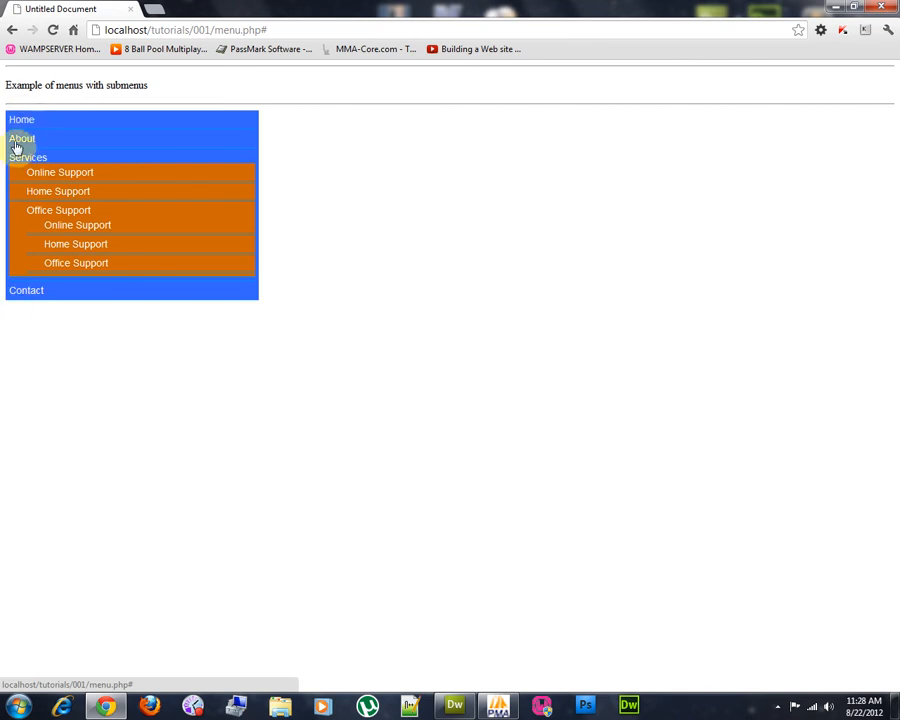
mouse_move(28, 156)
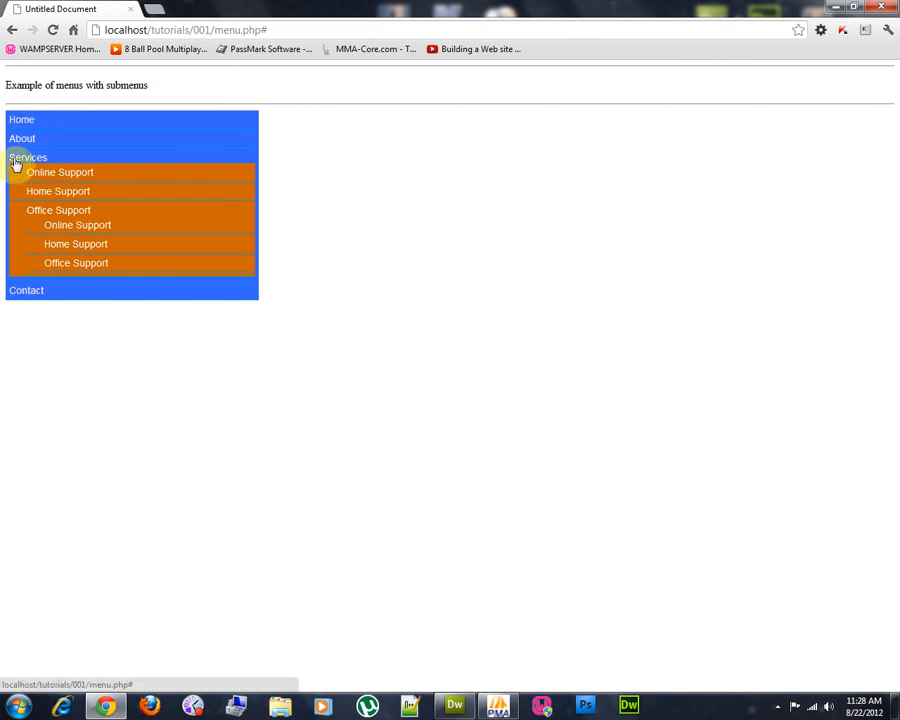
mouse_move(82, 164)
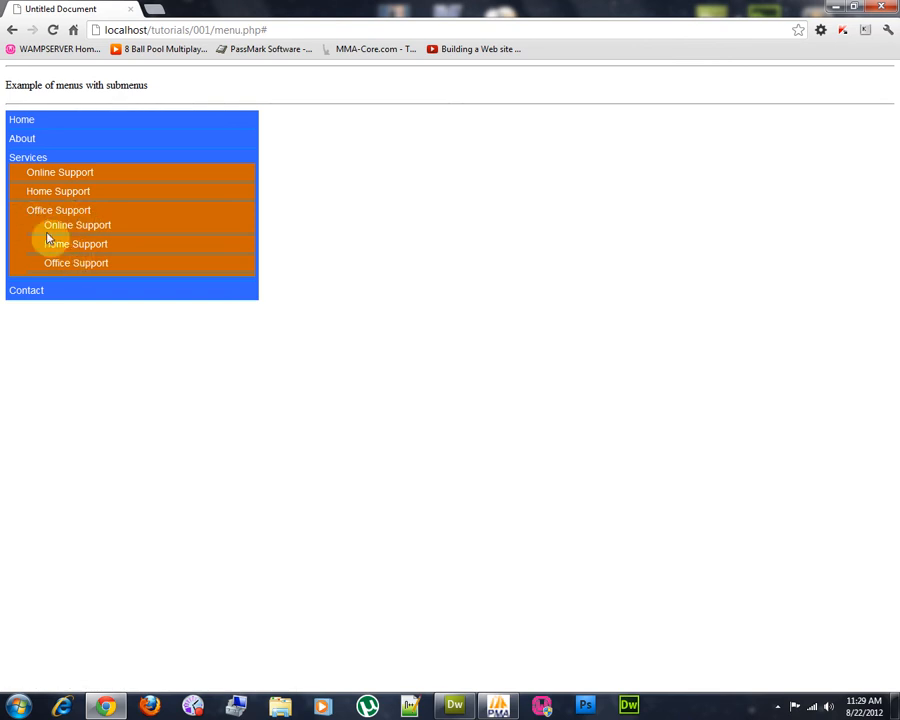
mouse_move(32, 216)
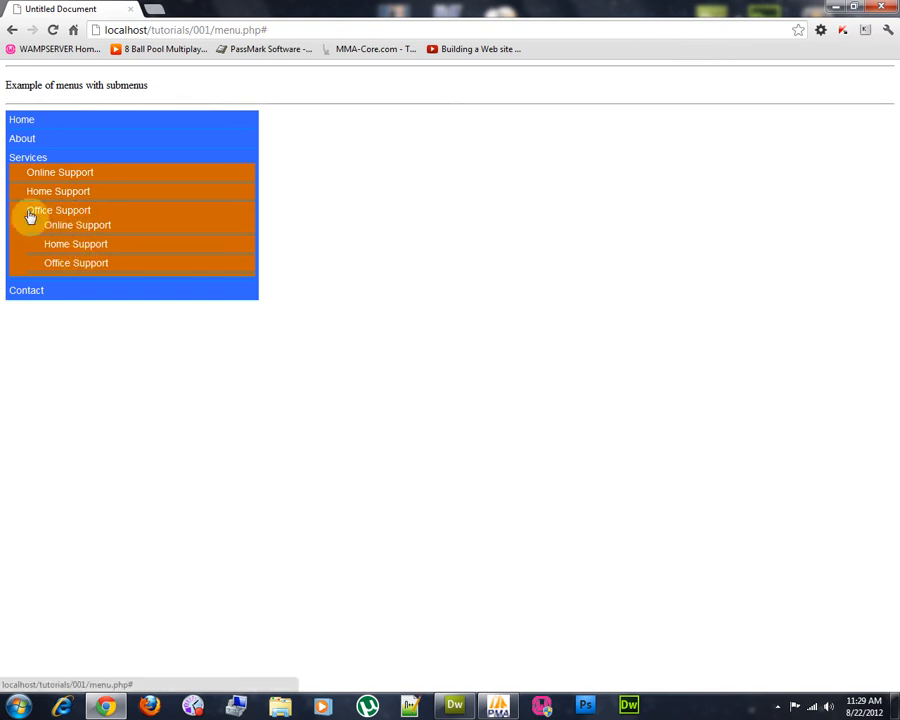
mouse_move(84, 244)
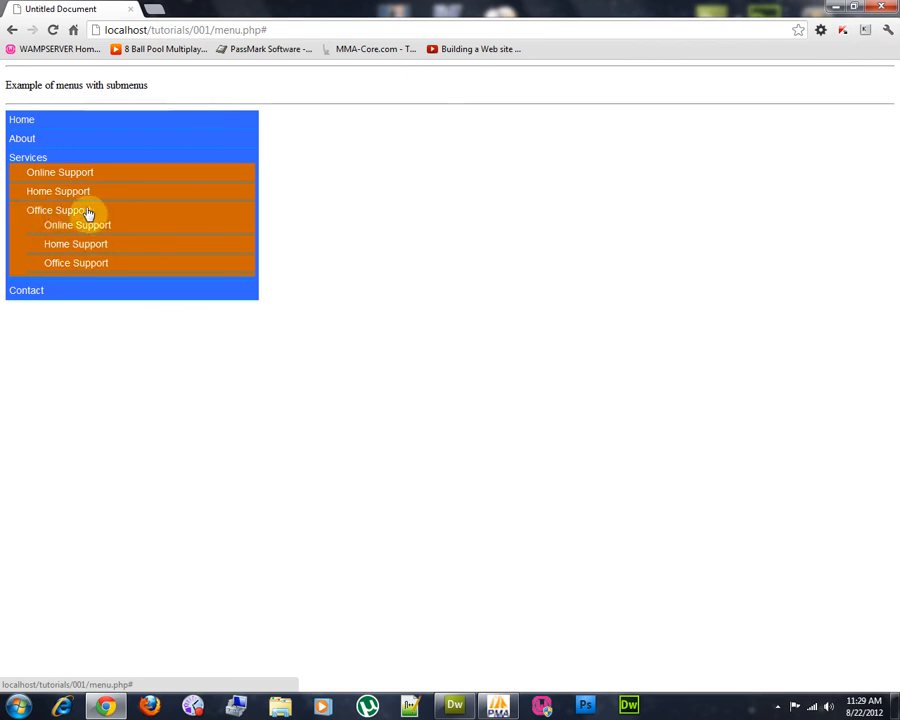
mouse_move(58, 192)
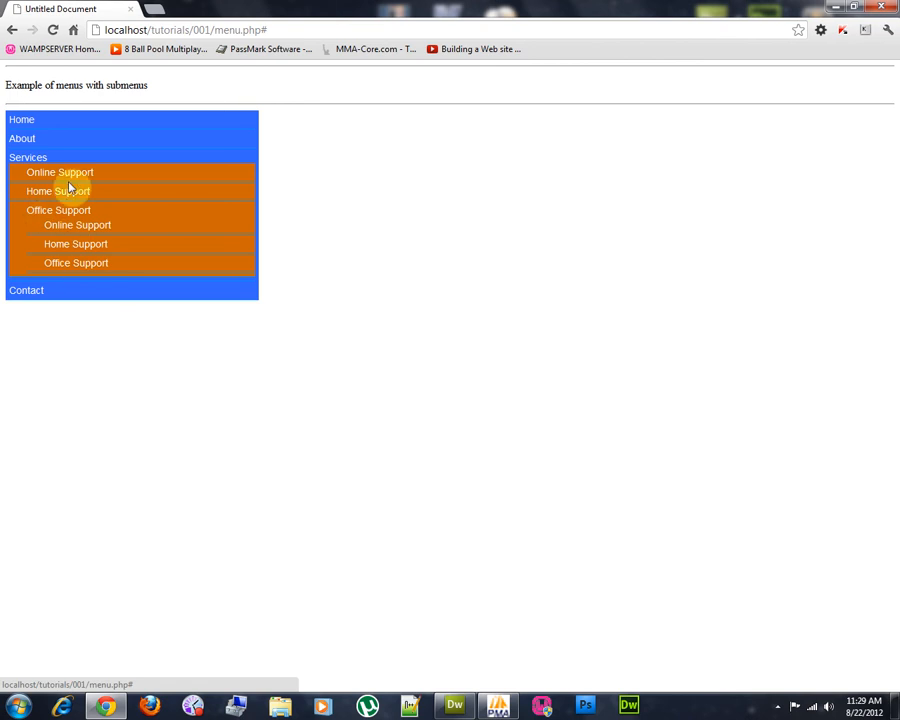
mouse_move(500, 672)
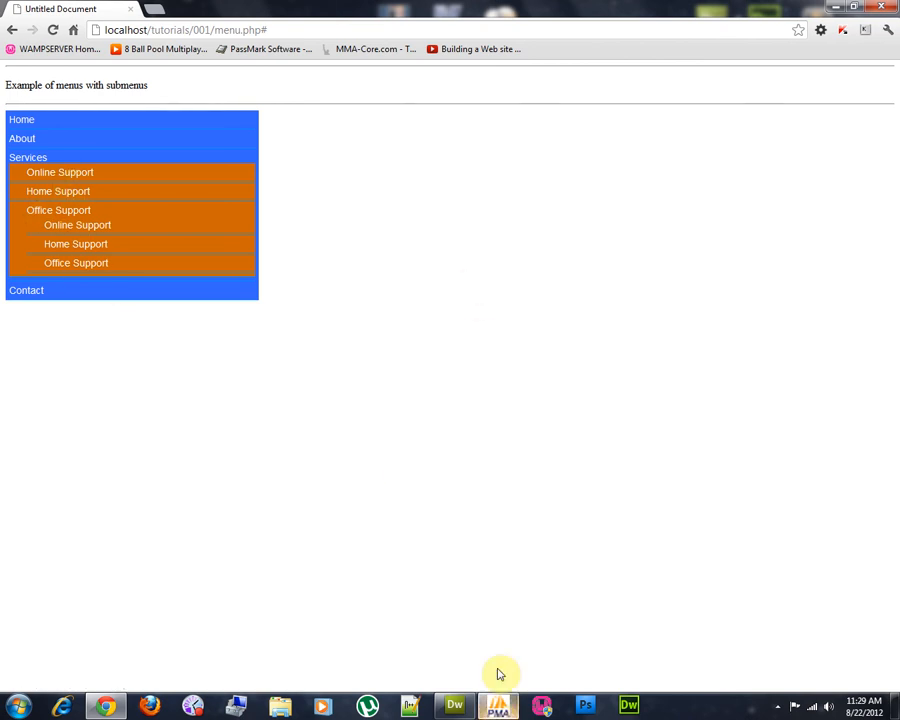
Name the new table 'menus' with 3 columns in phpMyAdmin's create-table form.
click(498, 708)
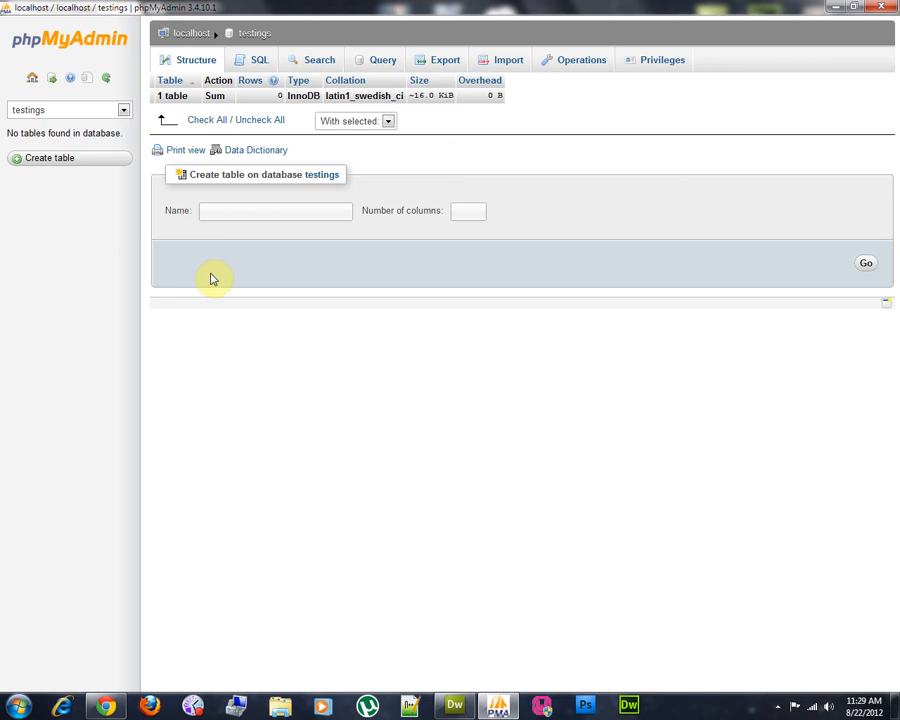
click(276, 212)
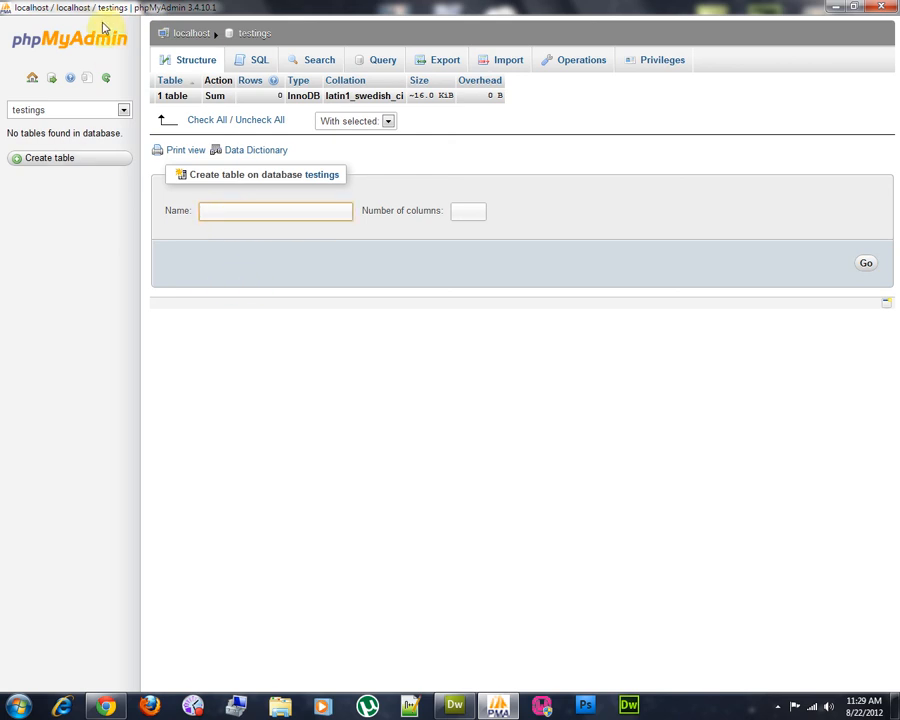
click(276, 212)
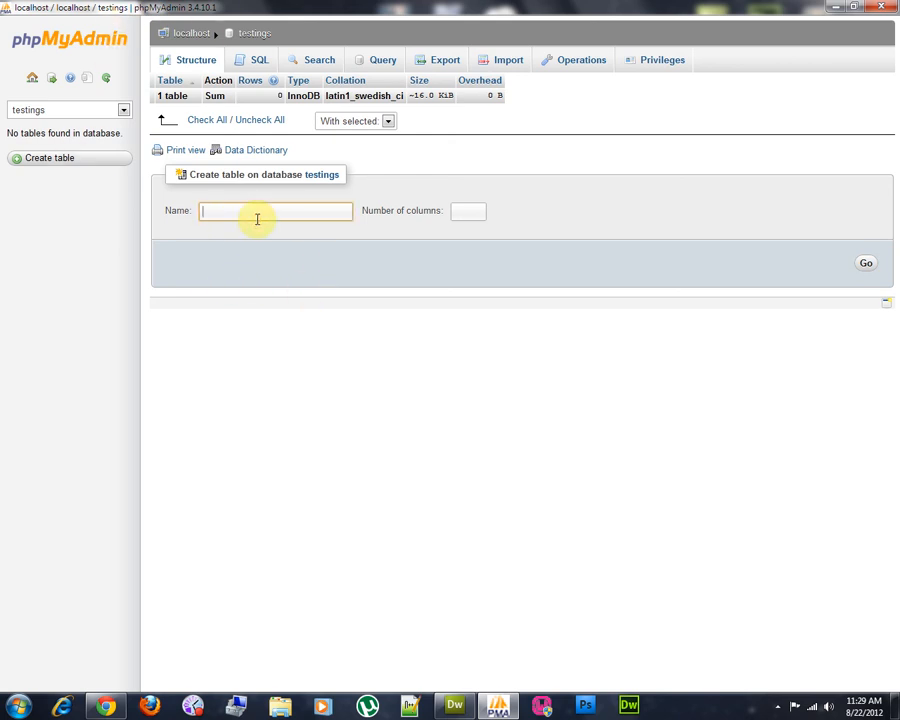
text(memu)
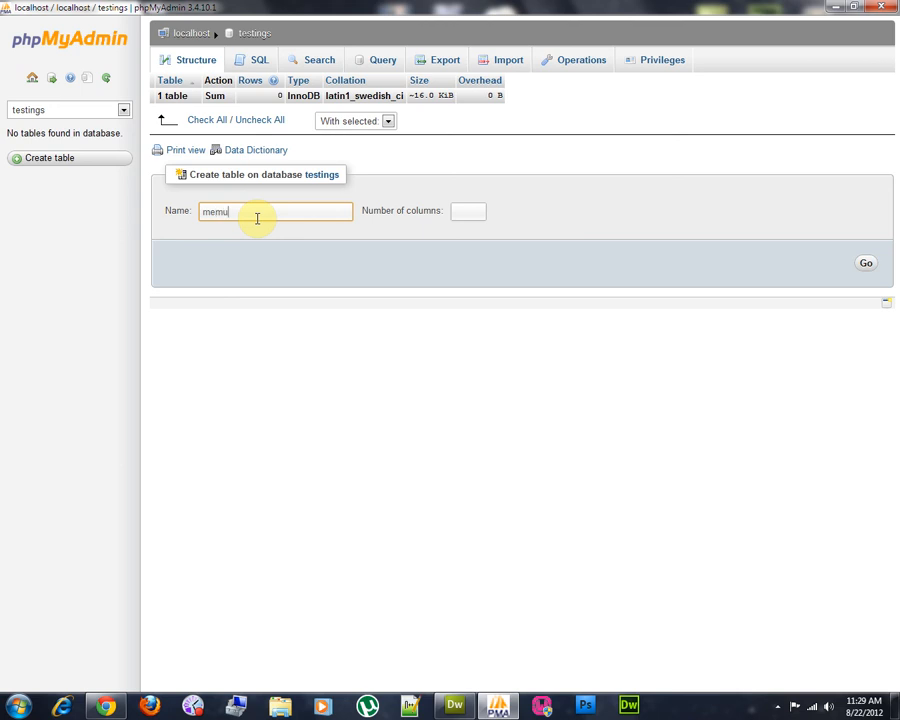
text(menu)
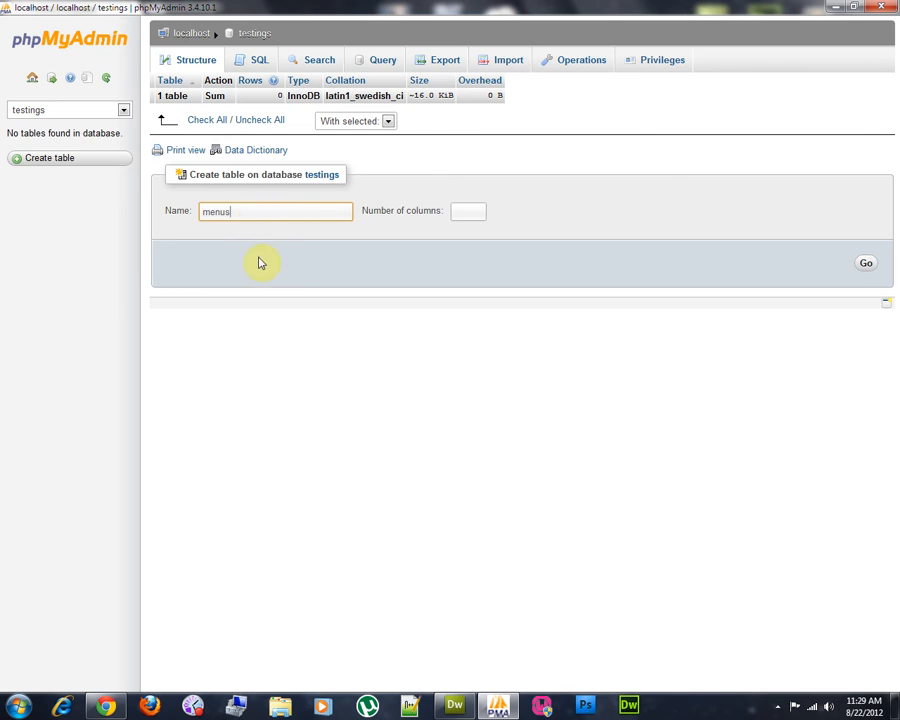
text(3)
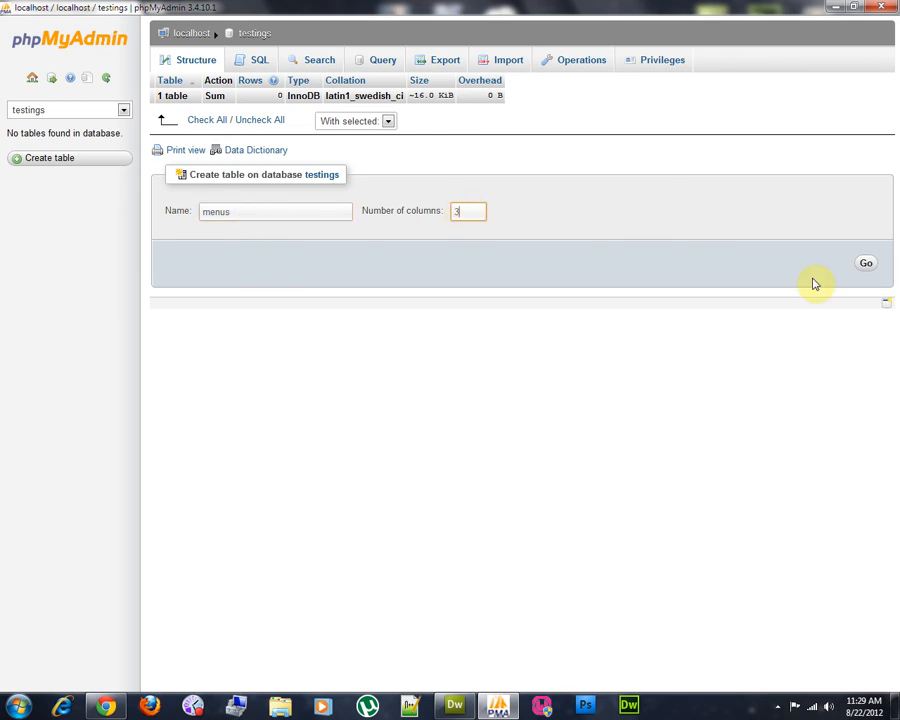
Define the first column id as INT, PRIMARY key with auto-increment.
click(864, 264)
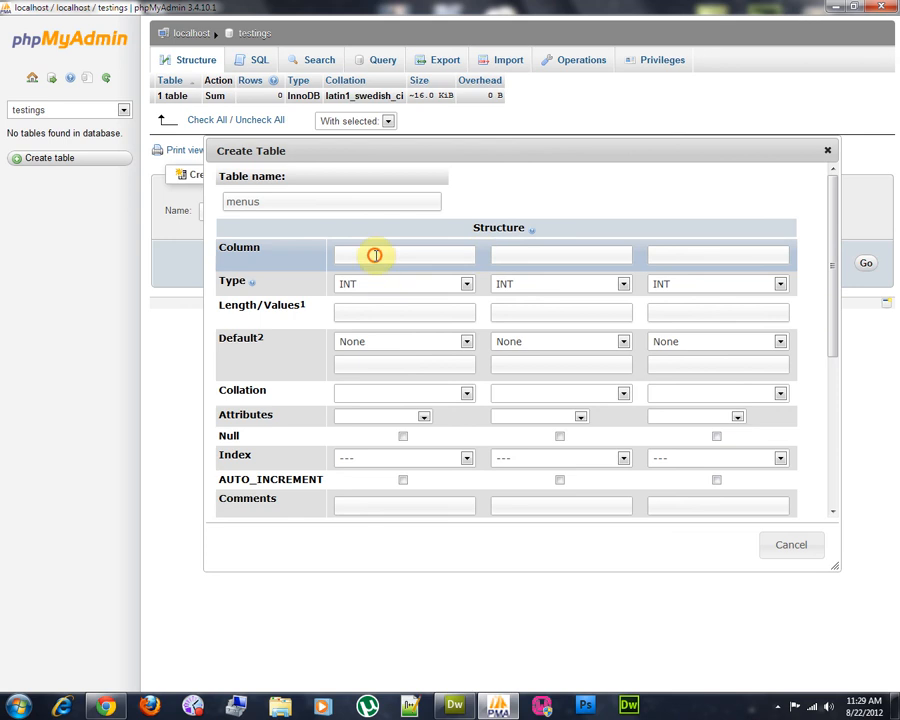
text(id)
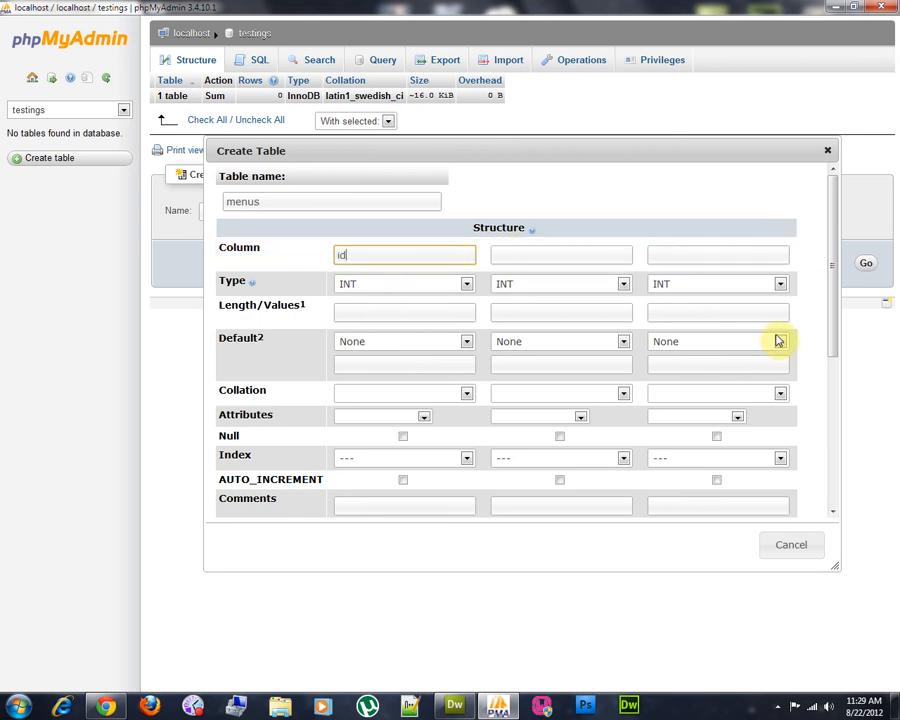
scroll(down, 3)
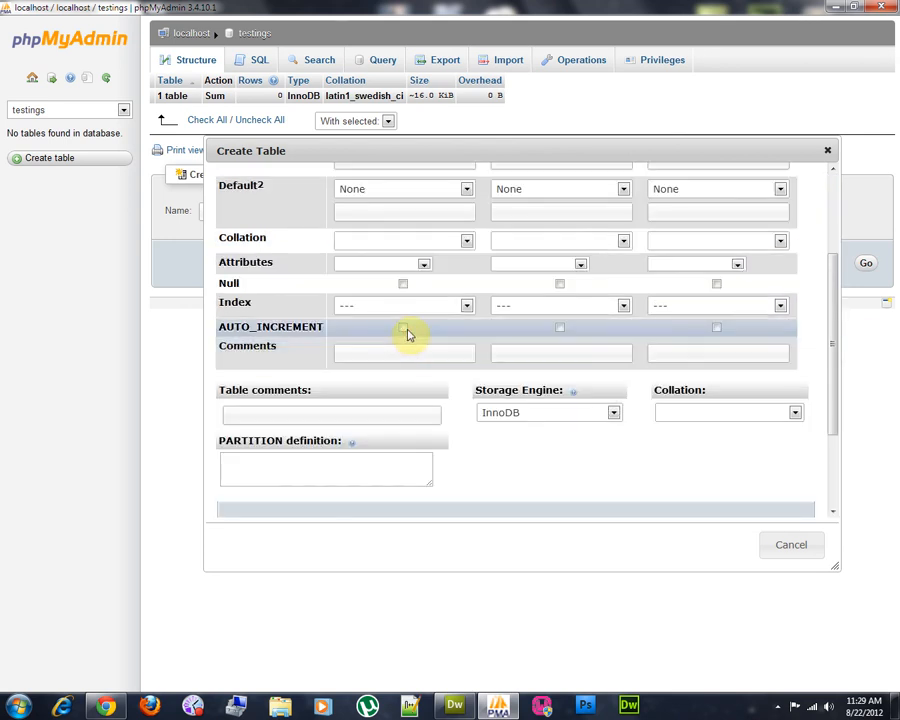
click(404, 304)
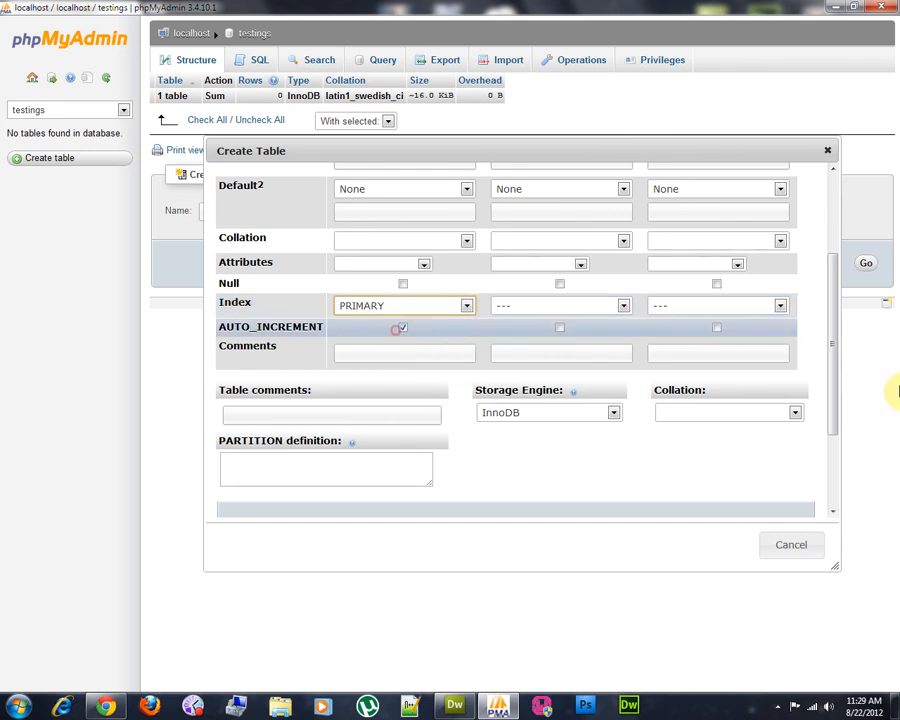
scroll(up, 3)
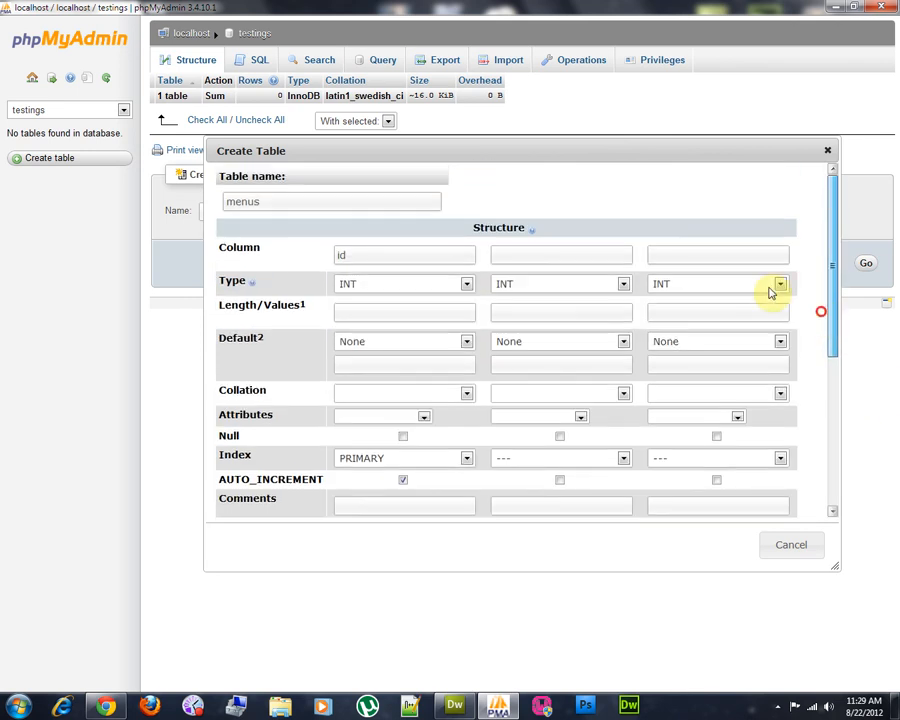
Define menu_name as VARCHAR 150 and parent_id as INT, then save the menus table.
click(560, 254)
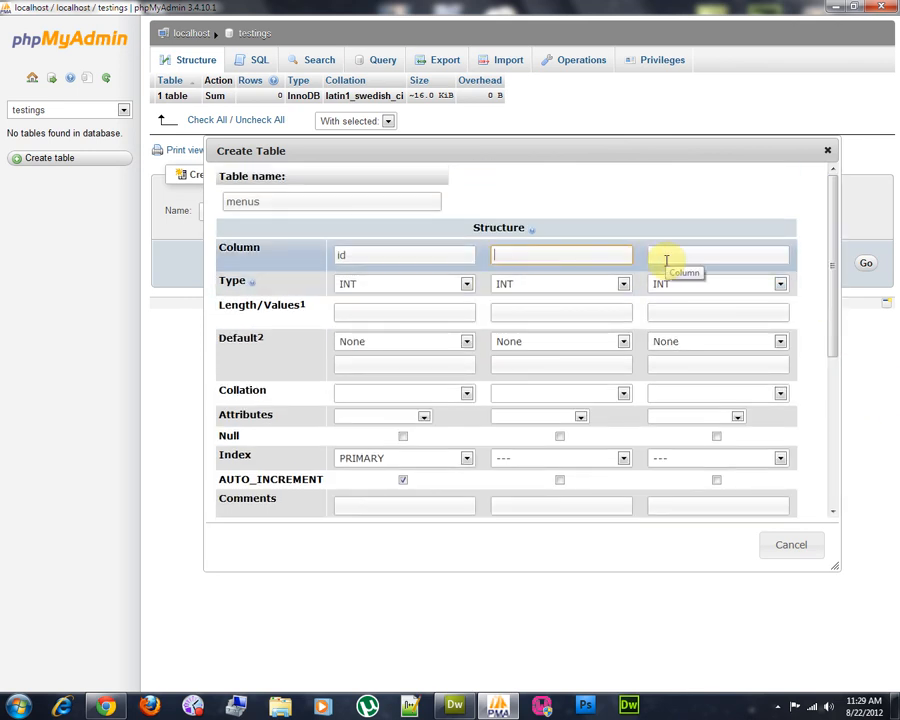
text(menu_name)
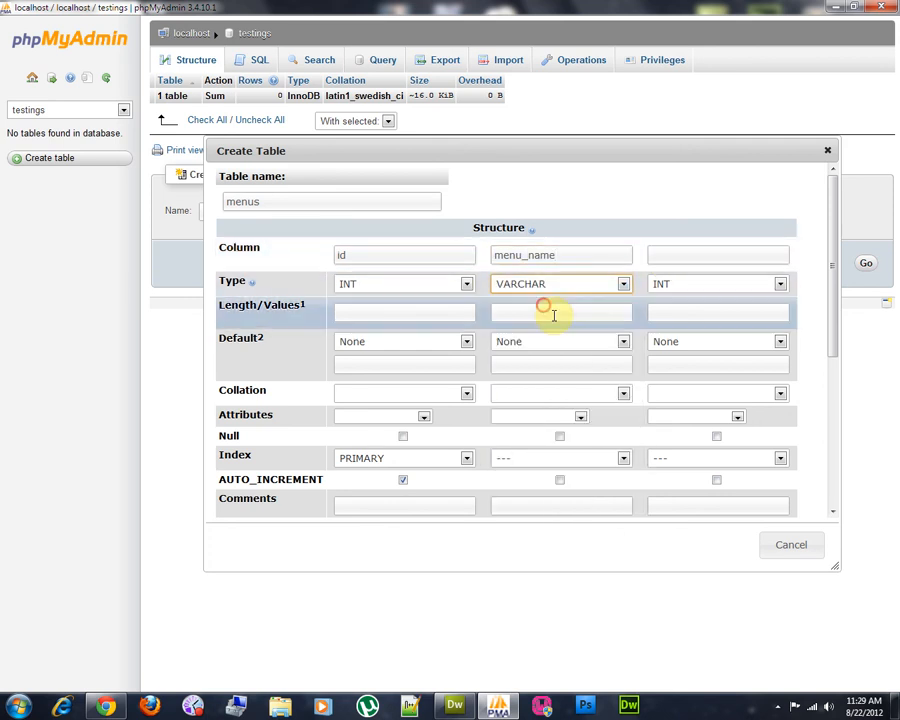
text(150)
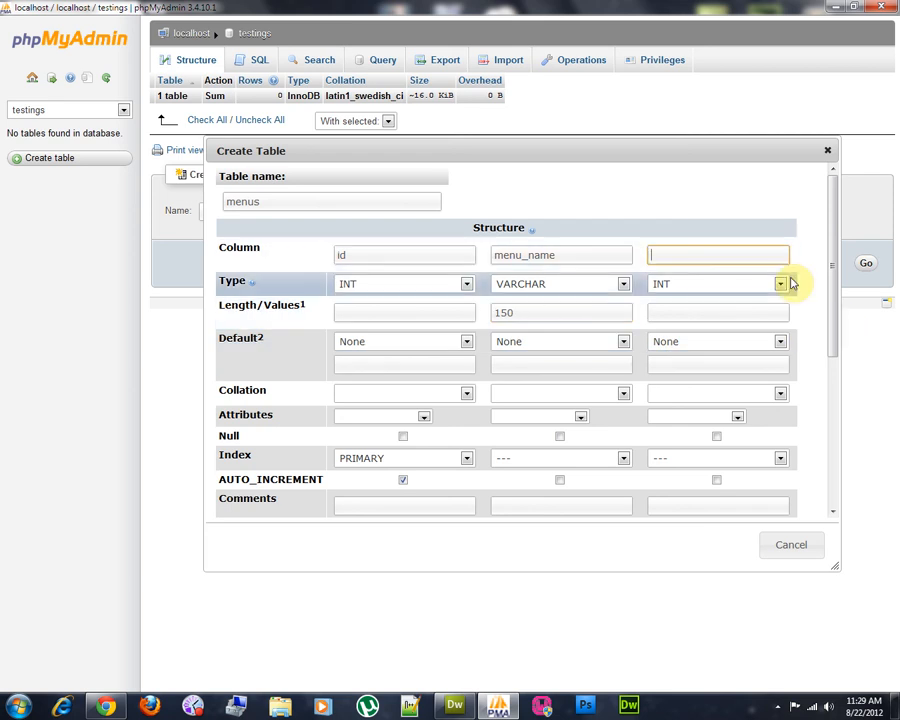
text(parent_id)
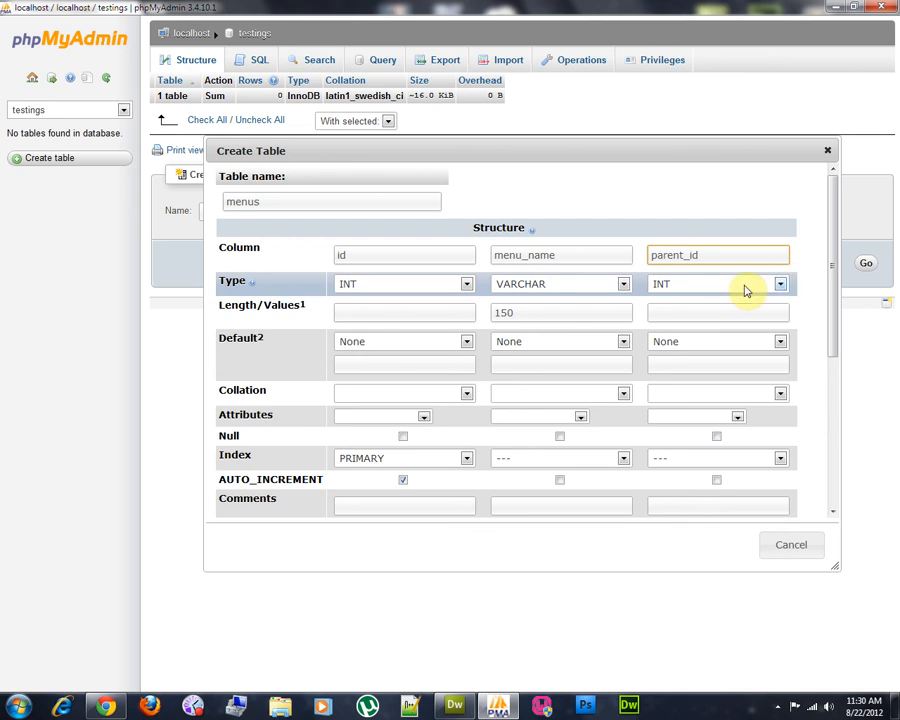
double_click(716, 254)
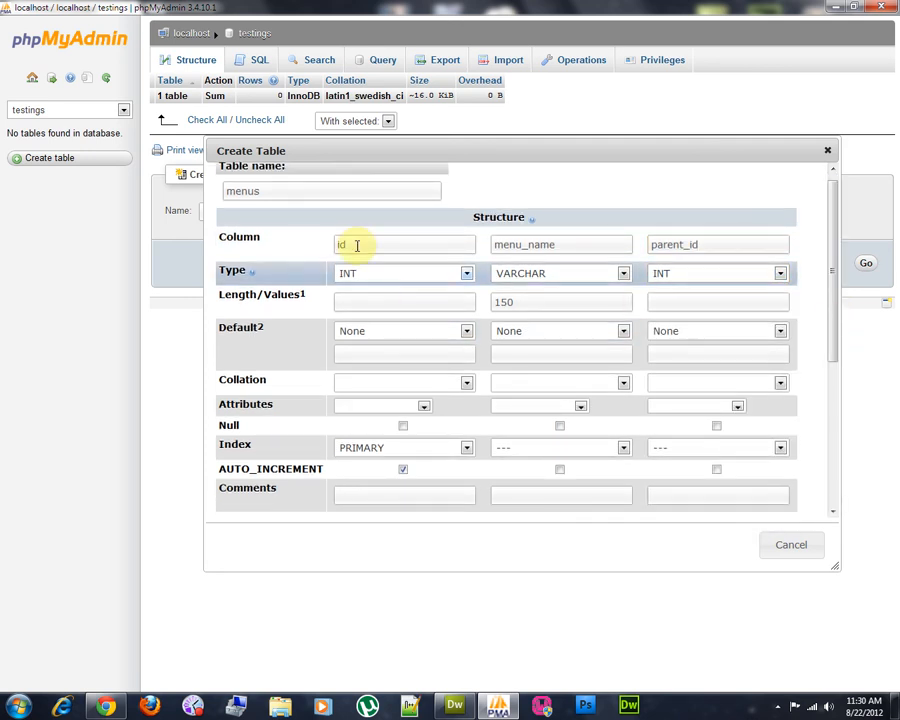
scroll(down, 3)
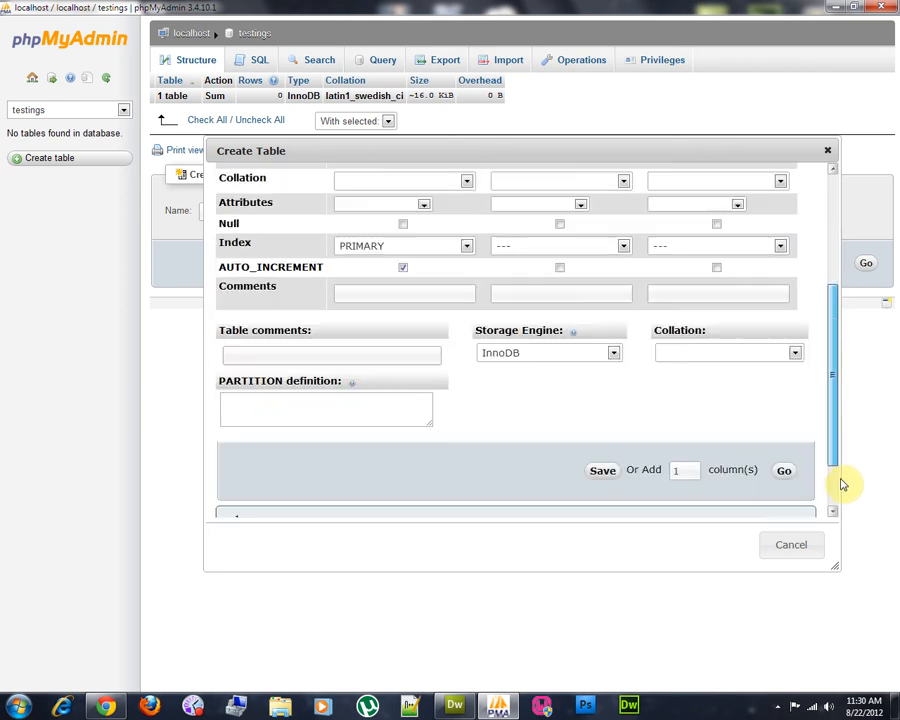
click(602, 468)
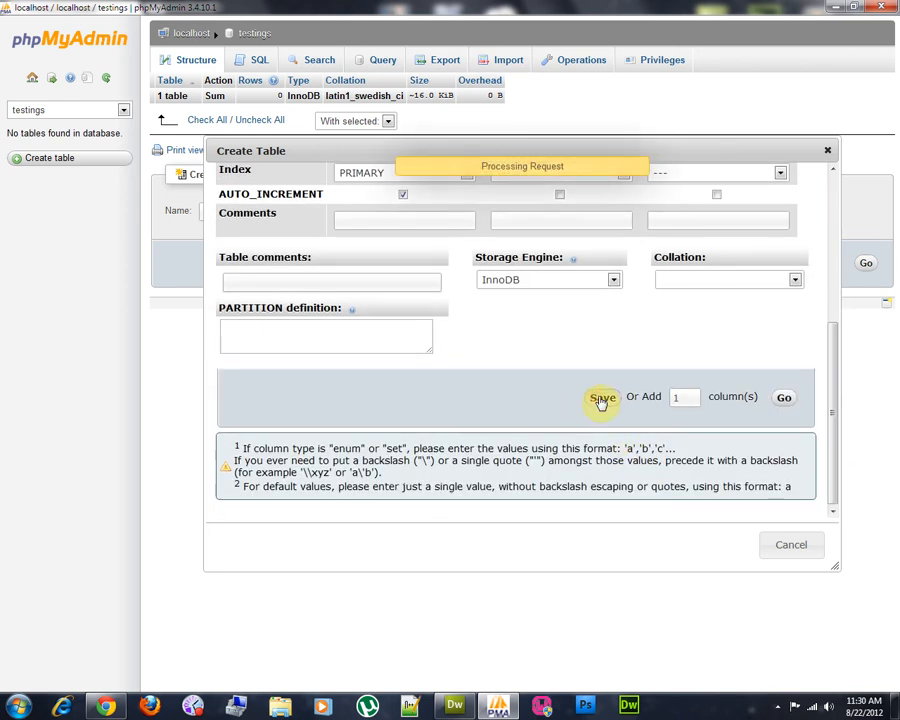
click(600, 396)
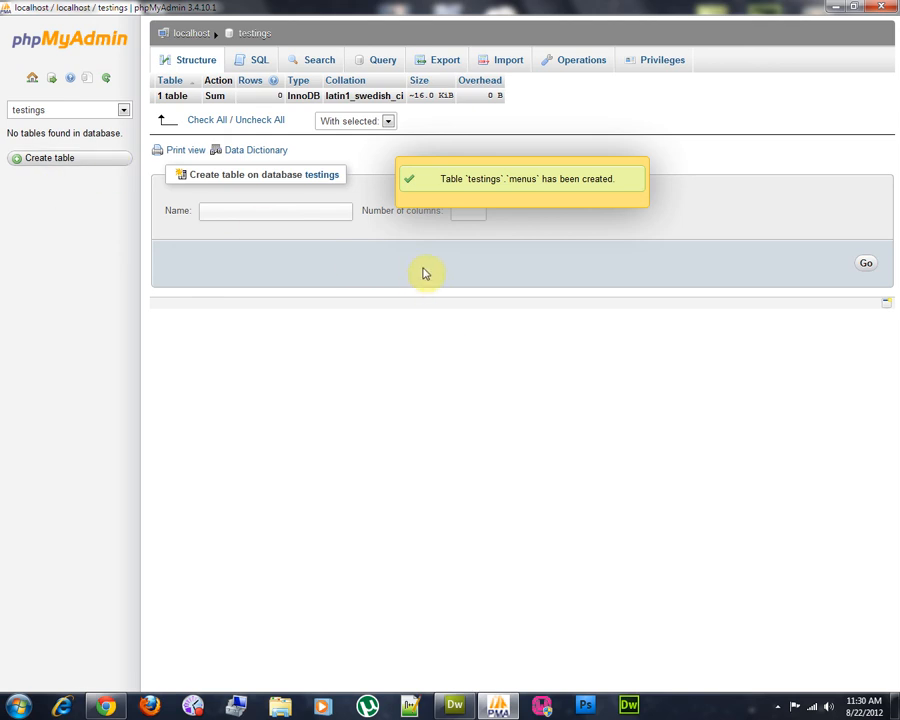
Reload phpMyAdmin to show the menus table and go to its Insert form.
right_click(426, 272)
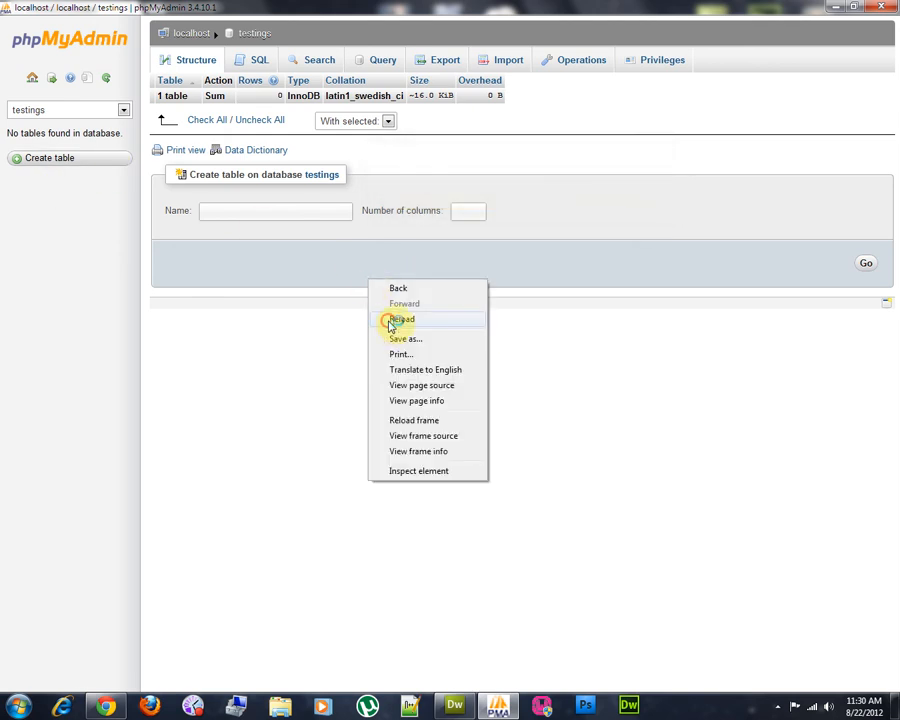
click(400, 320)
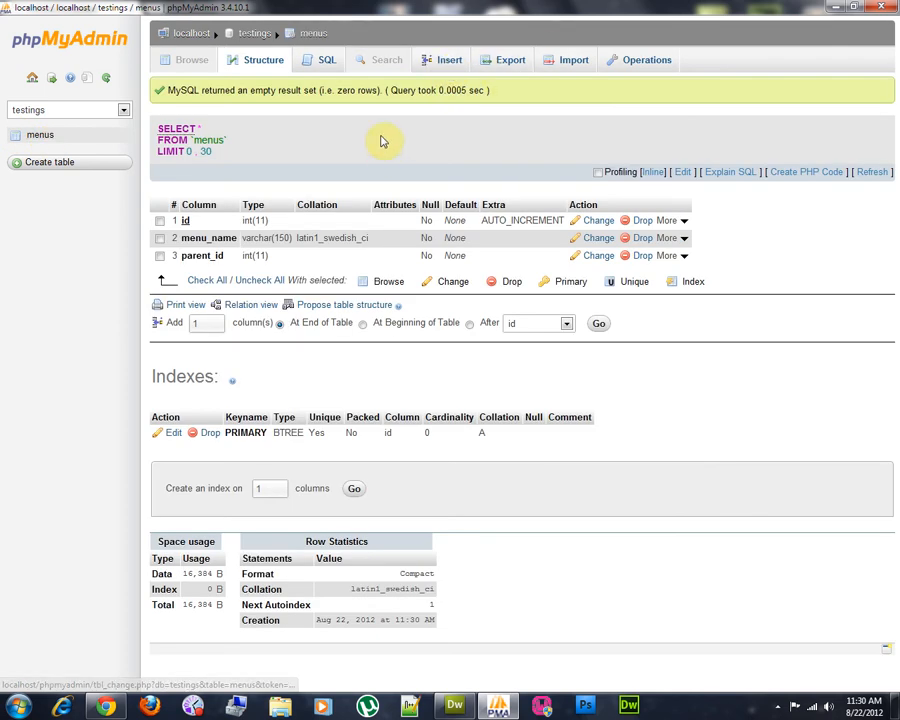
click(448, 60)
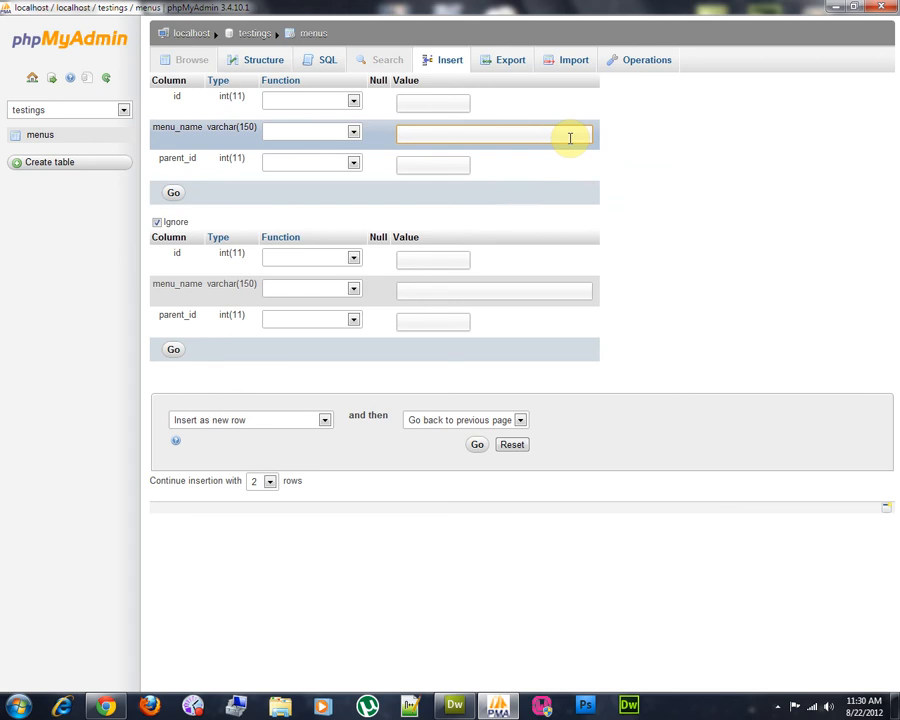
Insert rows Home and About, both with parent_id 0, into the menus table.
text(Home)
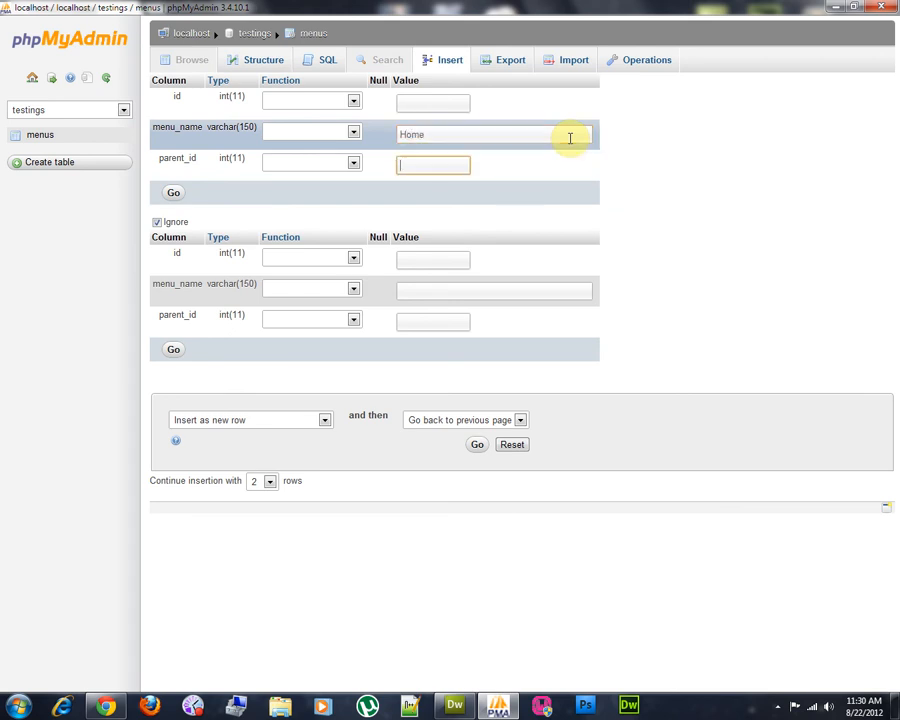
text(0)
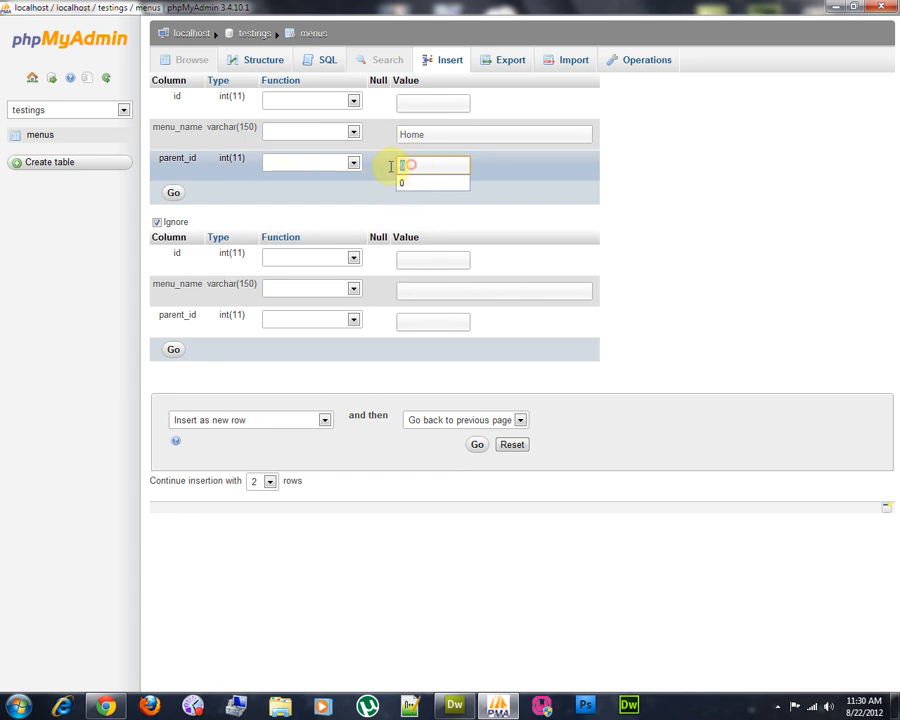
text(0)
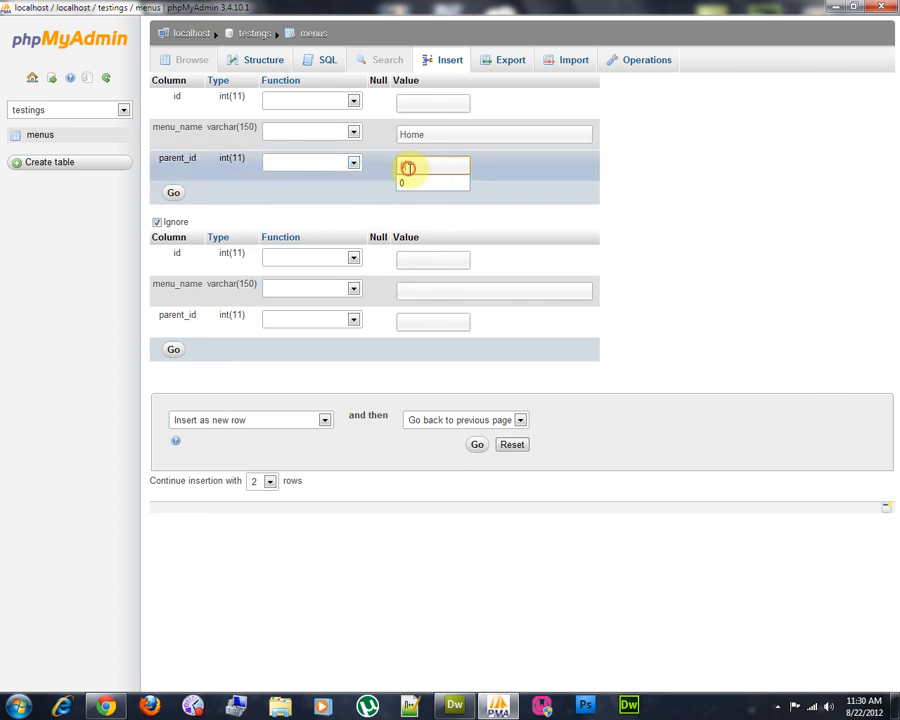
click(494, 290)
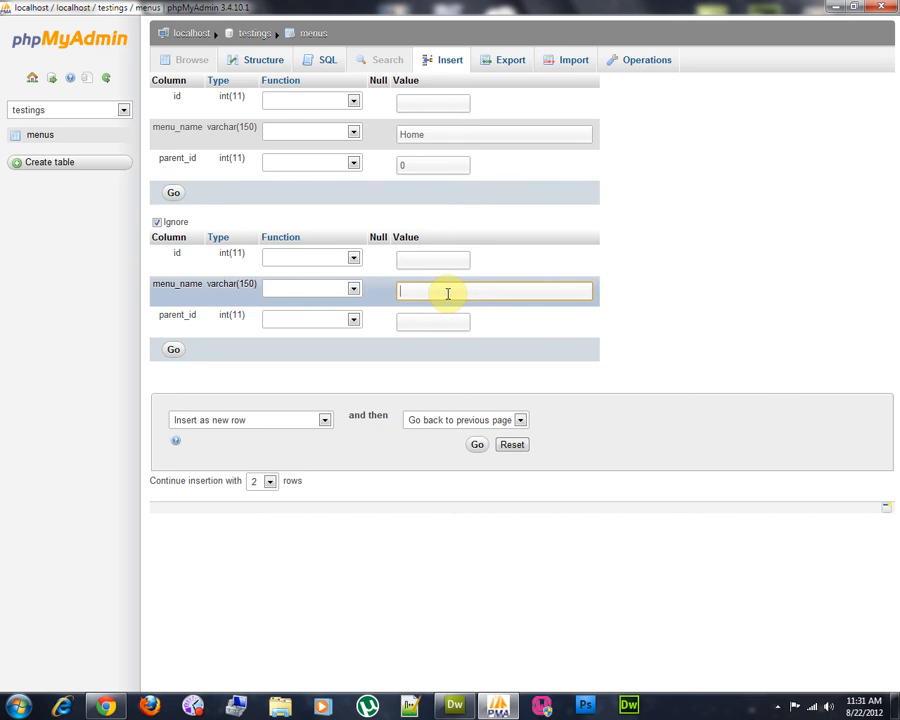
text(About)
click(432, 320)
text(0)
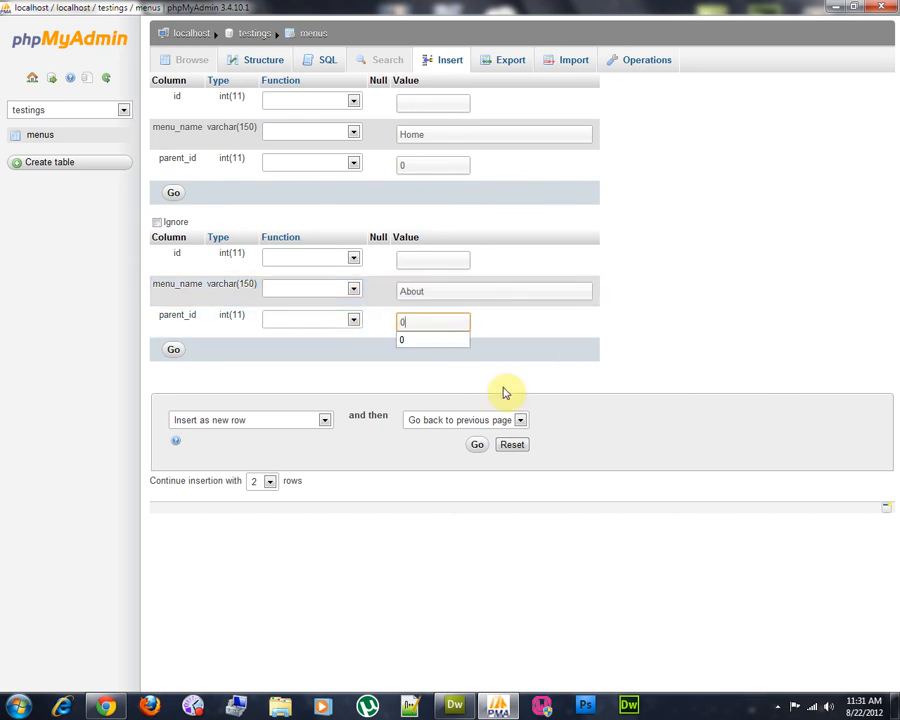
click(476, 444)
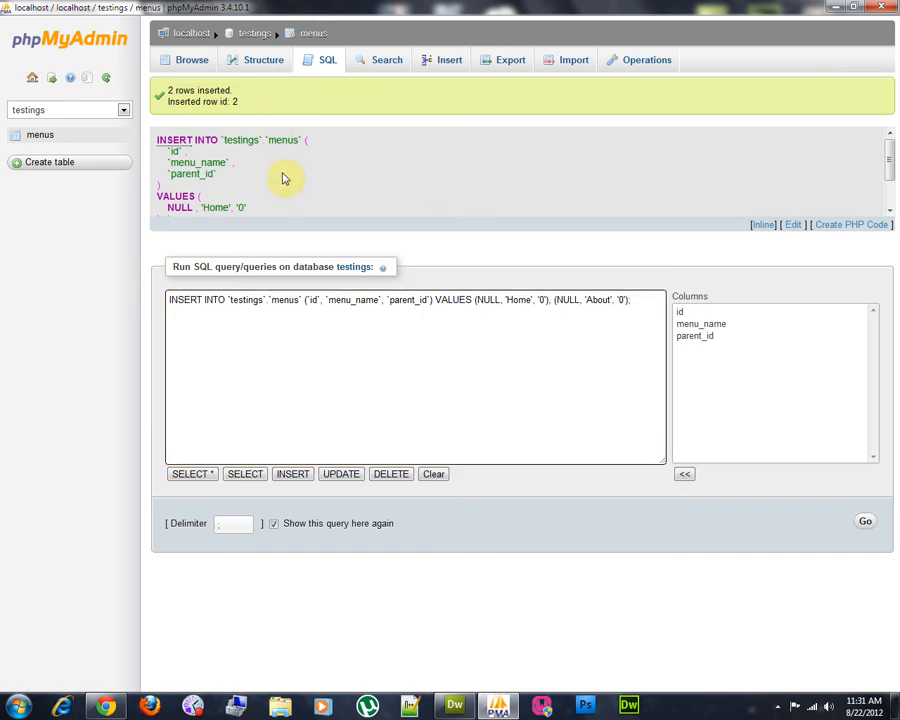
Change parent_id to default 'As defined' 0, save, and browse the menus rows.
click(192, 60)
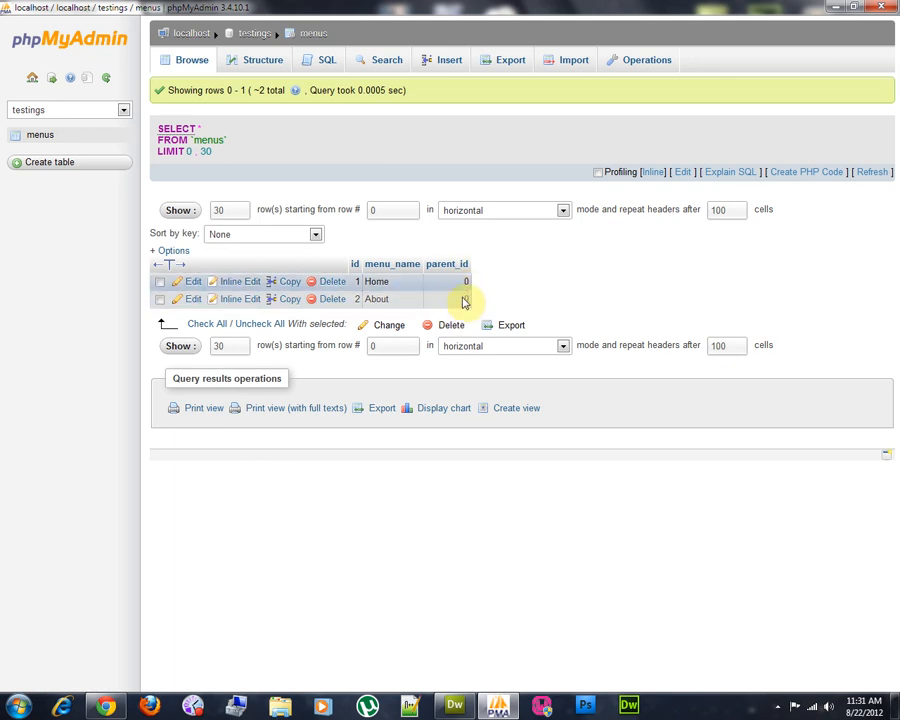
click(262, 60)
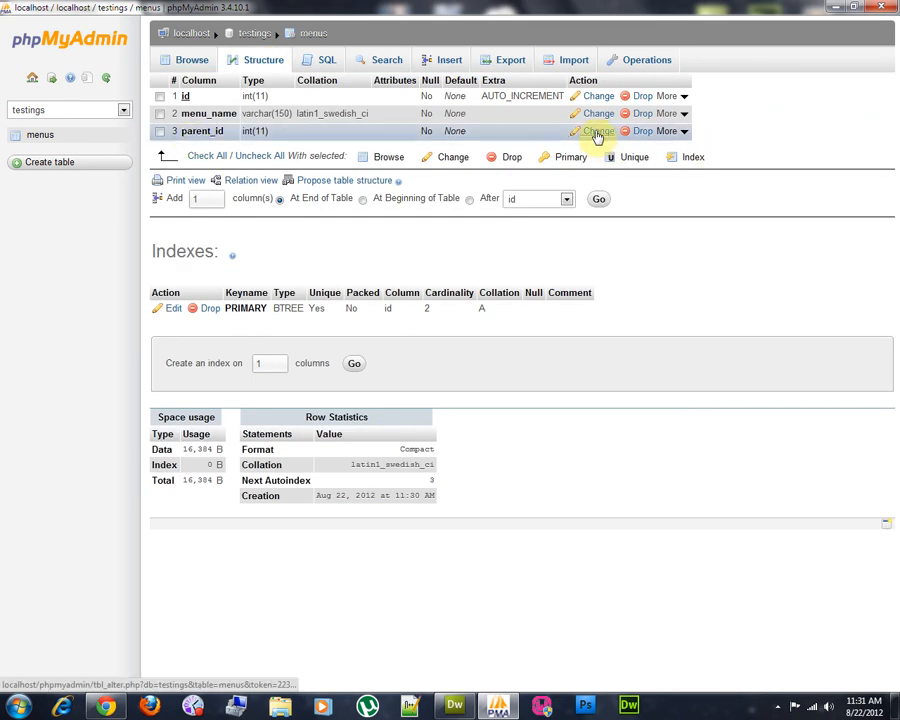
click(596, 132)
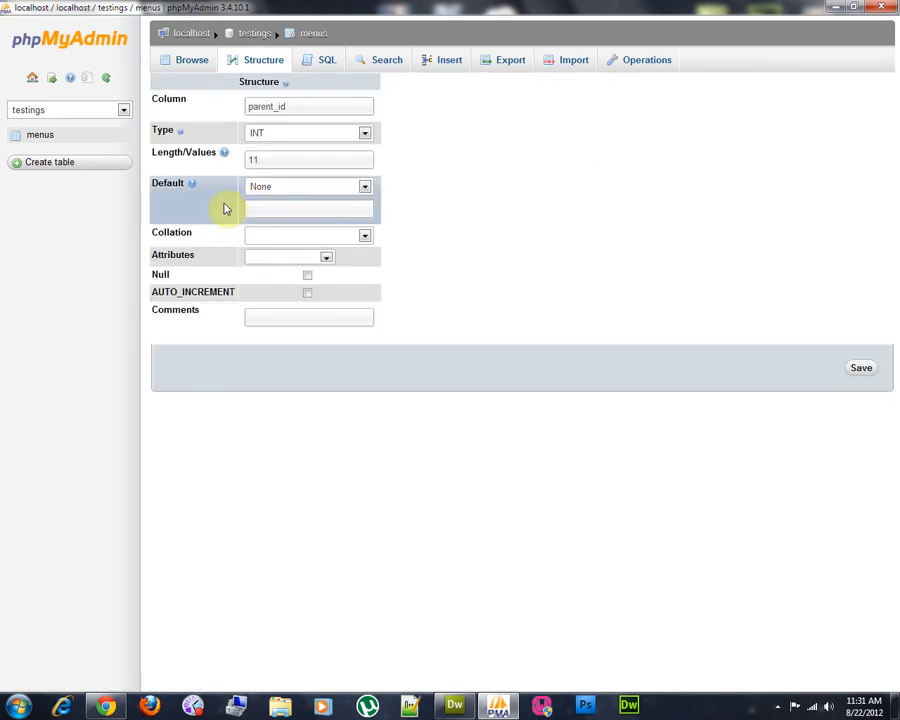
click(308, 186)
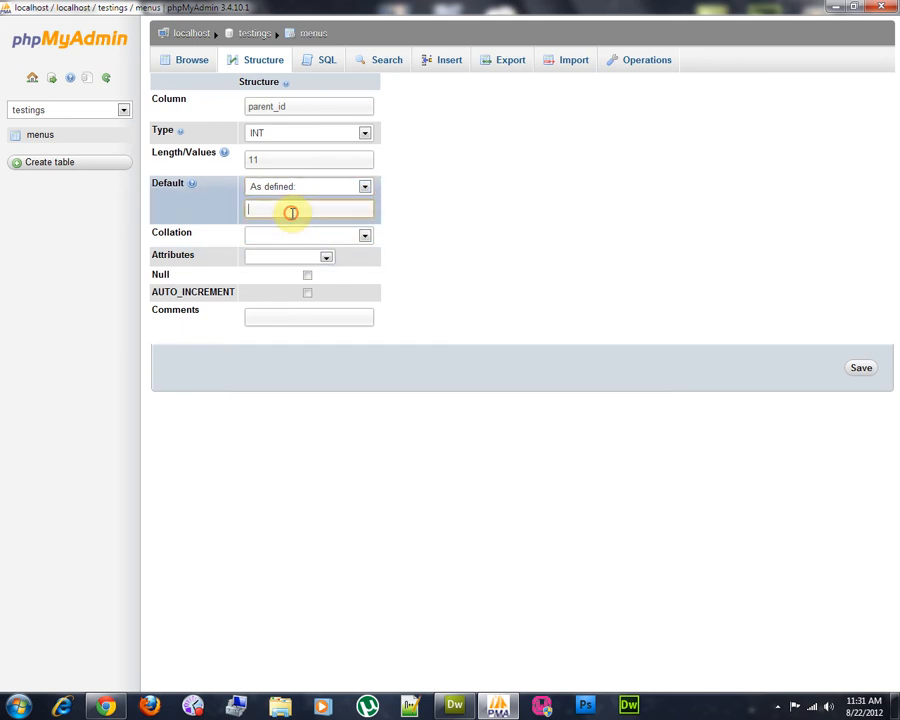
text(0)
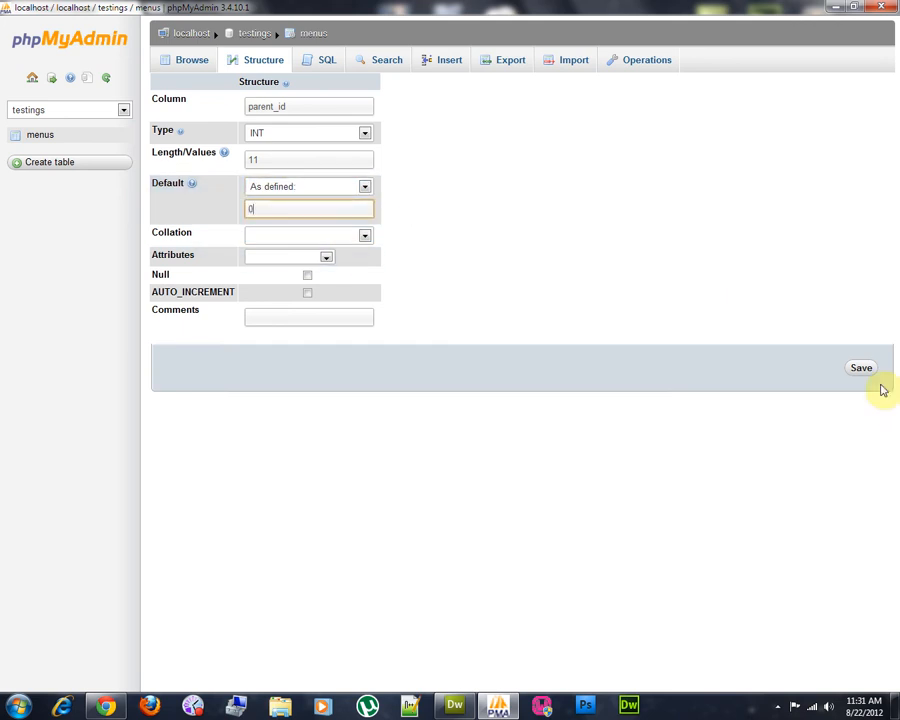
click(860, 368)
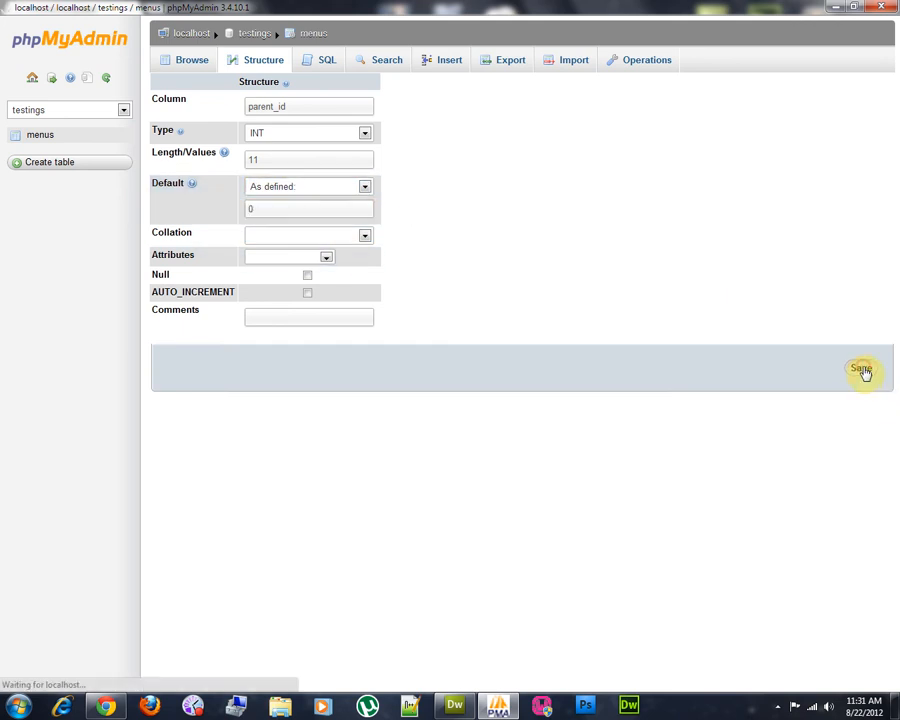
click(860, 370)
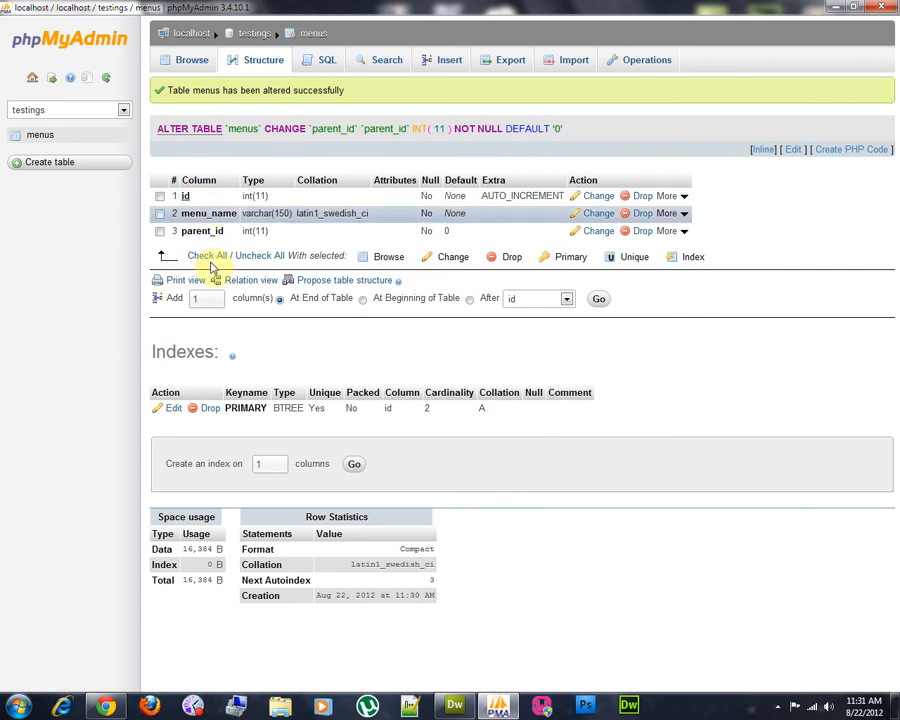
click(192, 60)
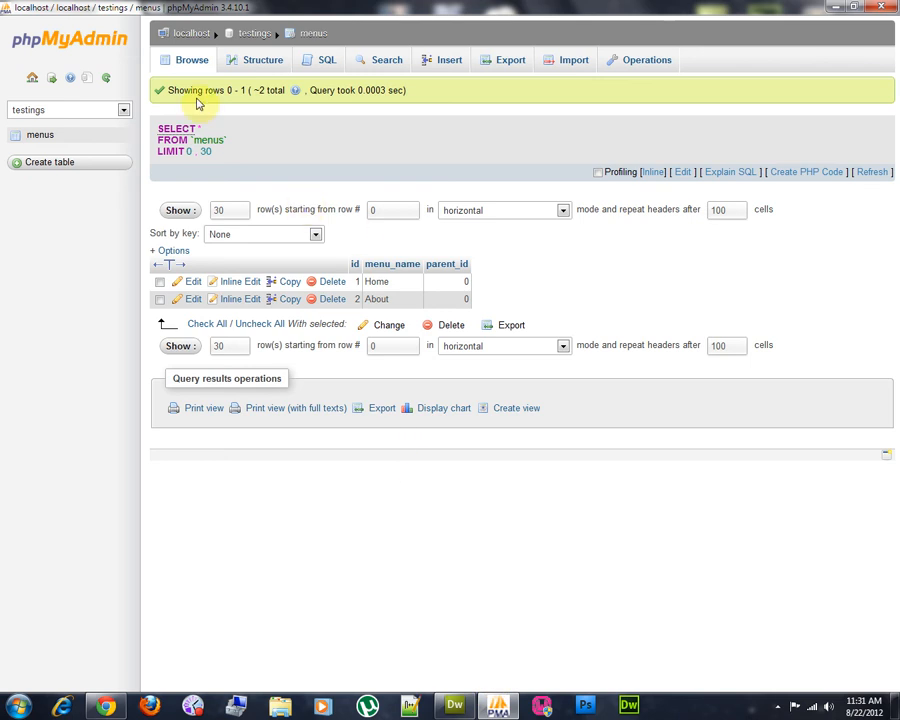
Insert Services and Contact as top-level rows, then browse all four menus rows.
click(448, 60)
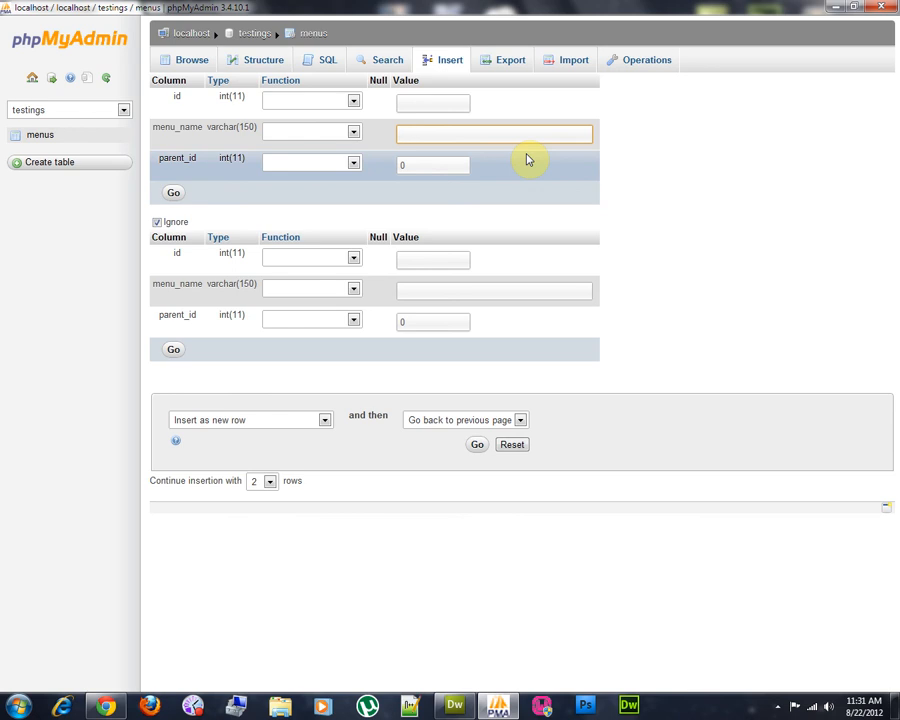
text(Se)
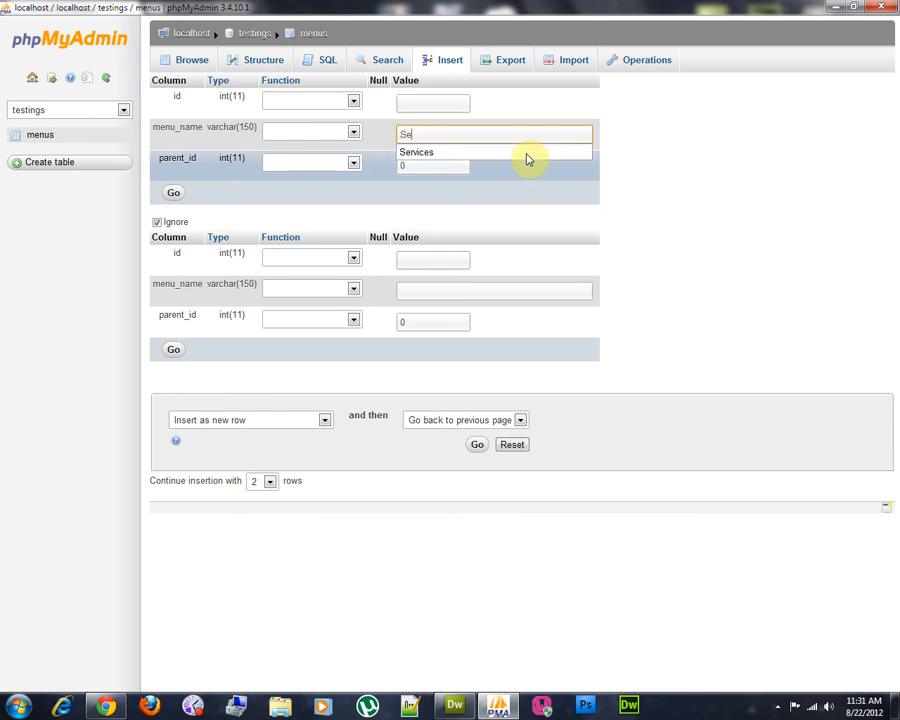
click(494, 152)
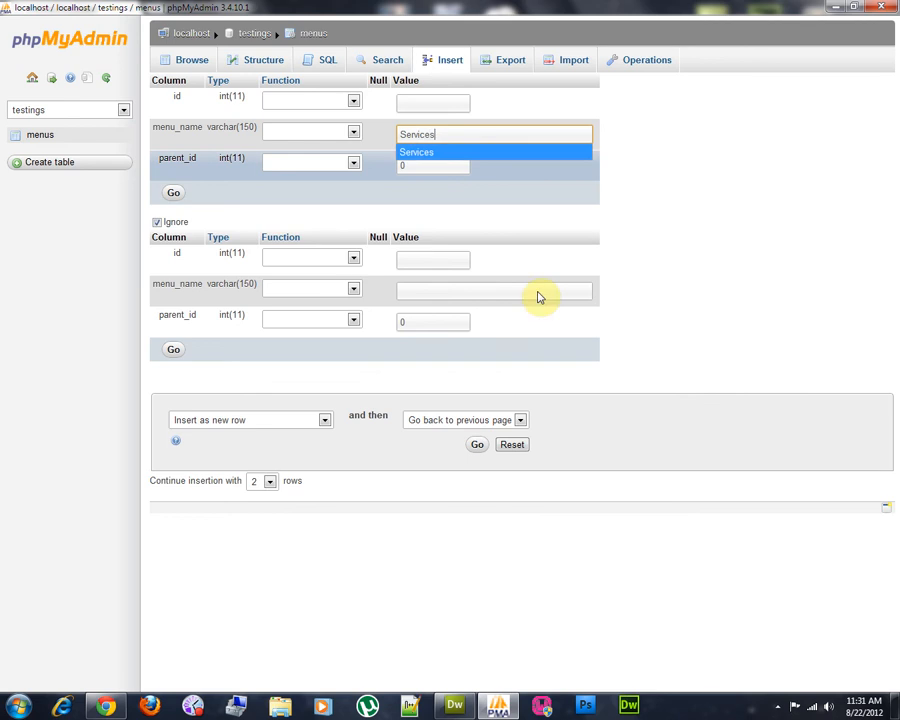
text(Contact)
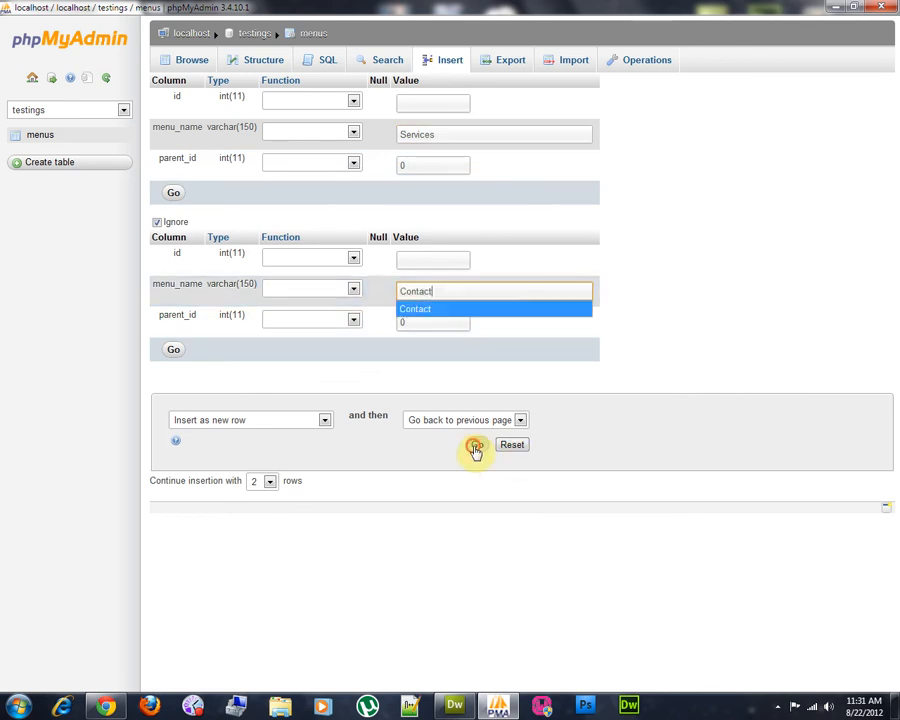
click(476, 446)
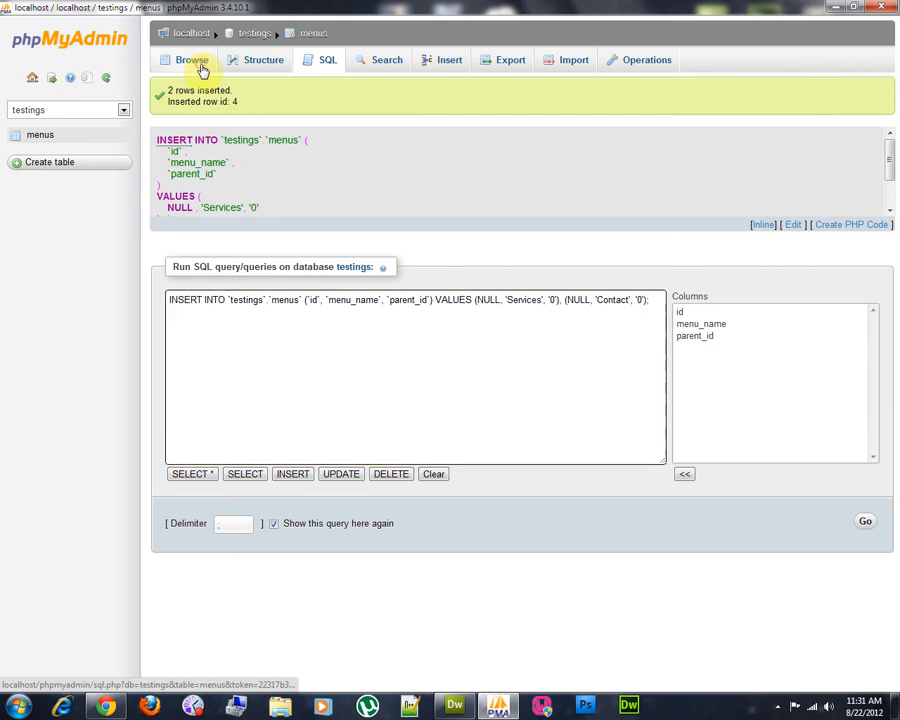
click(190, 60)
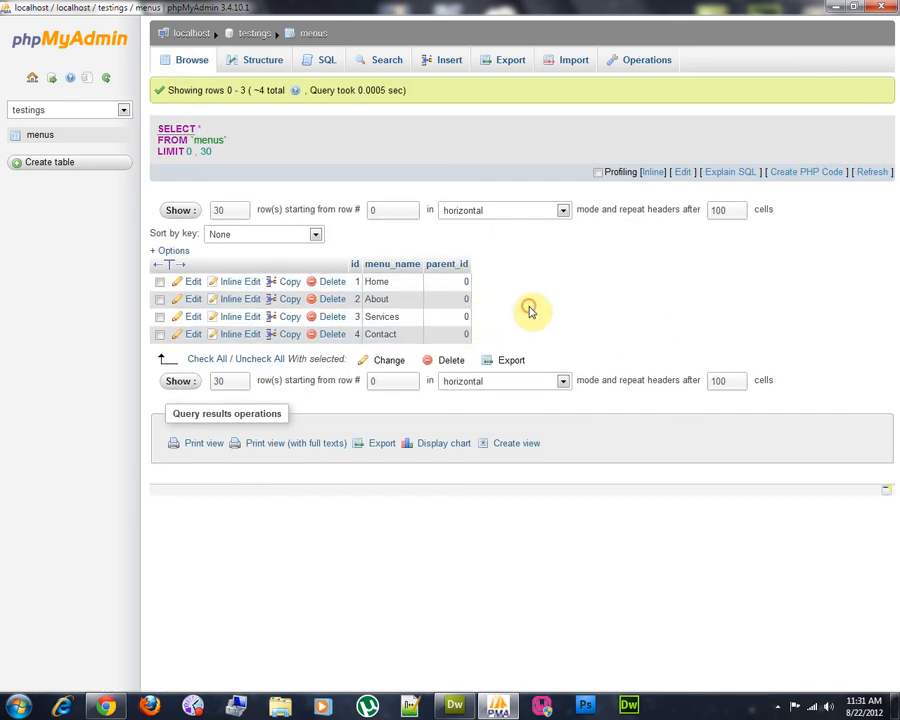
mouse_move(518, 520)
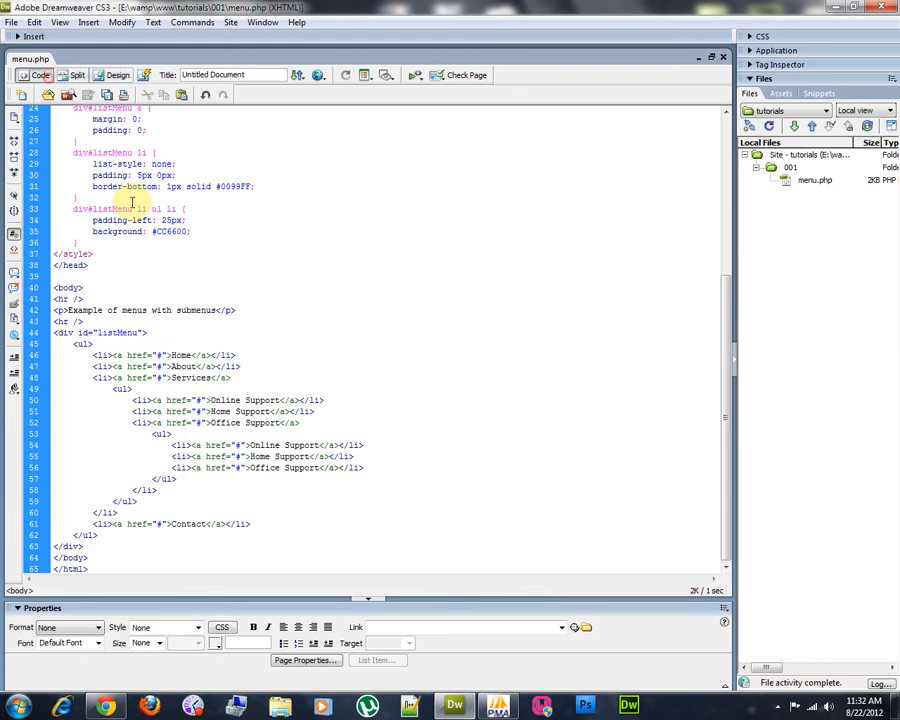
Preview menu.php's nested blue and orange menu list in Design view, then return to Code view.
click(116, 76)
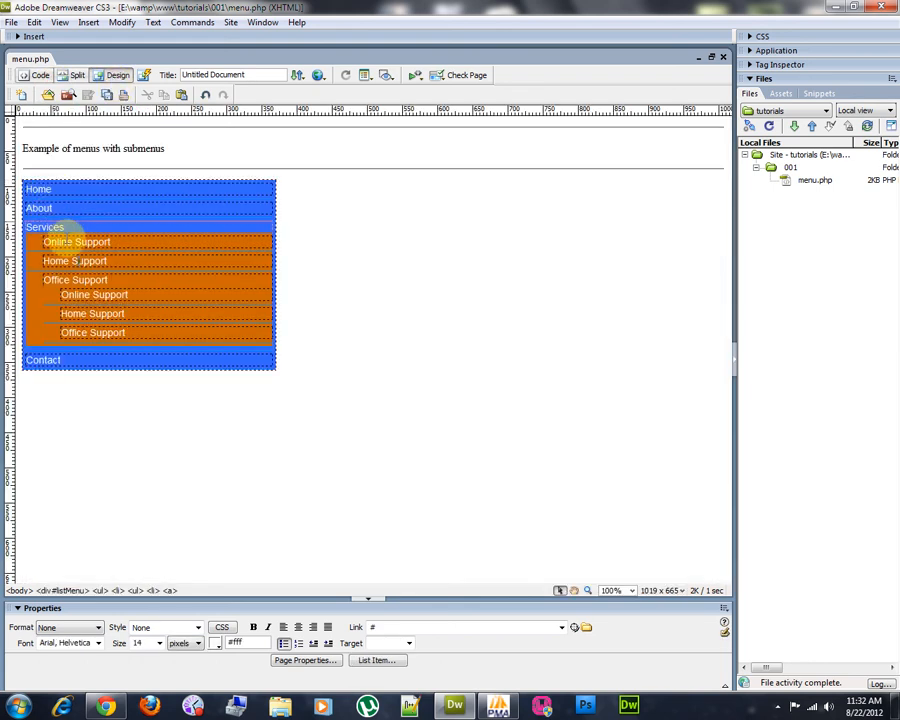
click(38, 76)
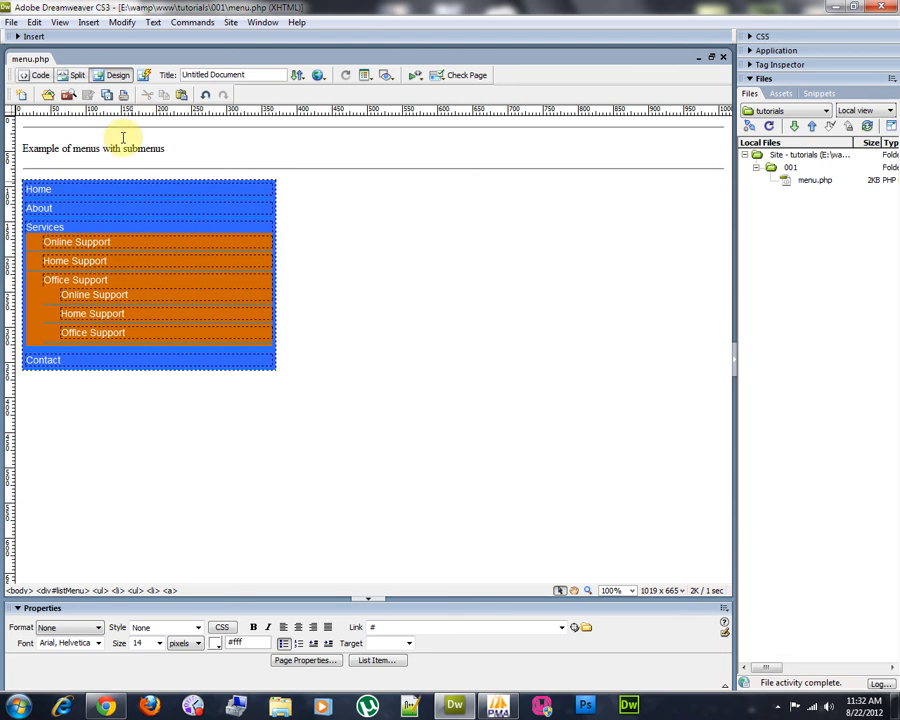
mouse_move(364, 156)
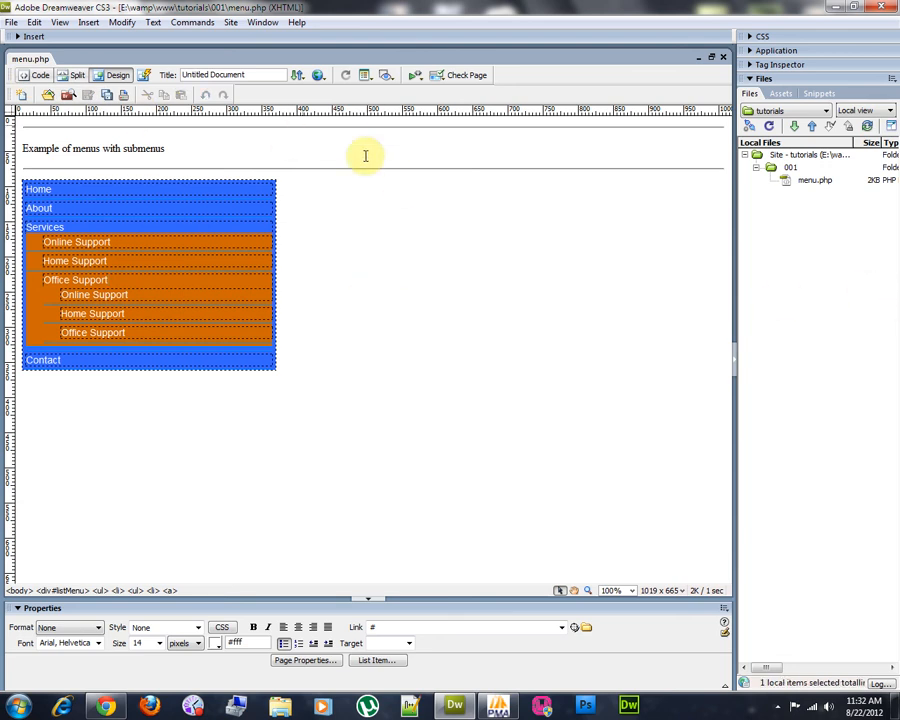
Create a new functions.php file in the site folder beside menu.php.
click(40, 76)
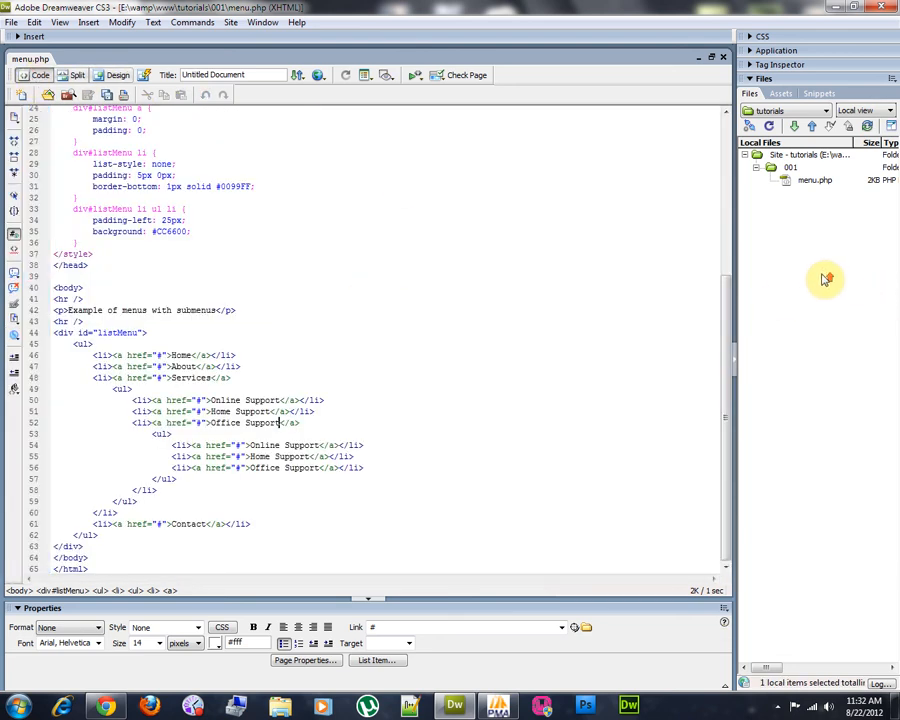
right_click(790, 180)
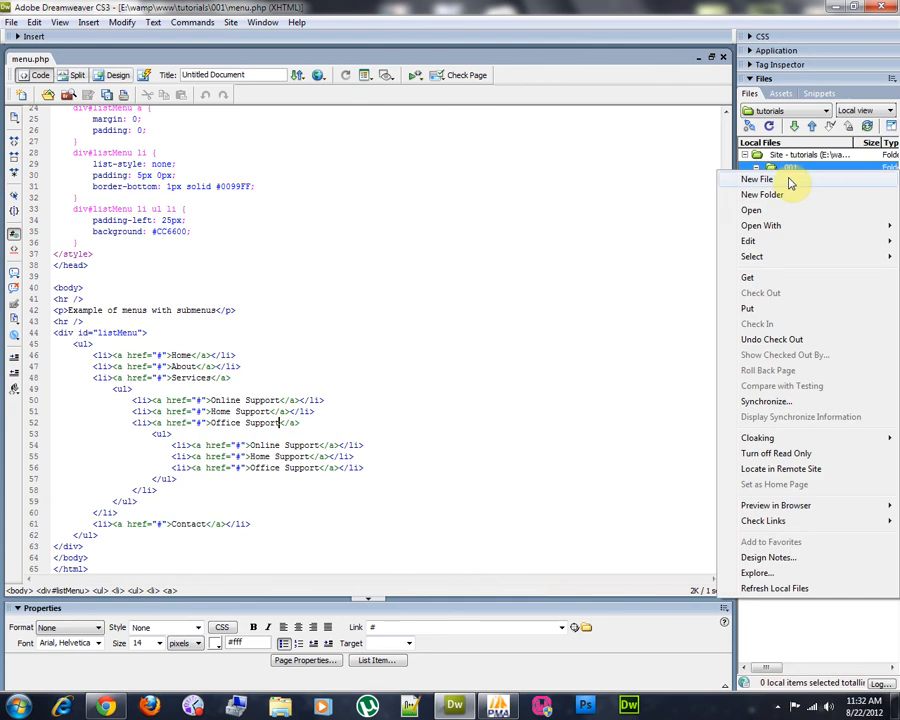
click(756, 180)
text(functions.php)
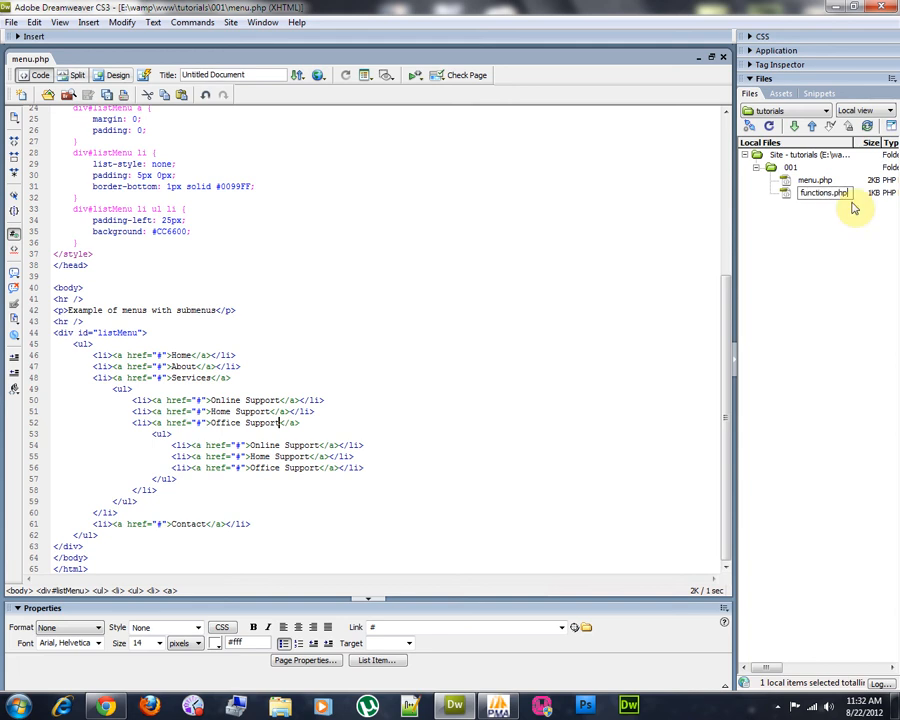
double_click(822, 192)
text(<)
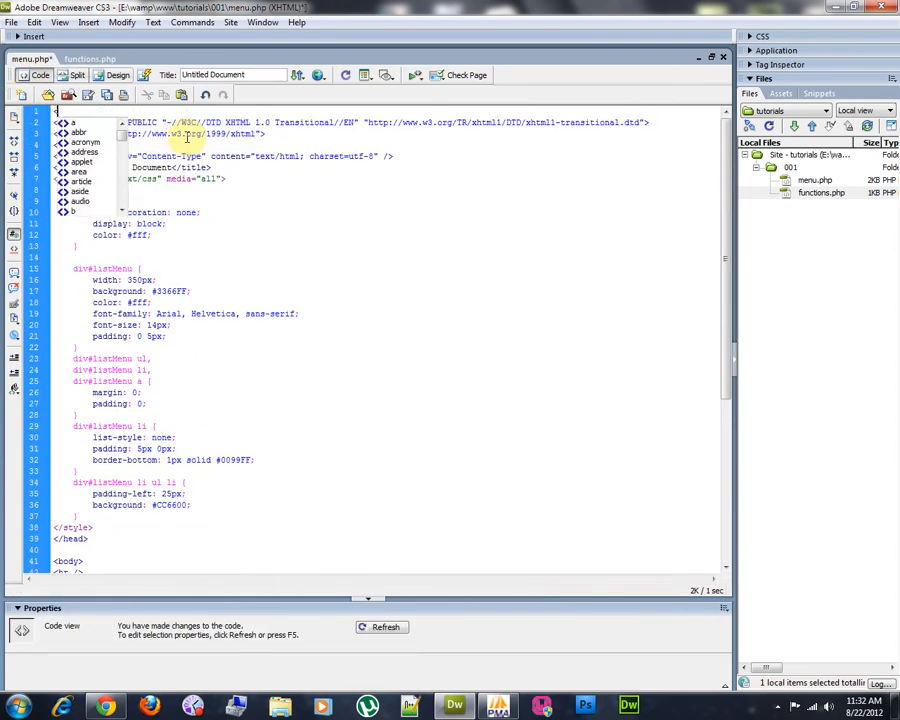
Add <?php include "functions.php"; ?> at the top of menu.php.
key(Escape)
text(?php )
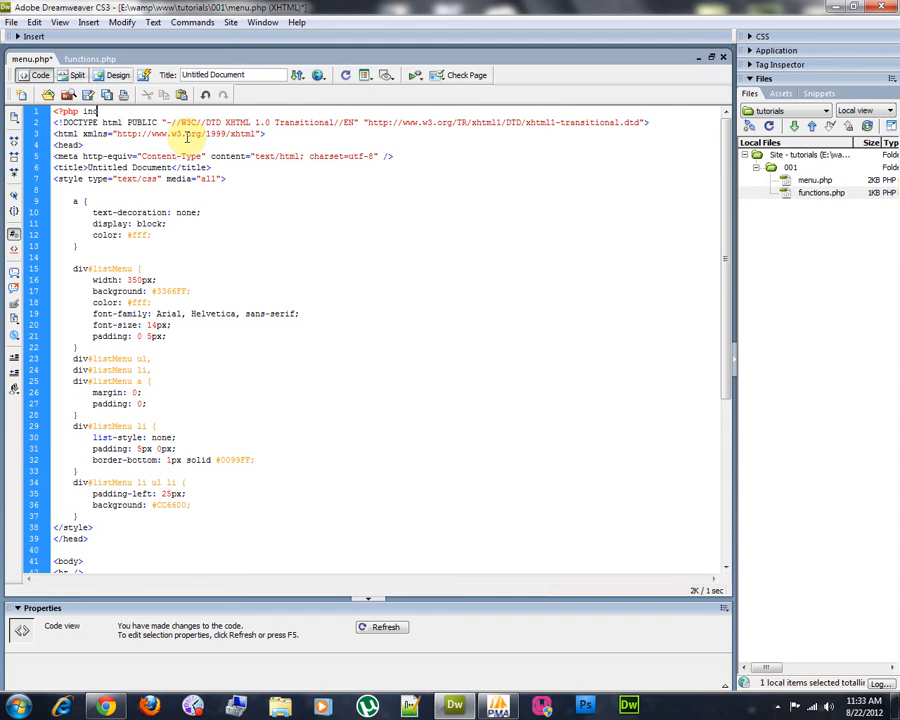
text(include "functions)
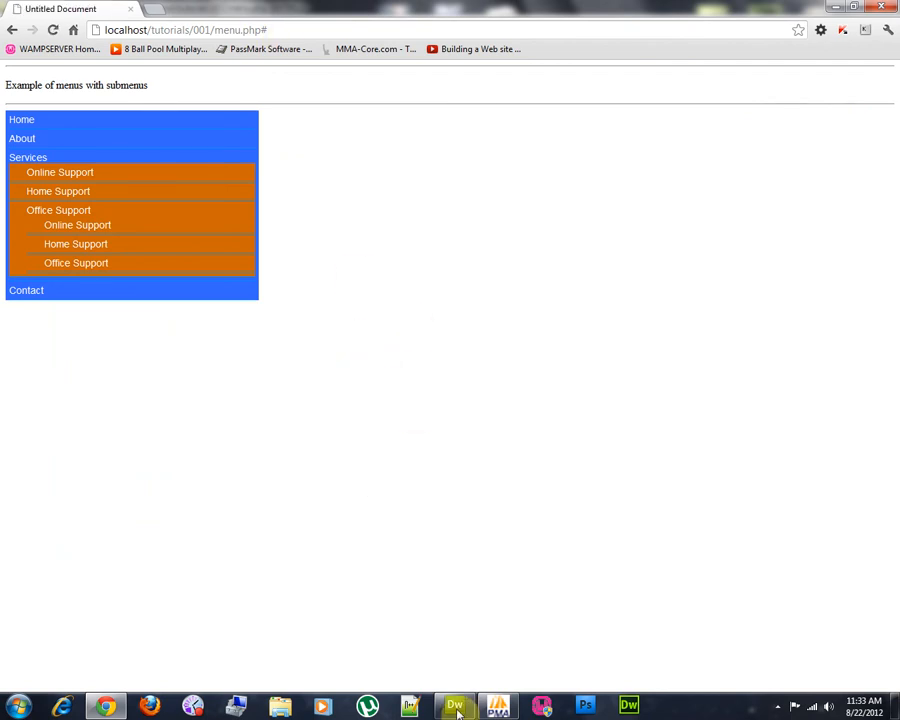
click(452, 708)
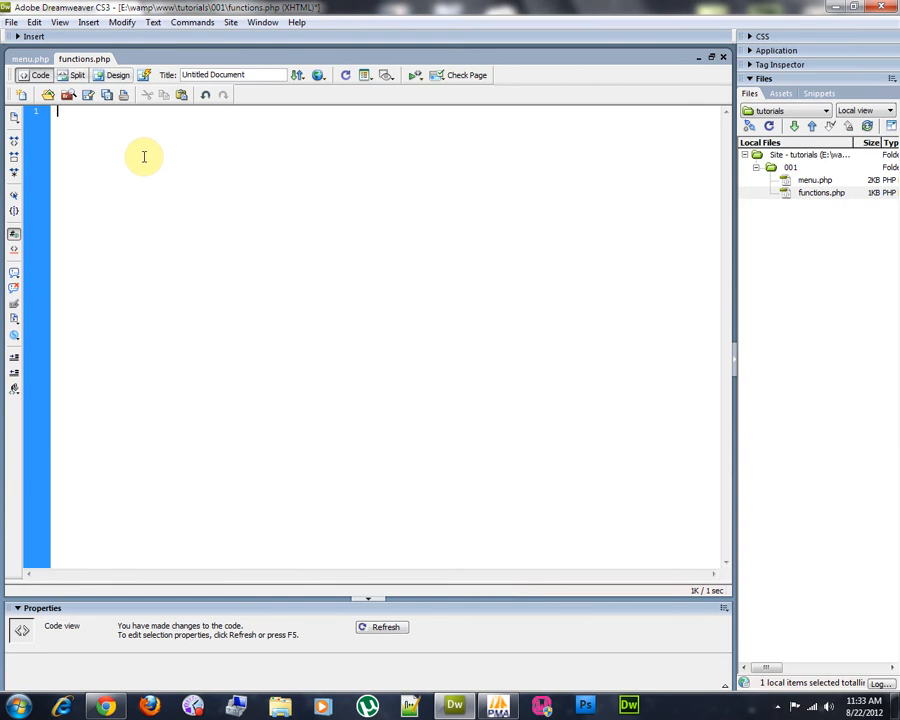
Start functions.php with a <?php ?> block and a '// Connect to the database' comment.
text(<?php ?>)
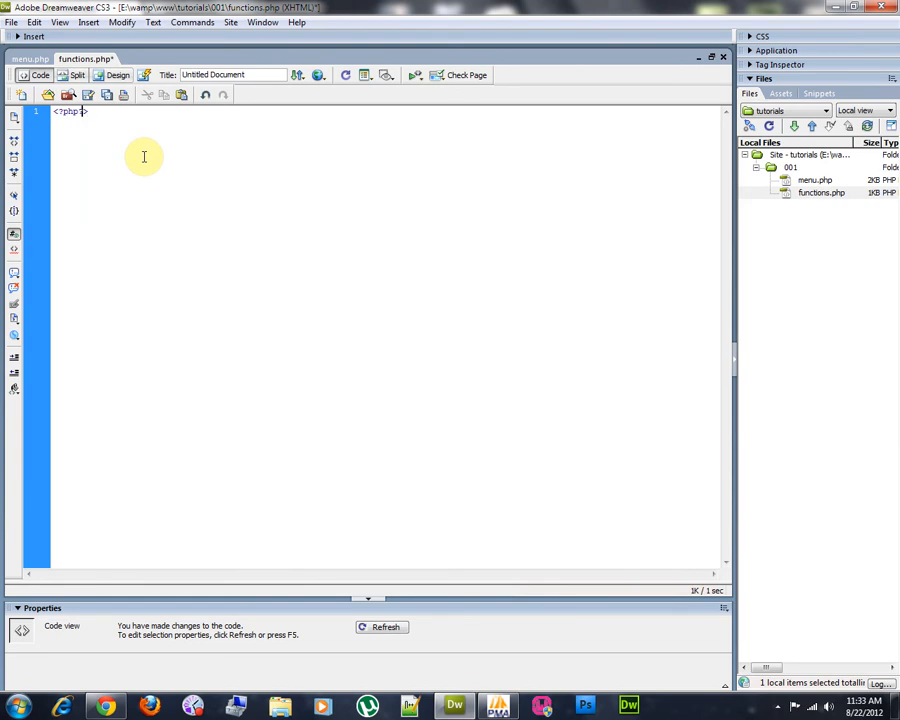
key(enter)
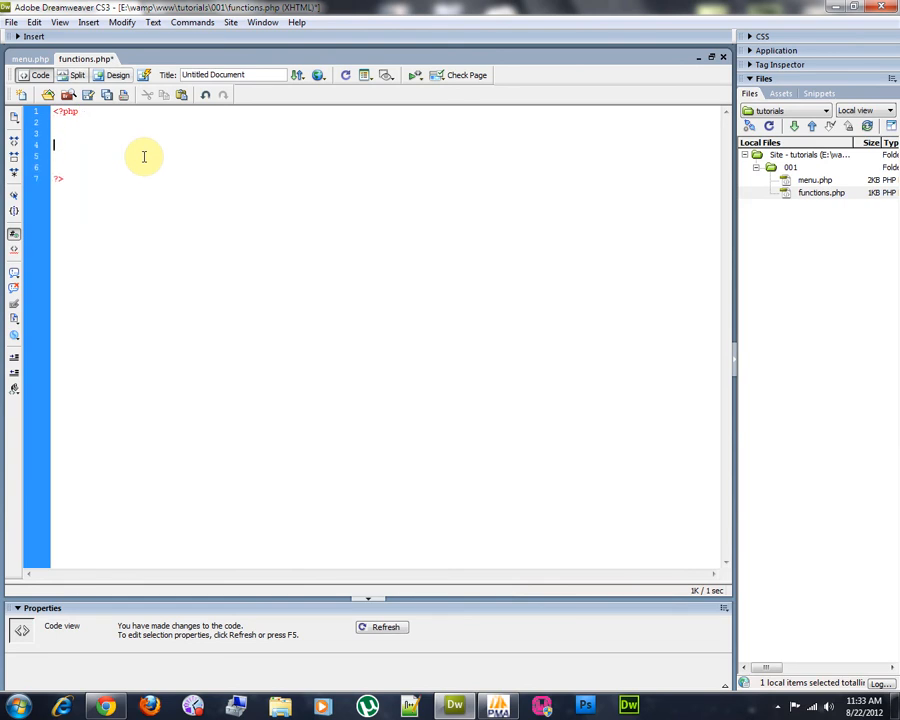
text(//)
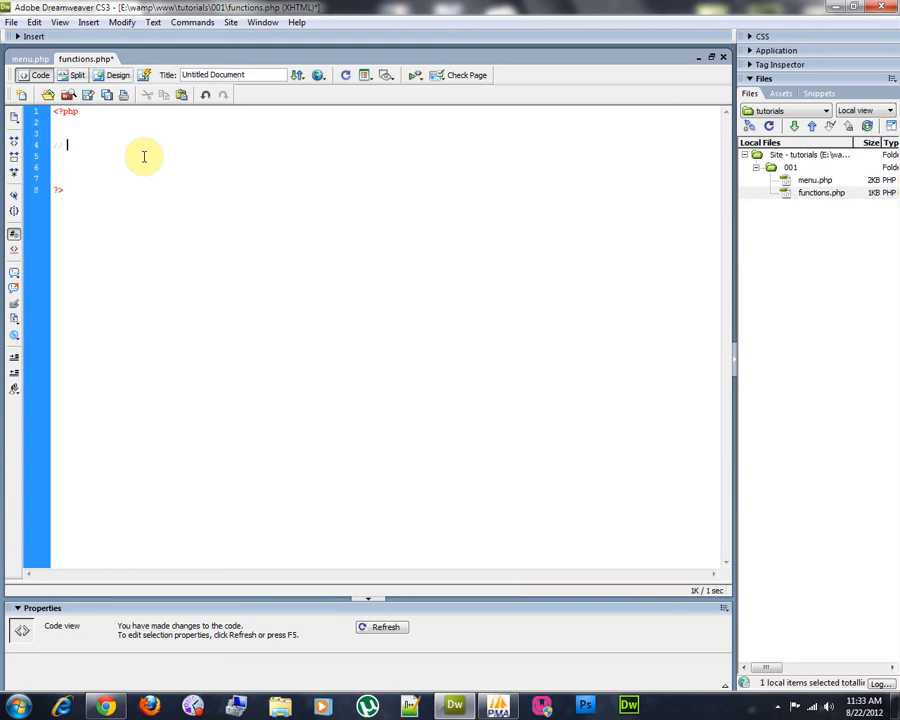
text(//)
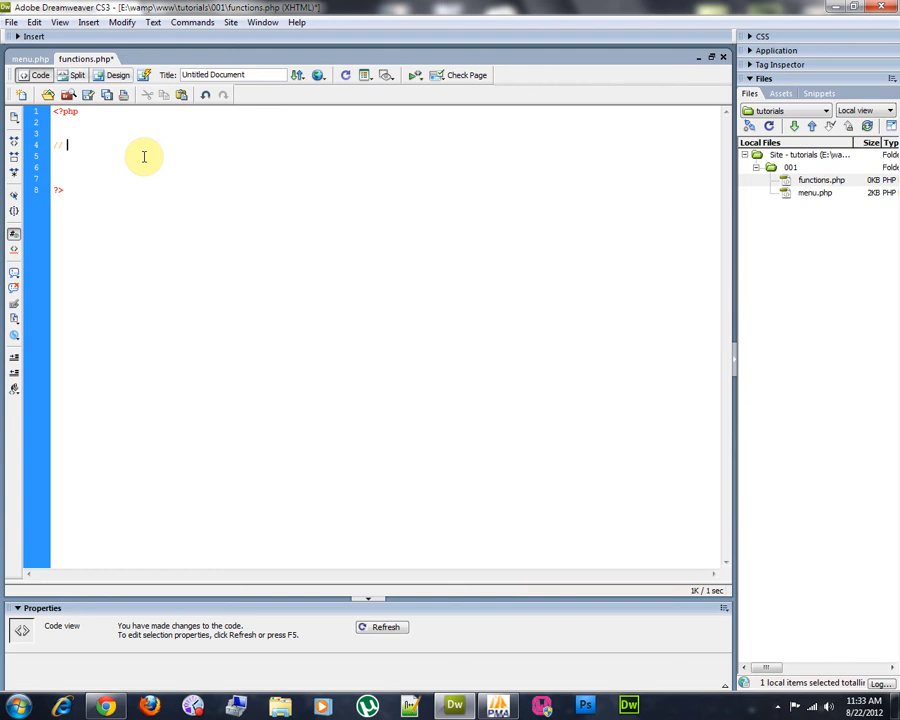
text(cu)
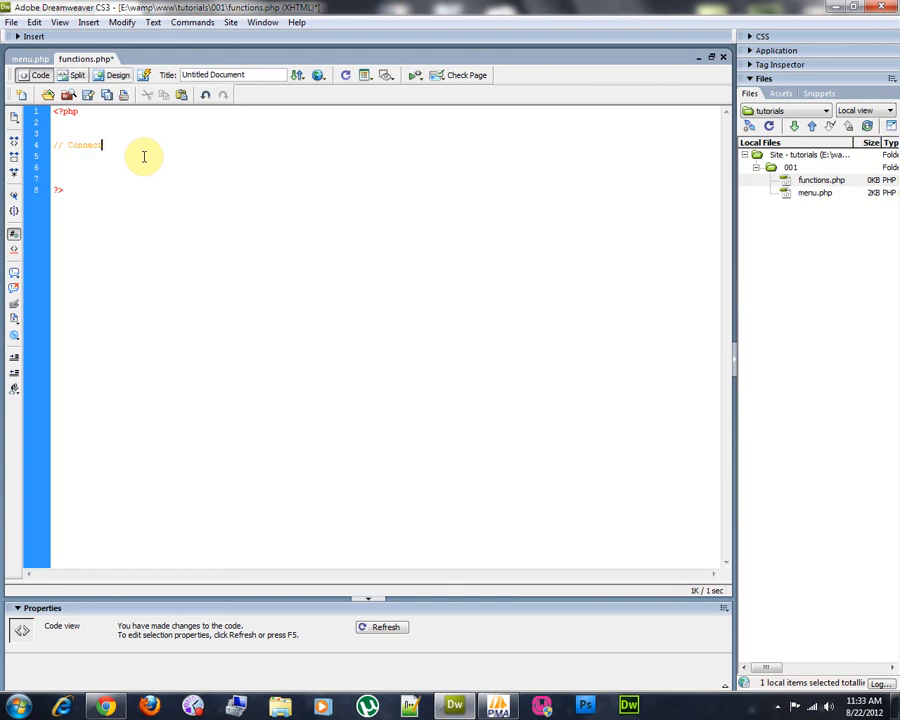
text(to the database)
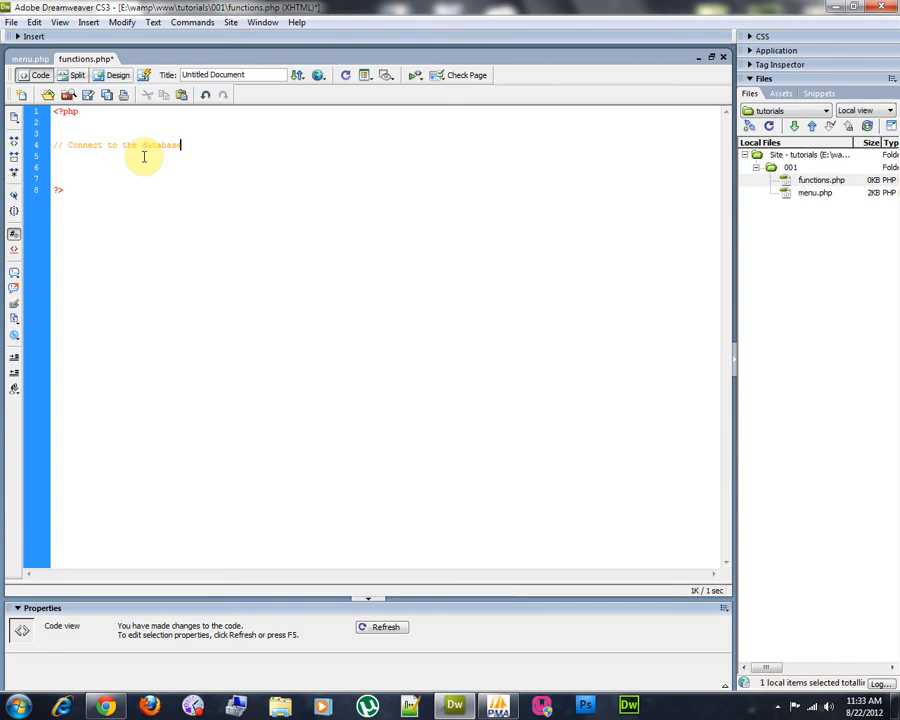
key(enter)
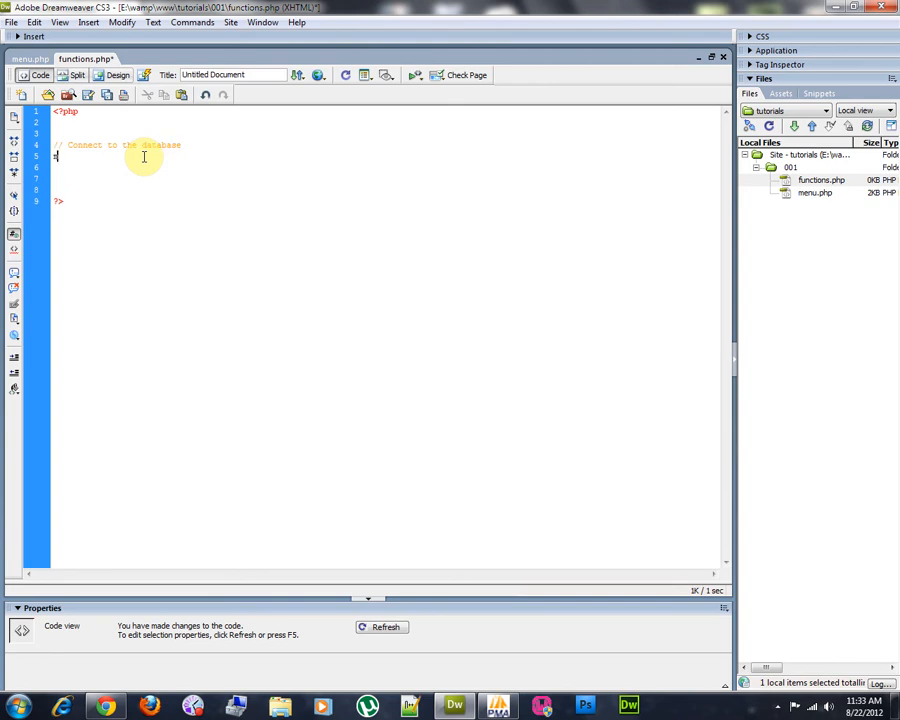
Write mysql_connect("localhost","root","") or die(mysql_error()); and begin mysql_select_db().
text(mysql_cn)
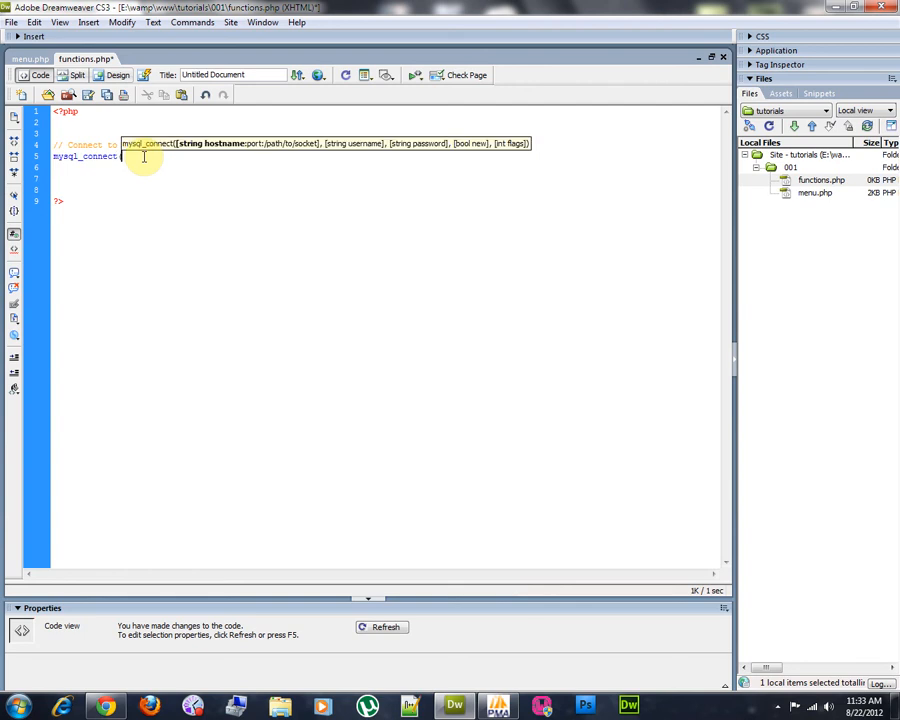
text("localhost", "root",)
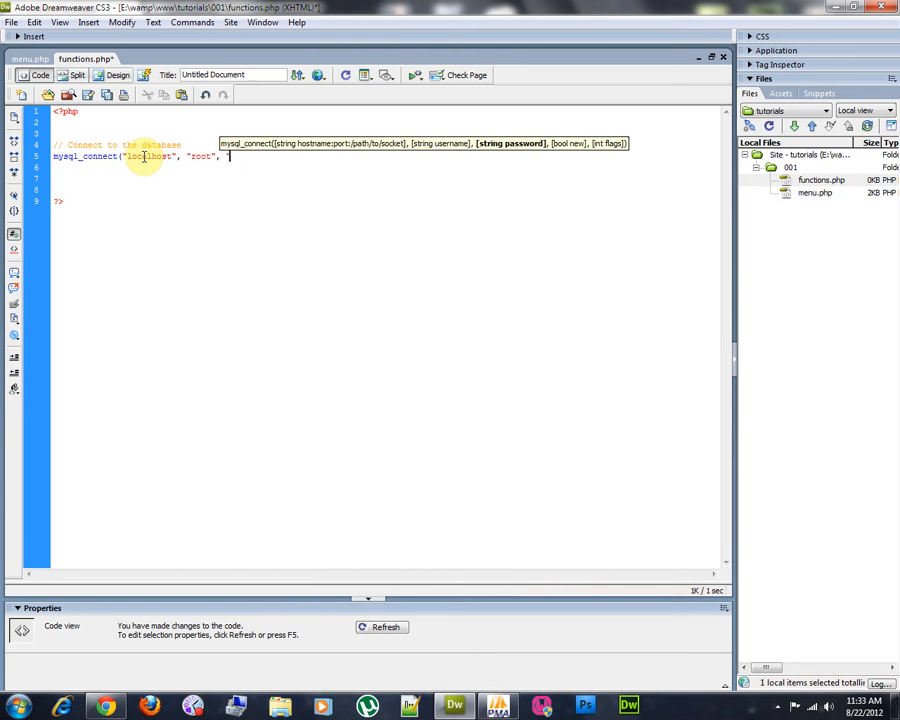
text("") or die(mysql_error());)
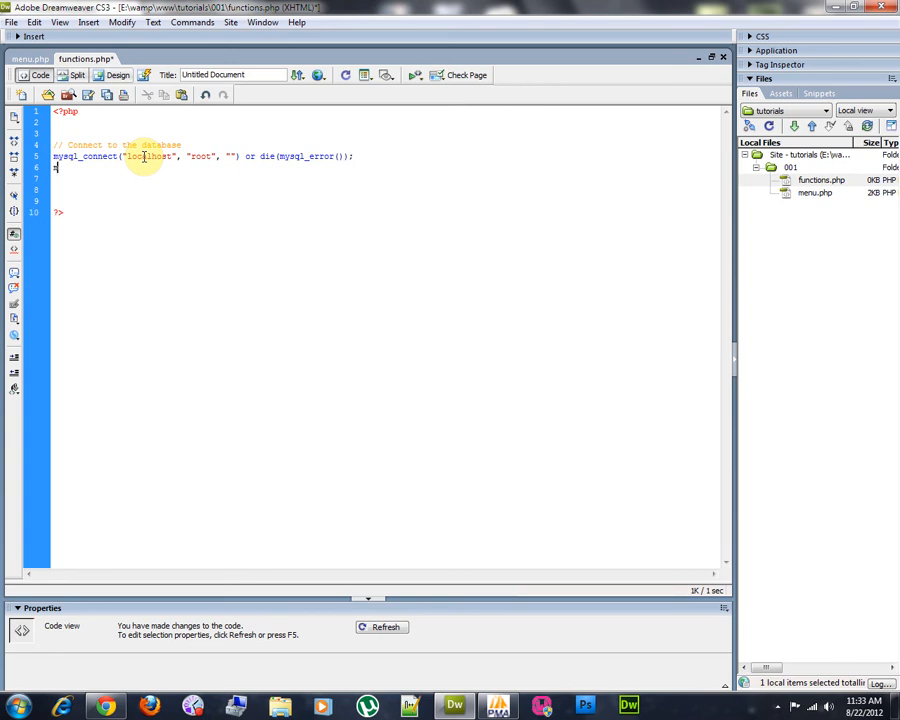
text(mysql_select)
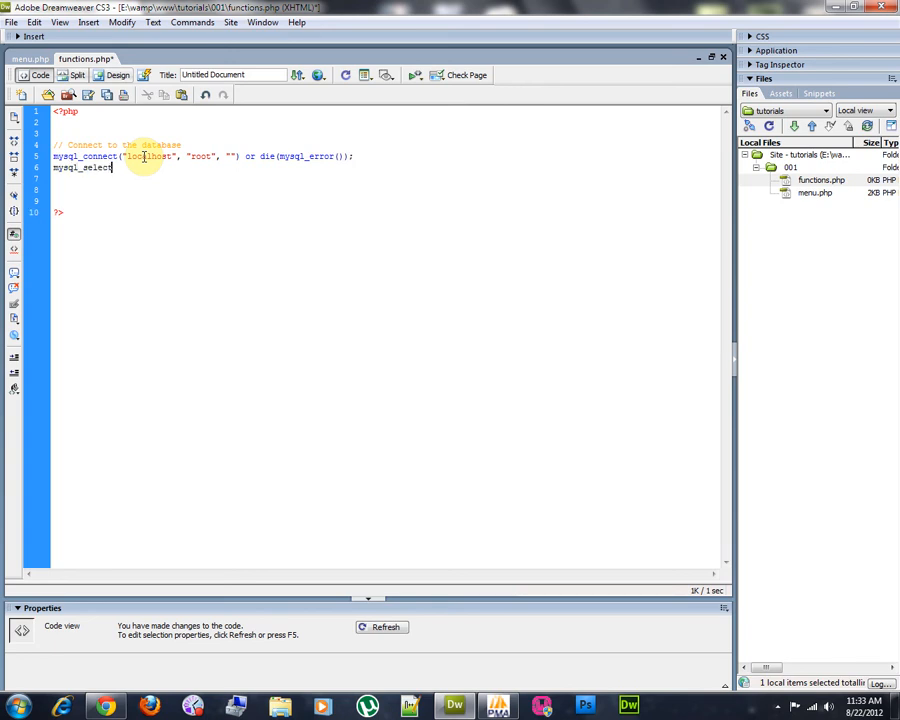
text(_db("testings") or die(mysql_error());)
text(// Create function to display all the rows)
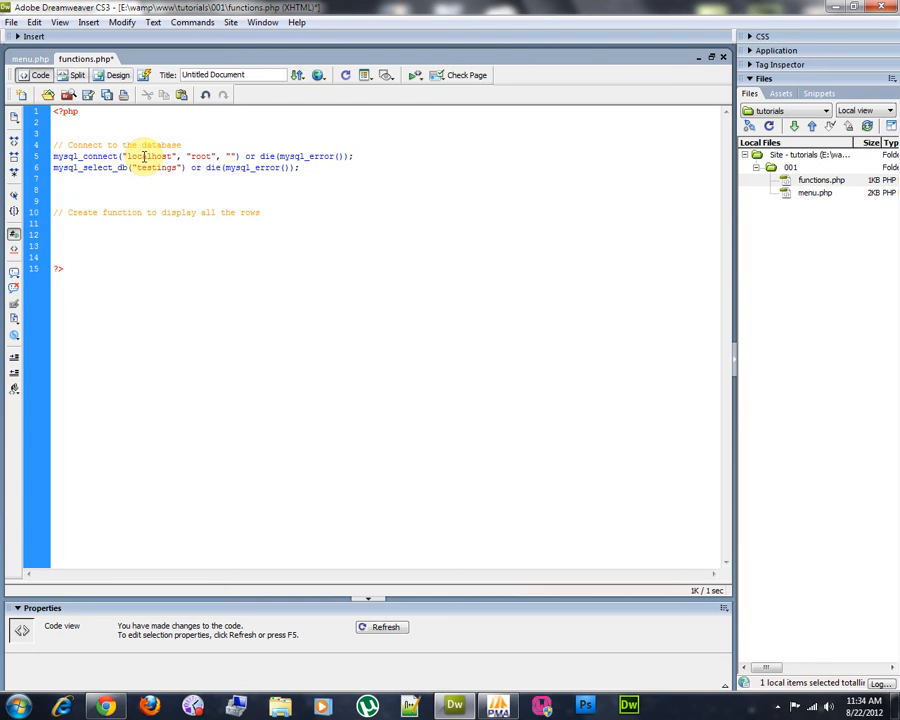
Add a comment and declare function display_menus() { } in functions.php.
text(from the table)
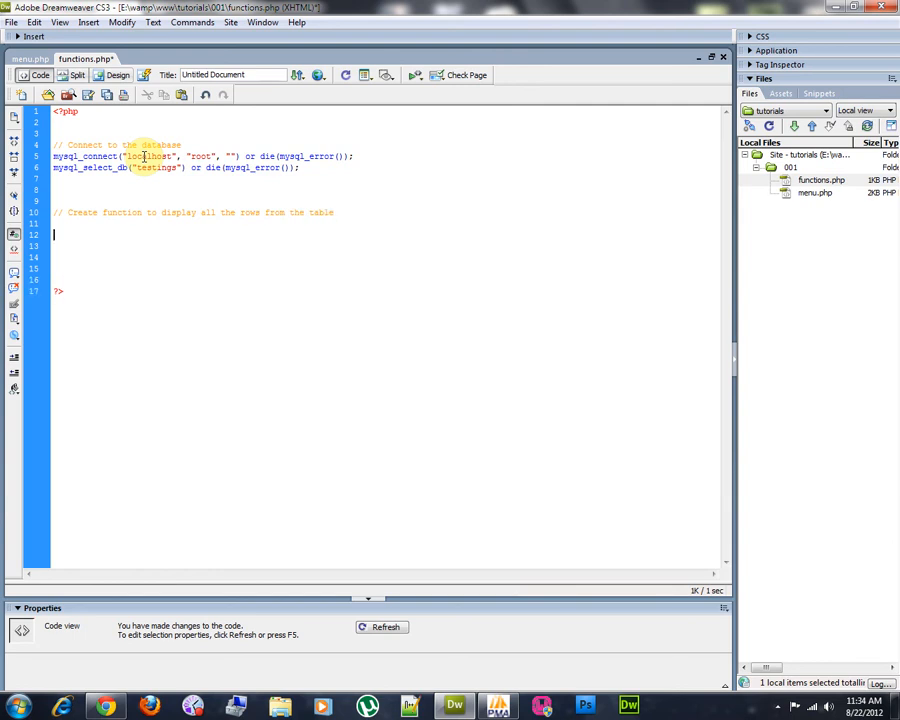
text(function)
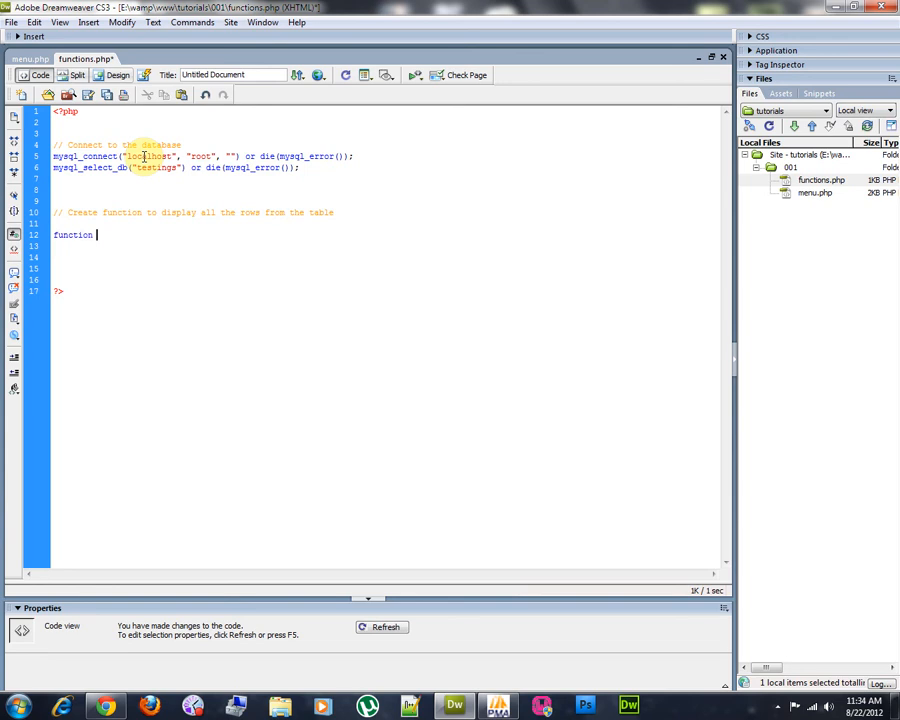
text(display_)
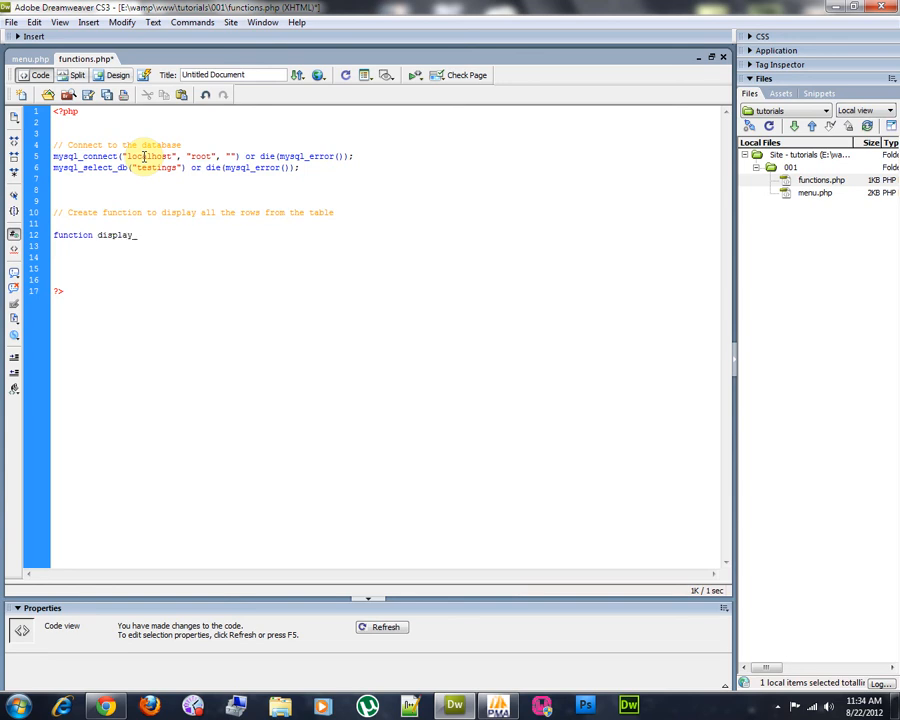
text(menus)
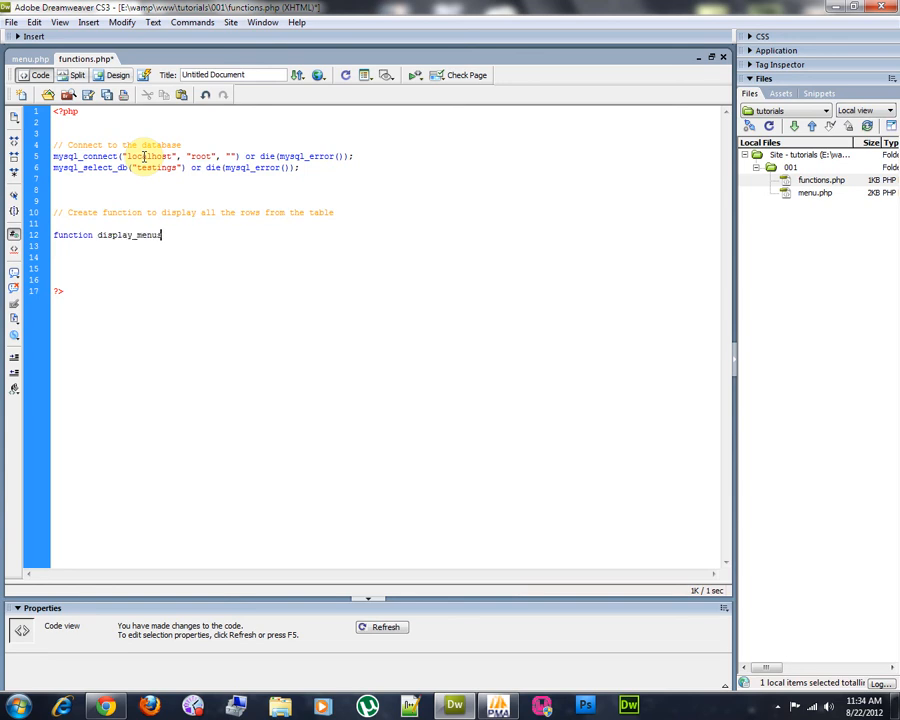
text(())
click(384, 246)
text({)
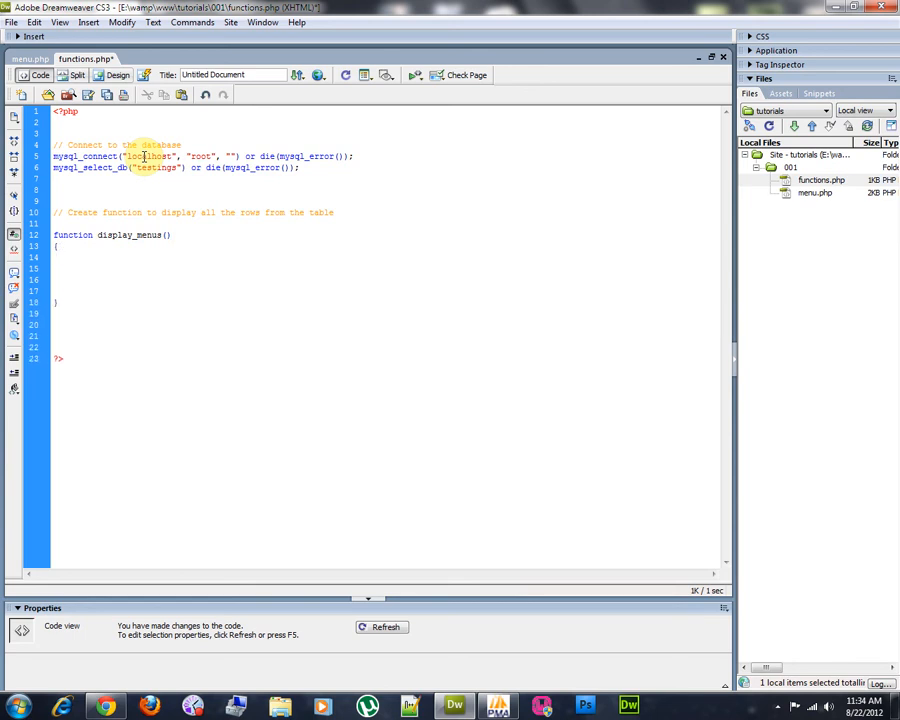
Set $query = mysql_query("SELECT * FROM menus") or die(mysql_error()); inside display_menus.
text($query =)
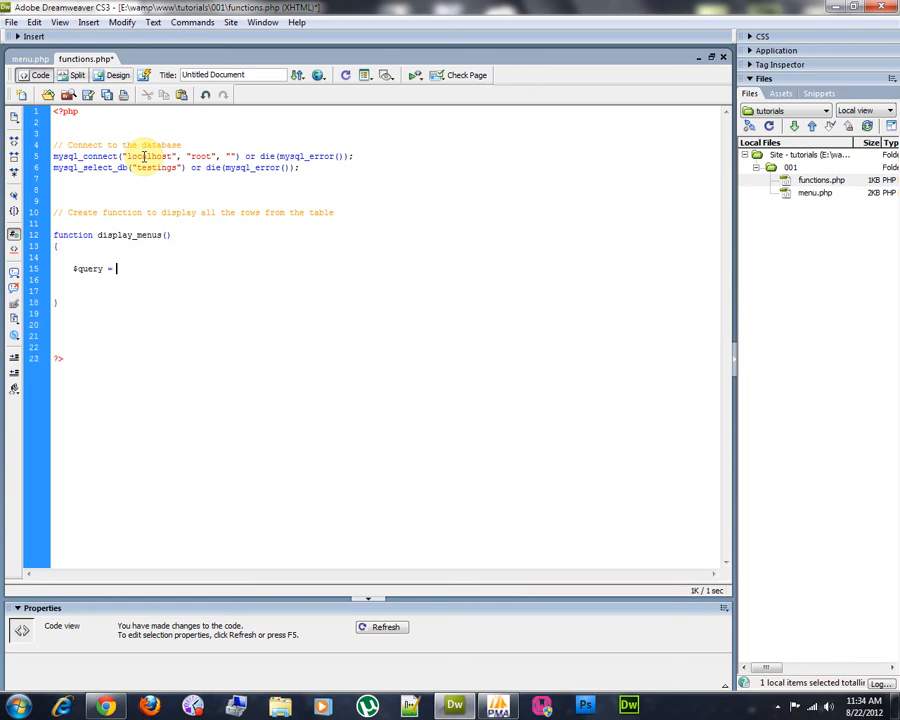
text(mysql_query)
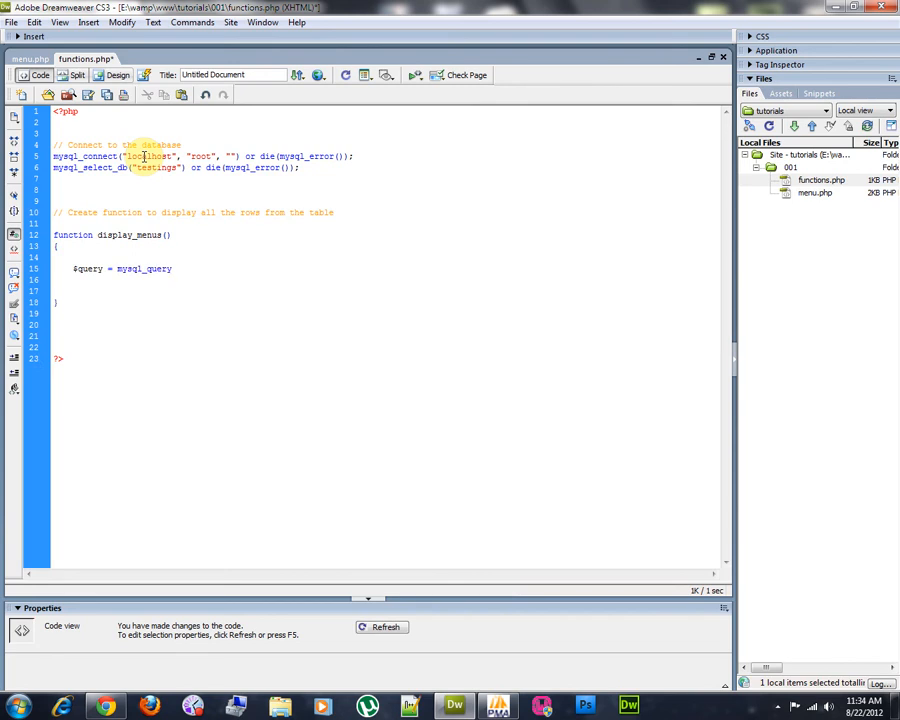
text((")
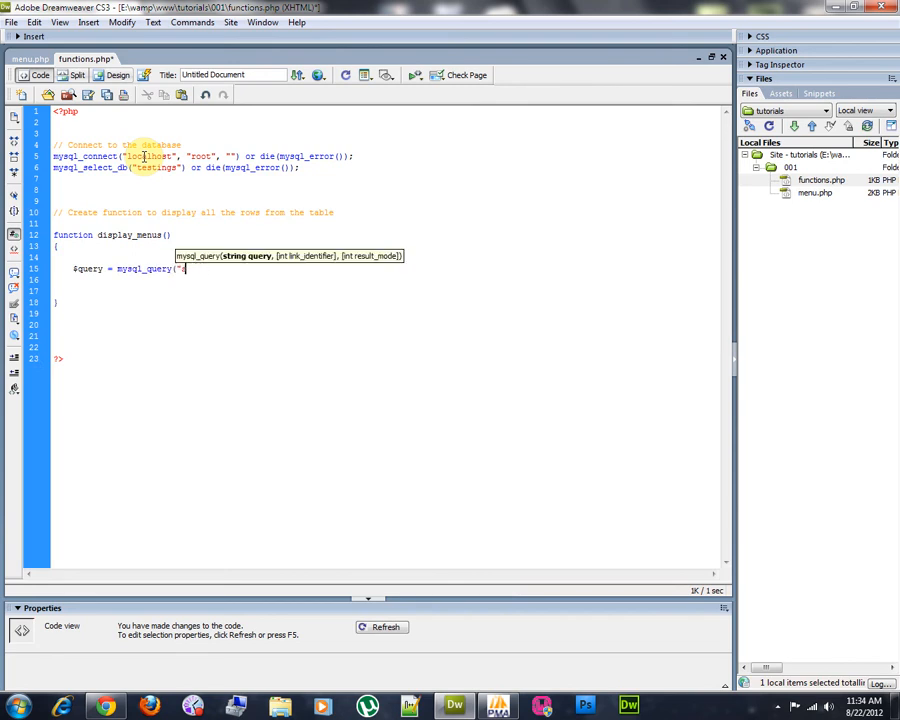
text(SELECT *)
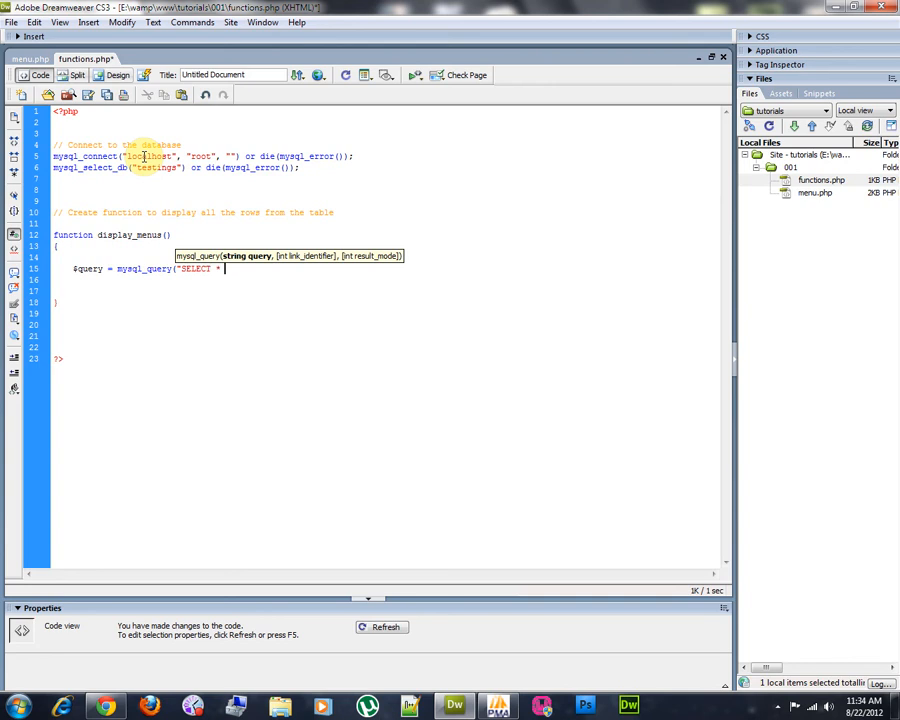
text(FROM)
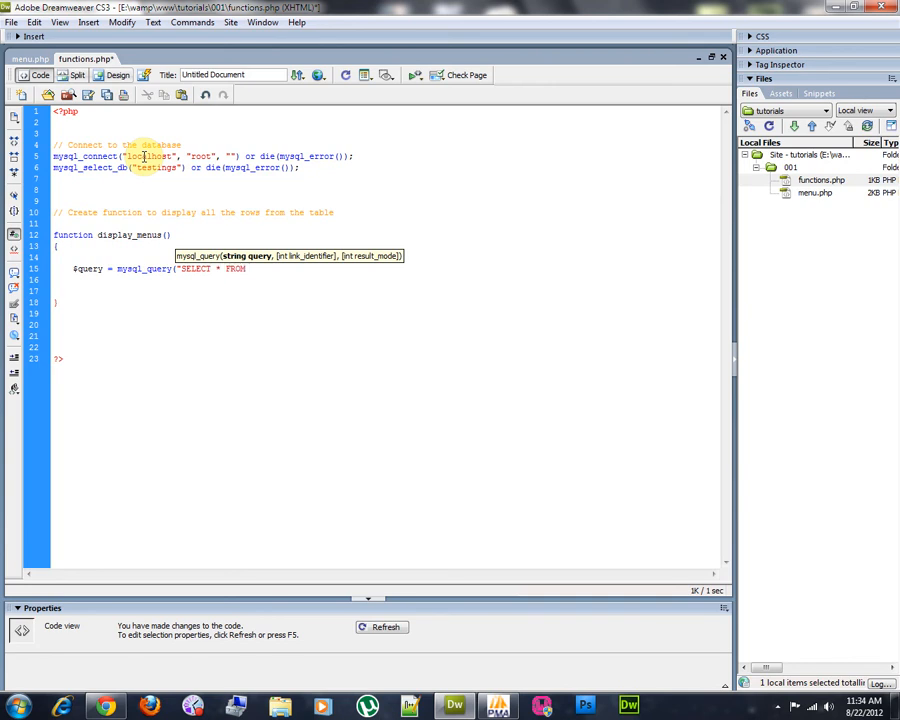
text(menus") or die()
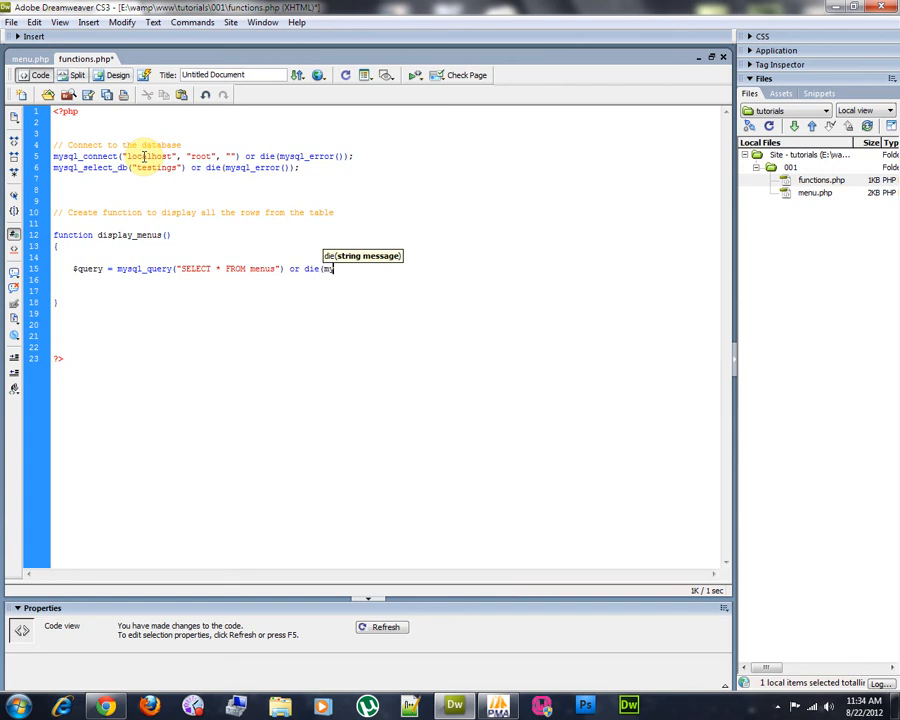
text(mysql_error()
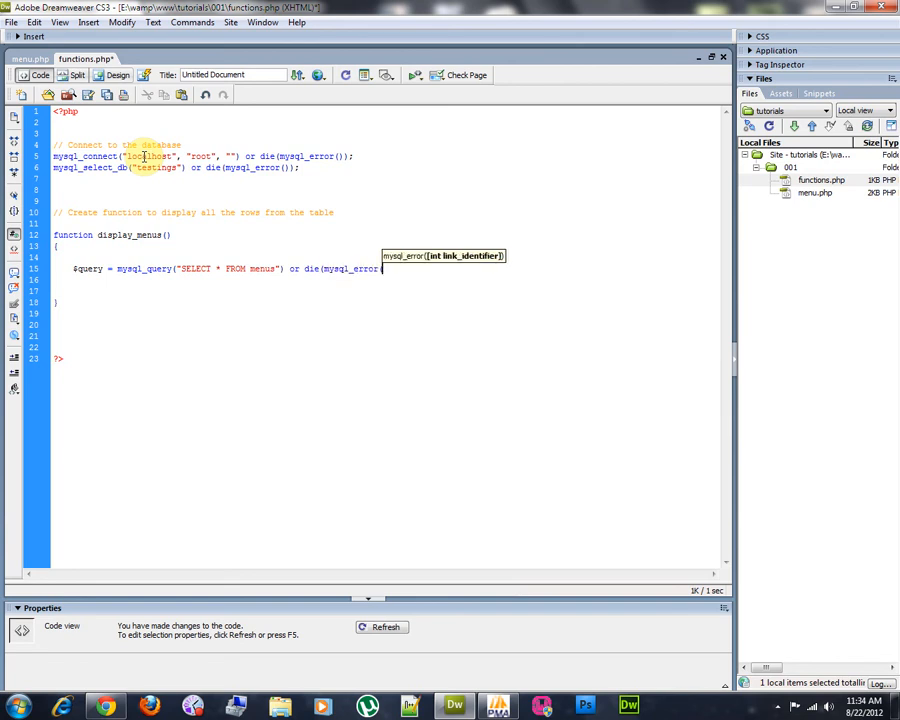
text());)
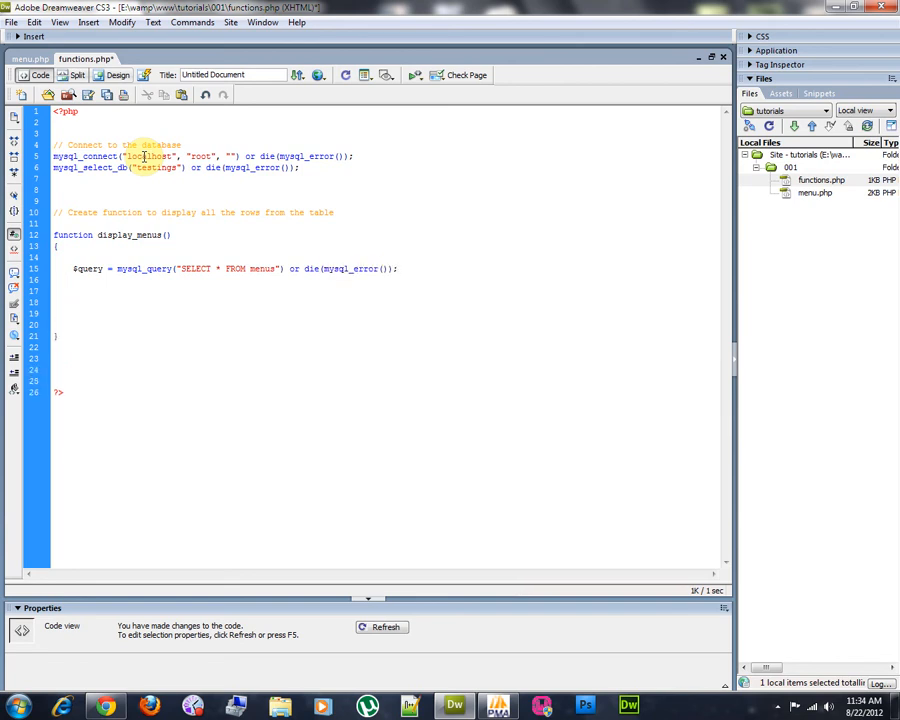
Add an if (mysql_num_rows($query) > 0) block echoing the opening and closing <ul> tags.
click(72, 302)
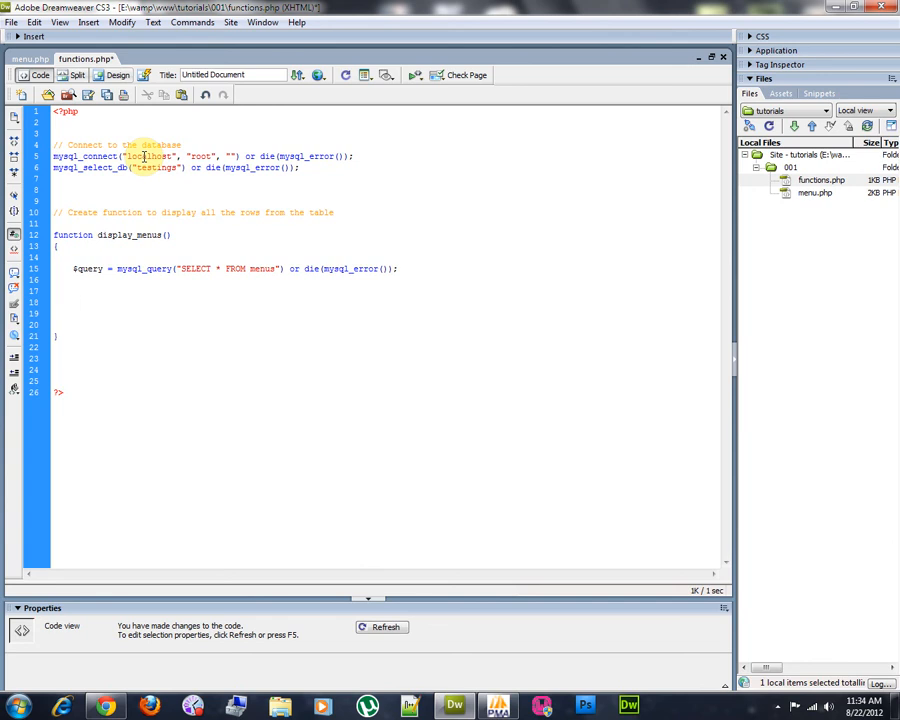
text(if ()
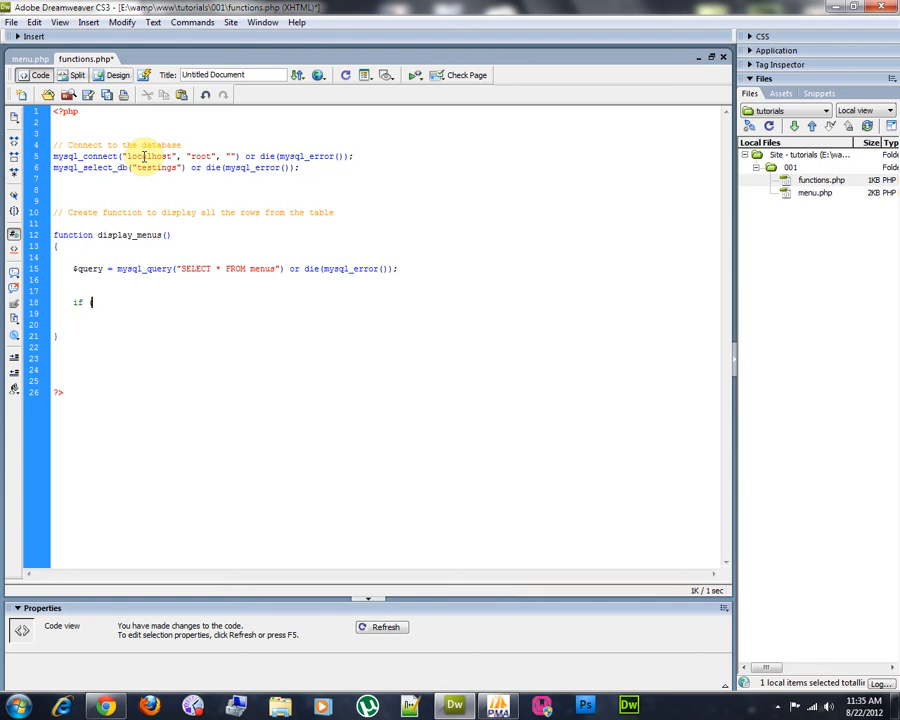
text(mysql_num_rows($query) > 0)
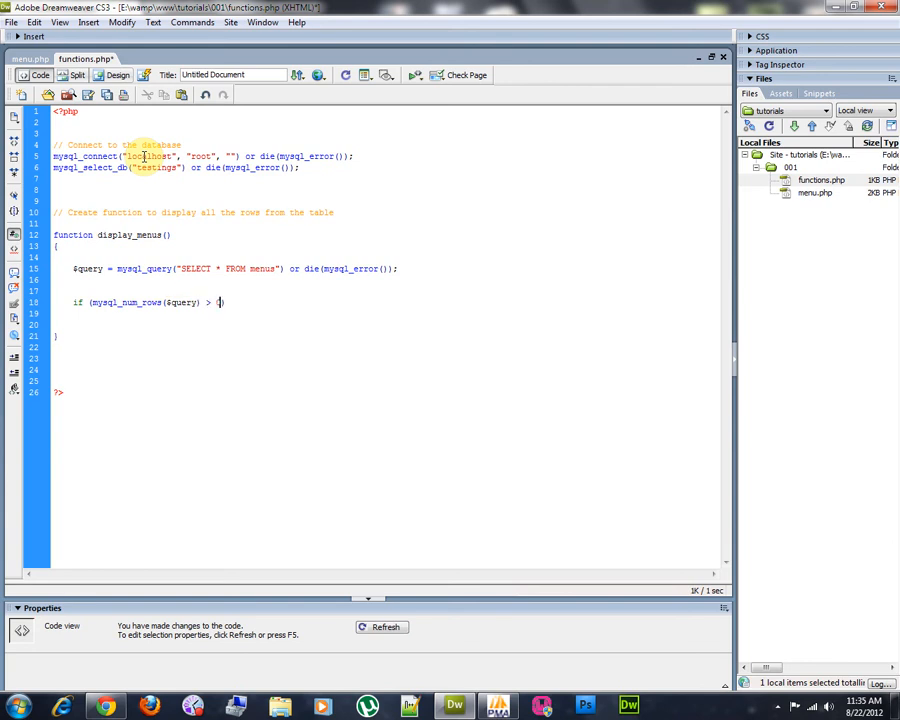
text(0)
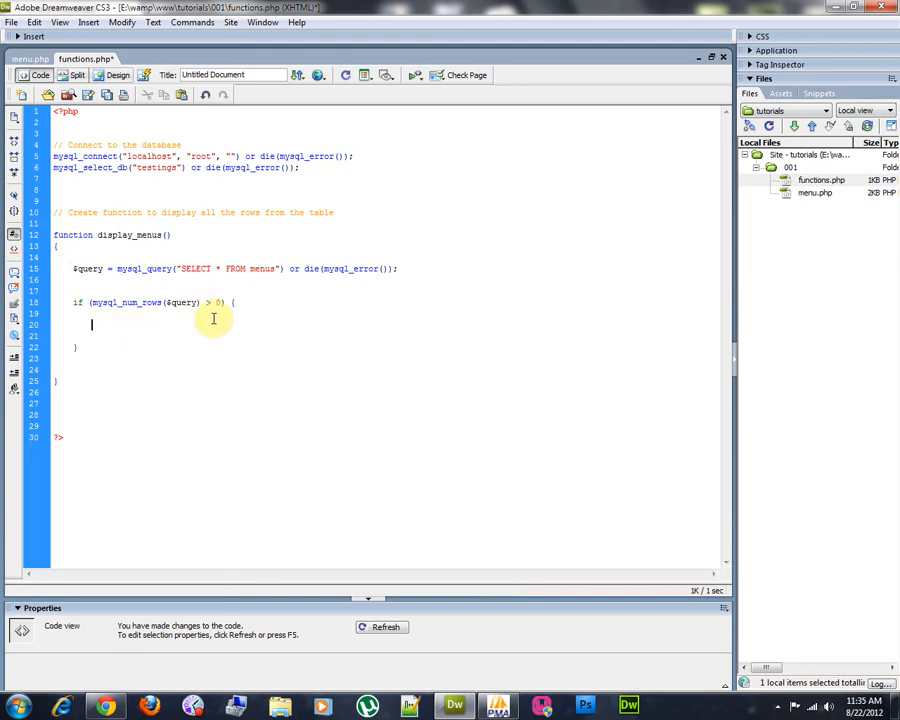
text(echo "<ul>";)
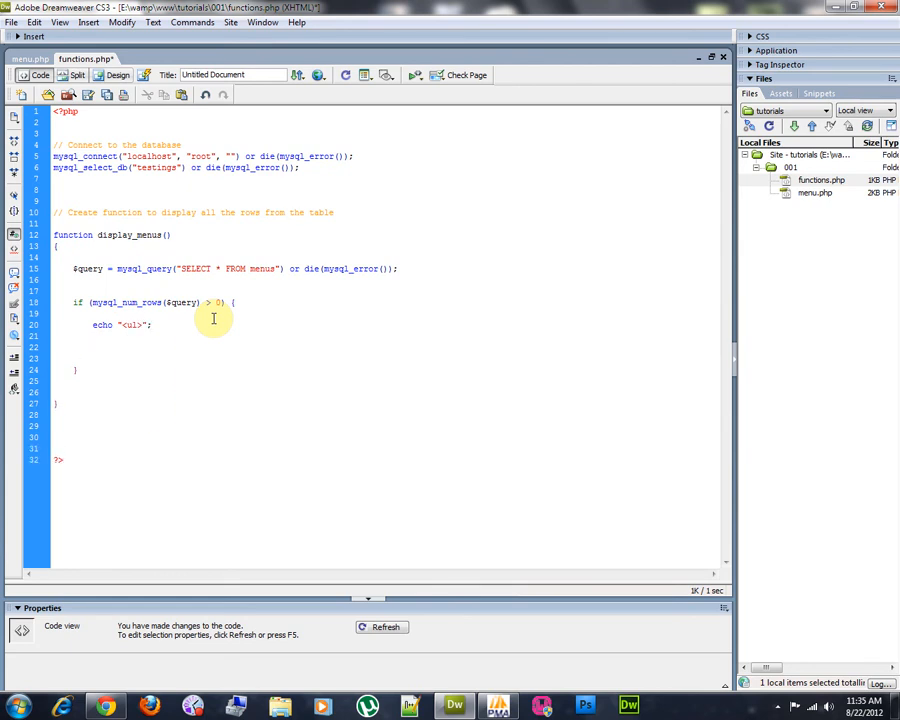
text(echo "</ul>";)
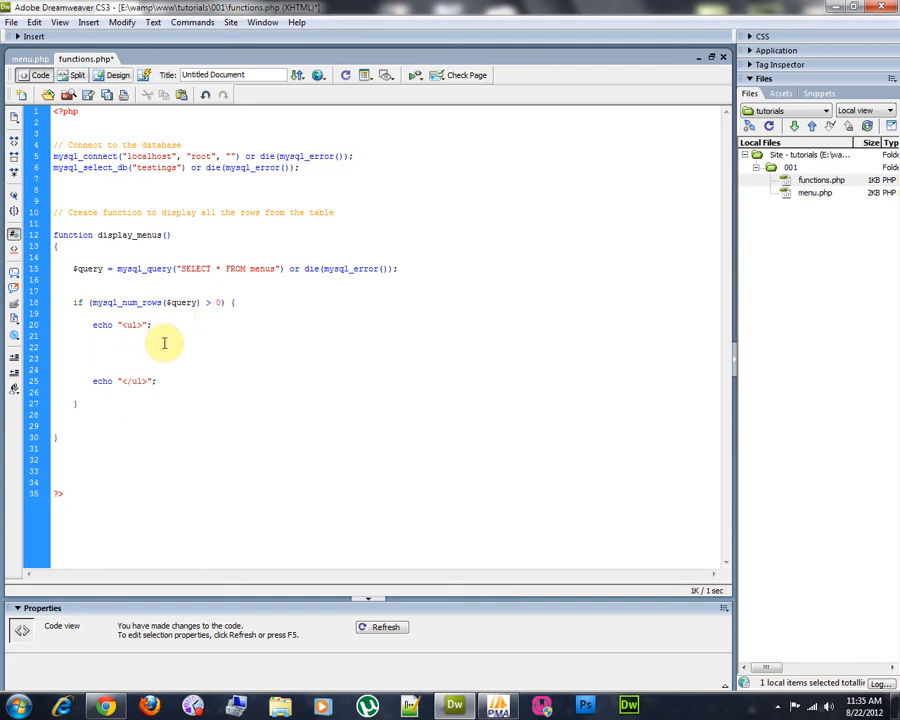
Start a while ($row = mysql_fetch_array($query)) loop between the ul echoes.
text(while ()
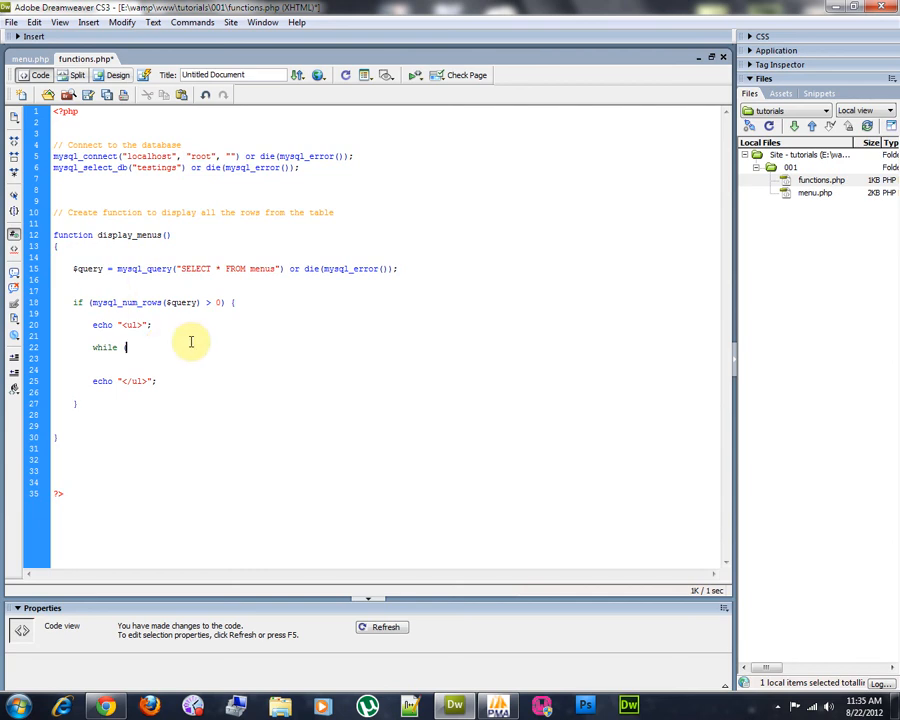
text(($)
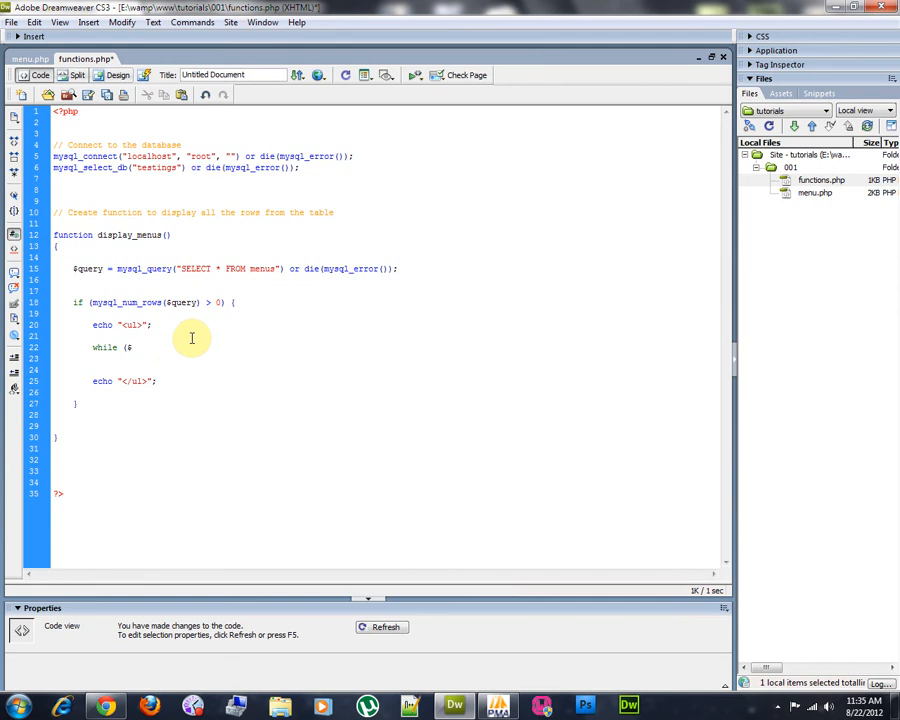
text(row = mysql)
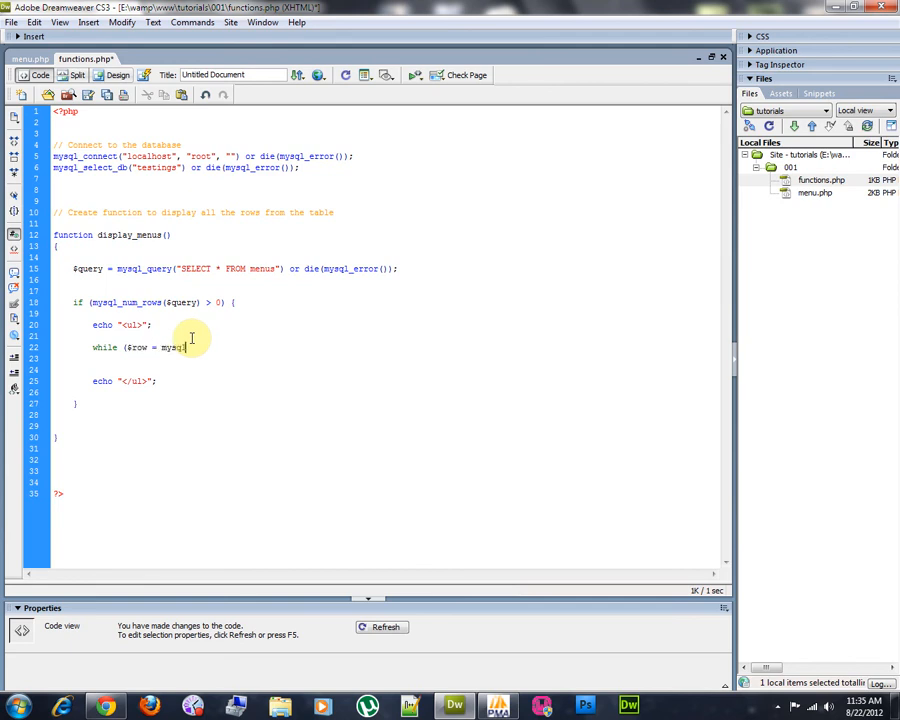
text(_fetch_array($query)) {)
text(})
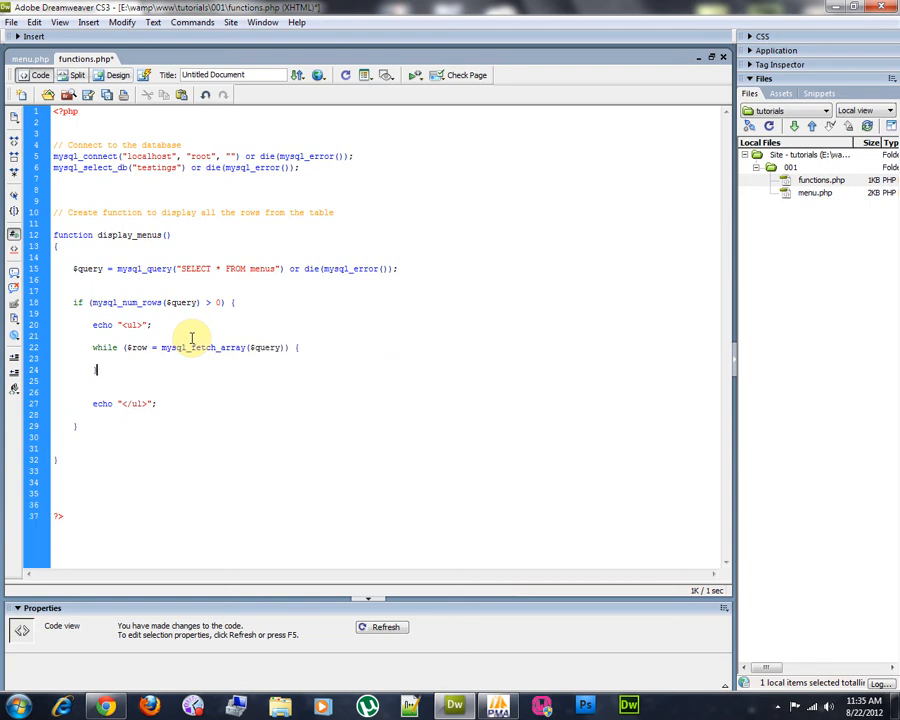
Echo "<li>" . $row["menu_name"] . "</li>" on a new line inside the while loop.
key(enter)
text(echo ")
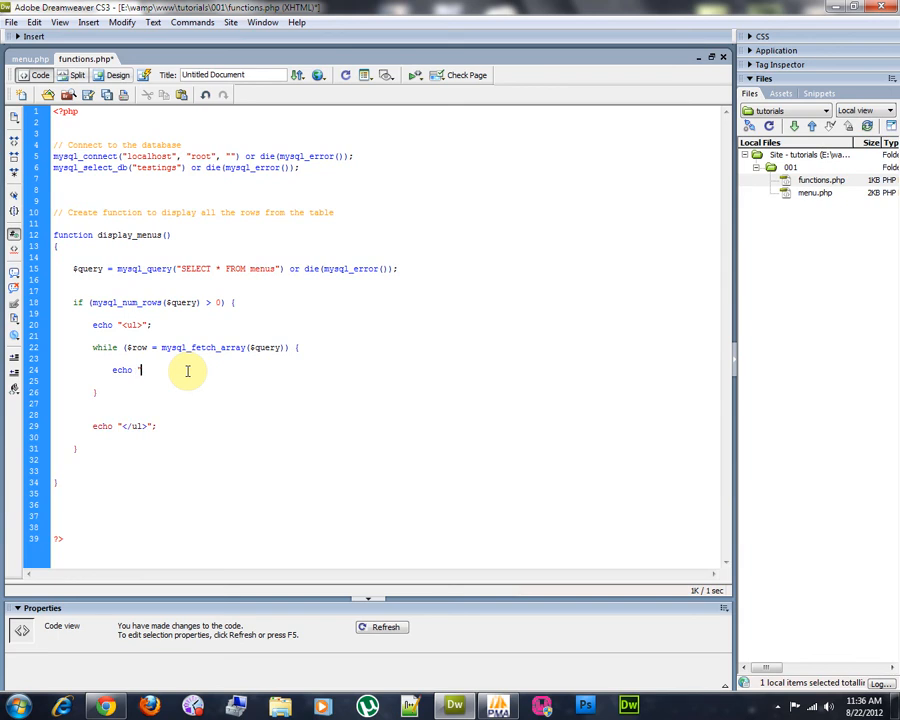
text(<li>")
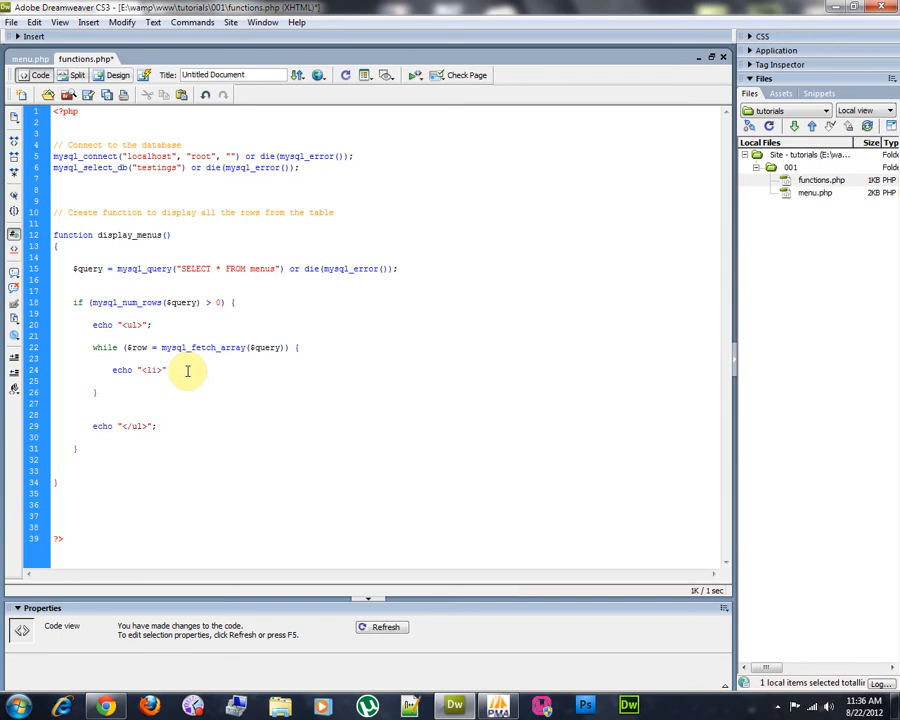
text(. $row[')
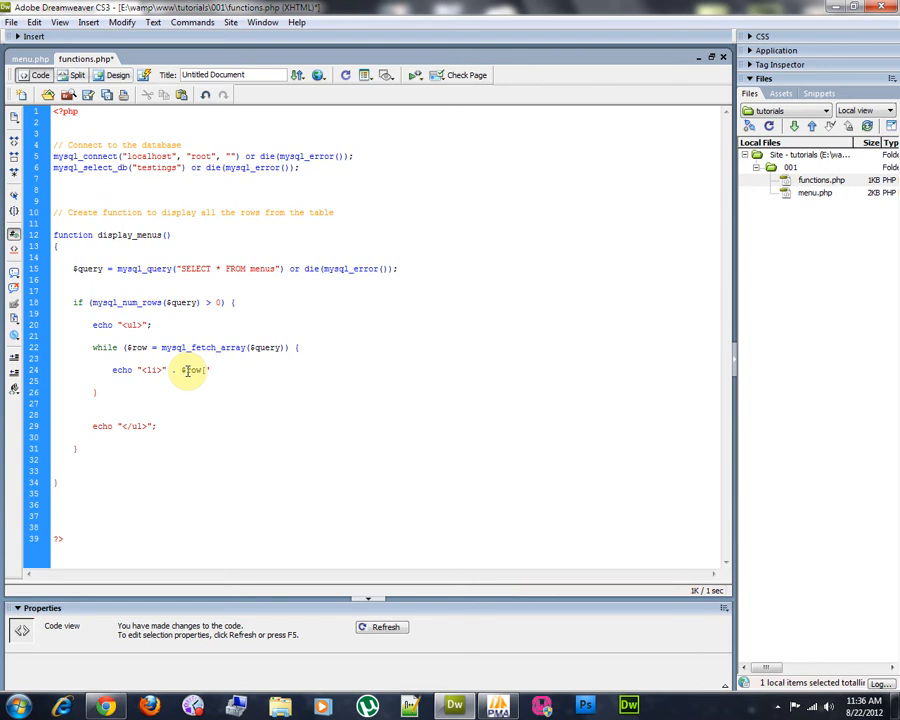
text(menu_name'] . "</li>";)
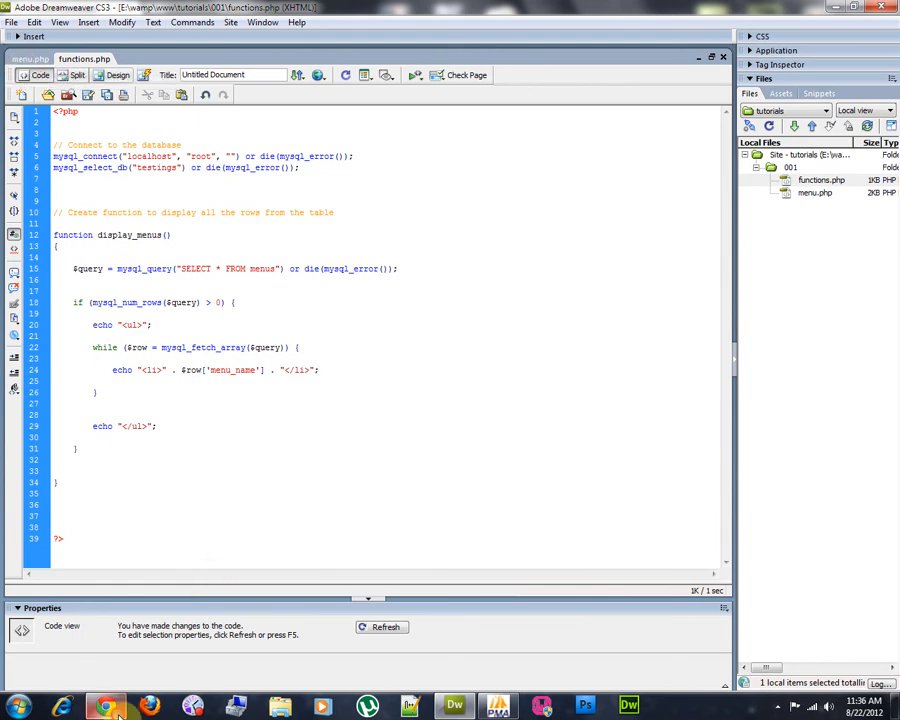
Save functions.php and copy the display_menus function name for use in menu.php.
click(104, 708)
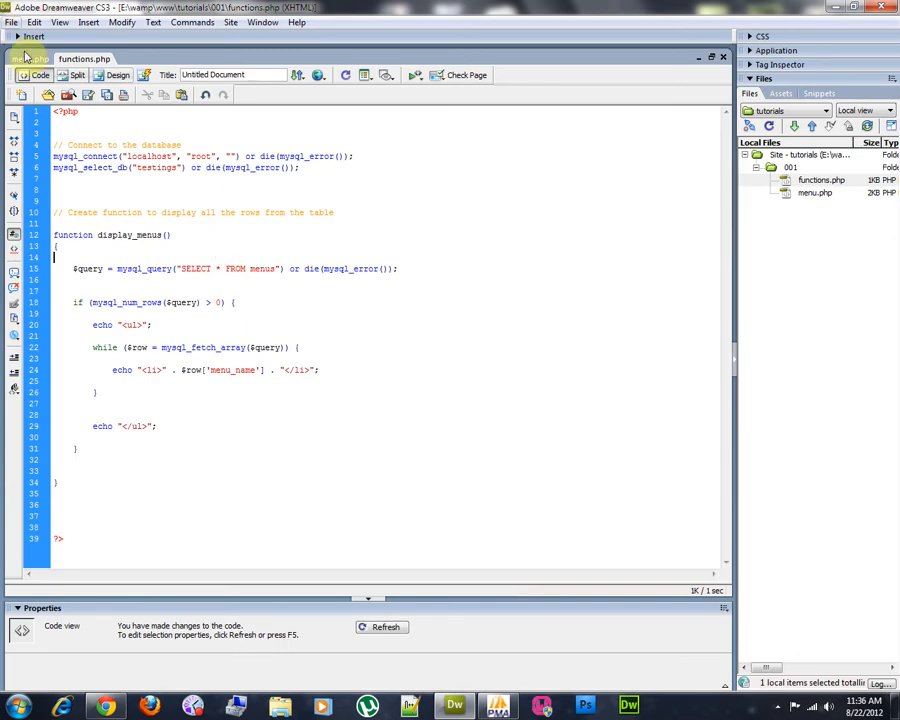
click(30, 58)
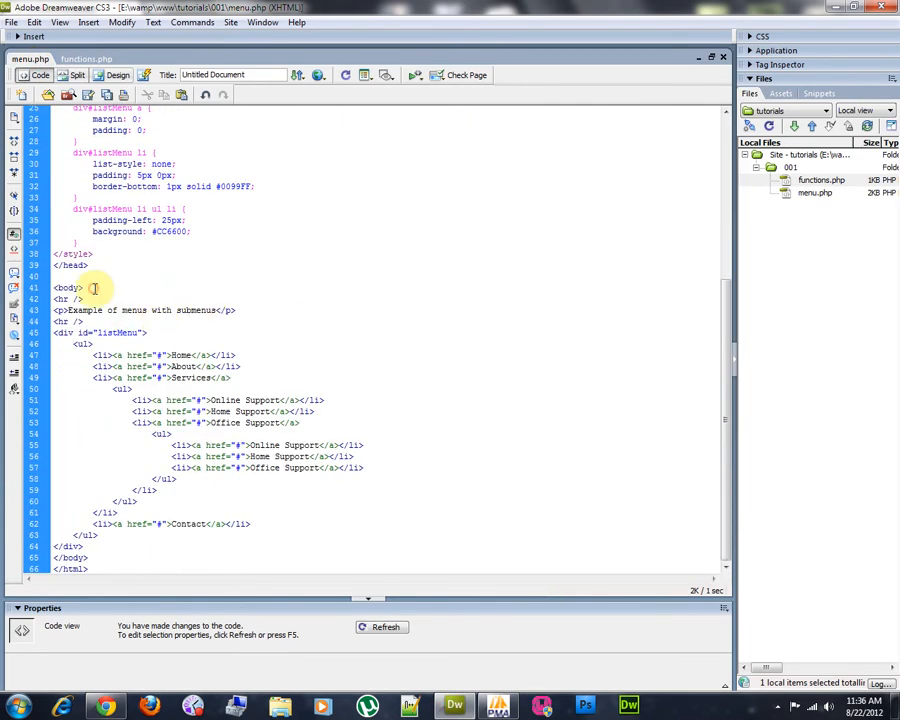
click(86, 58)
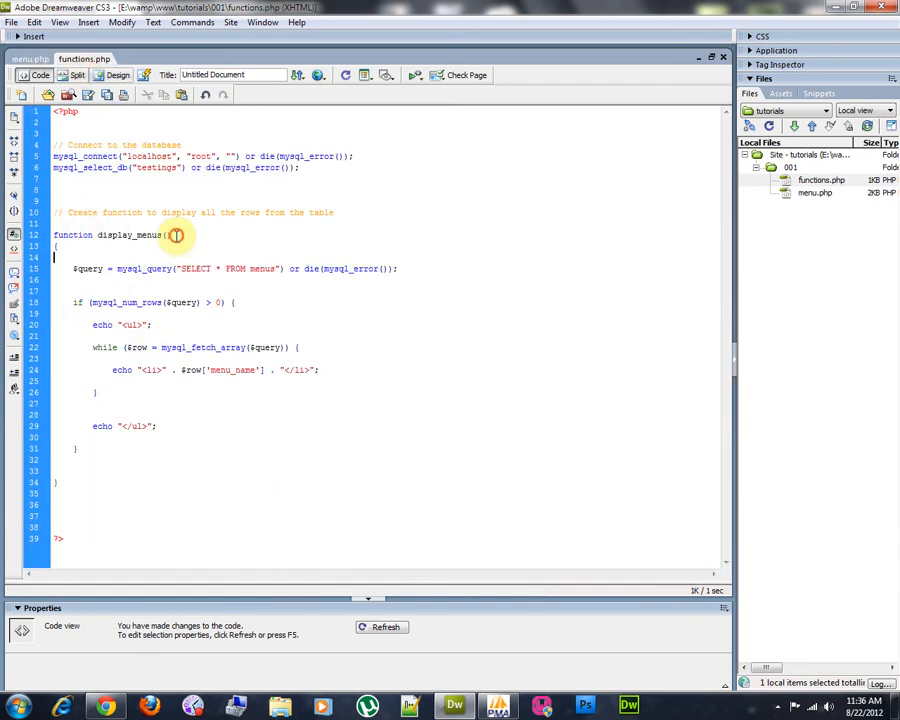
right_click(130, 234)
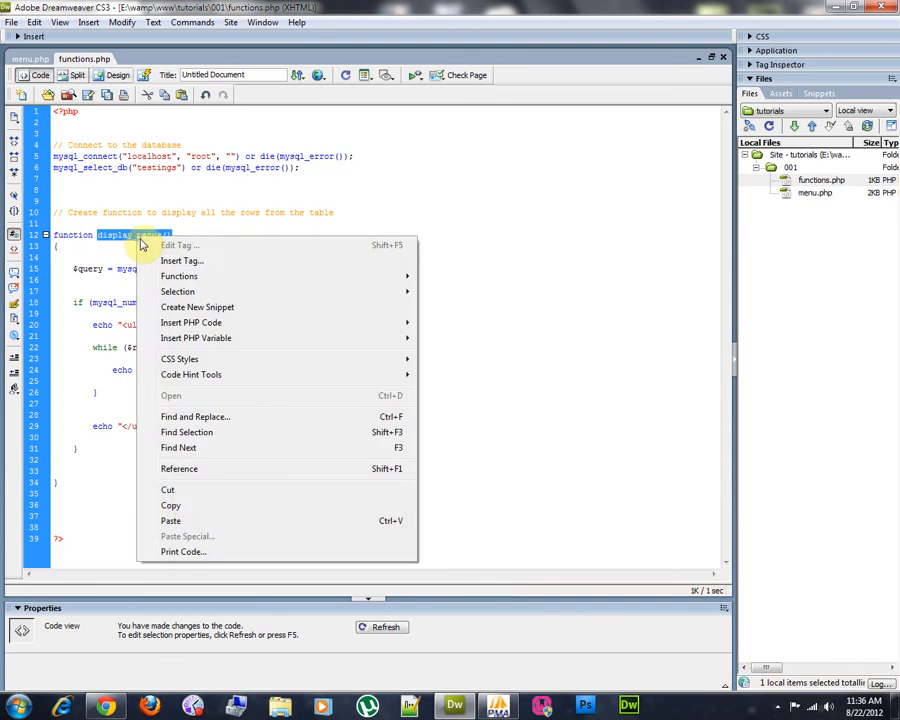
click(30, 58)
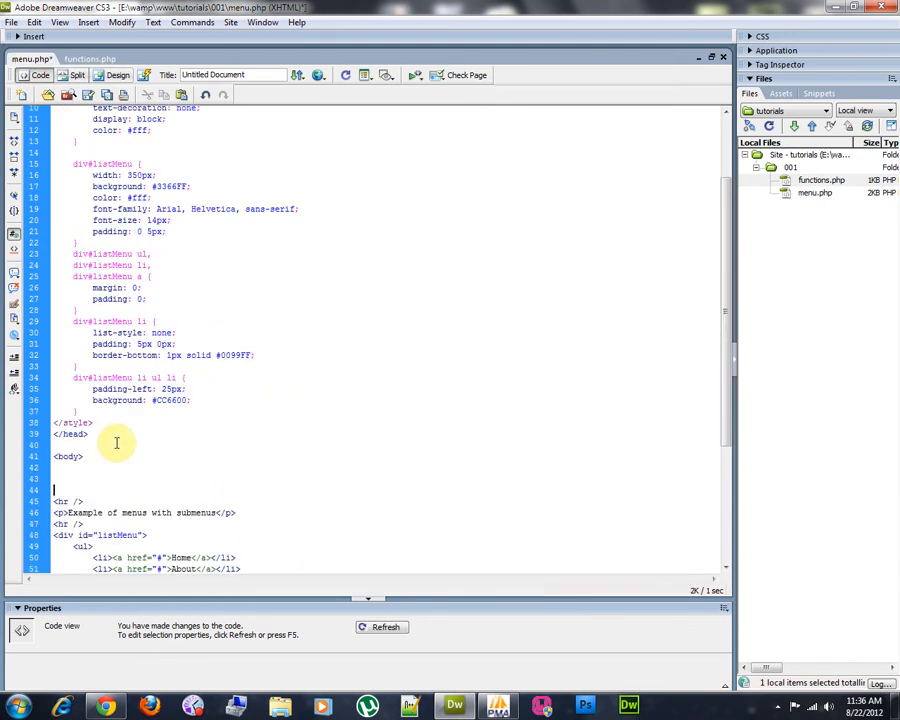
Add <?php display_menus(); ?> inside the body of menu.php.
text(<?php)
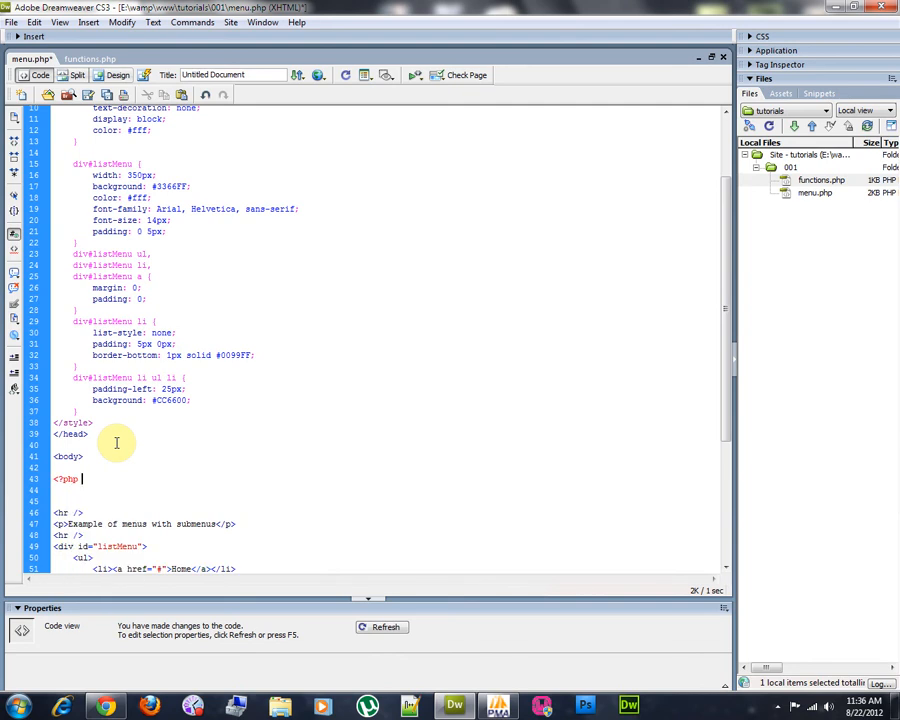
text(display_menus(); ?>)
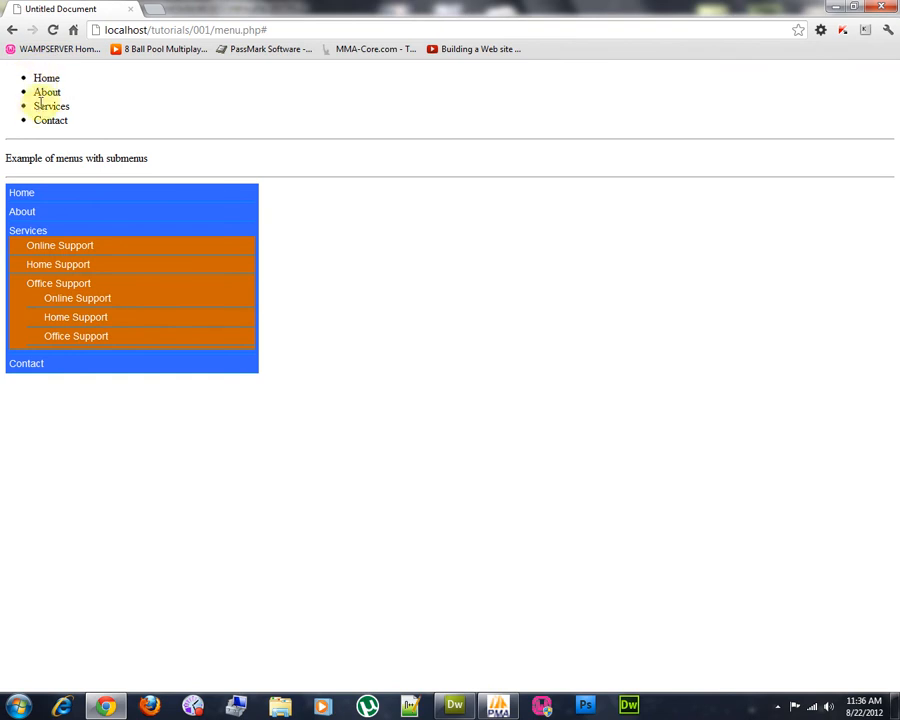
mouse_move(122, 136)
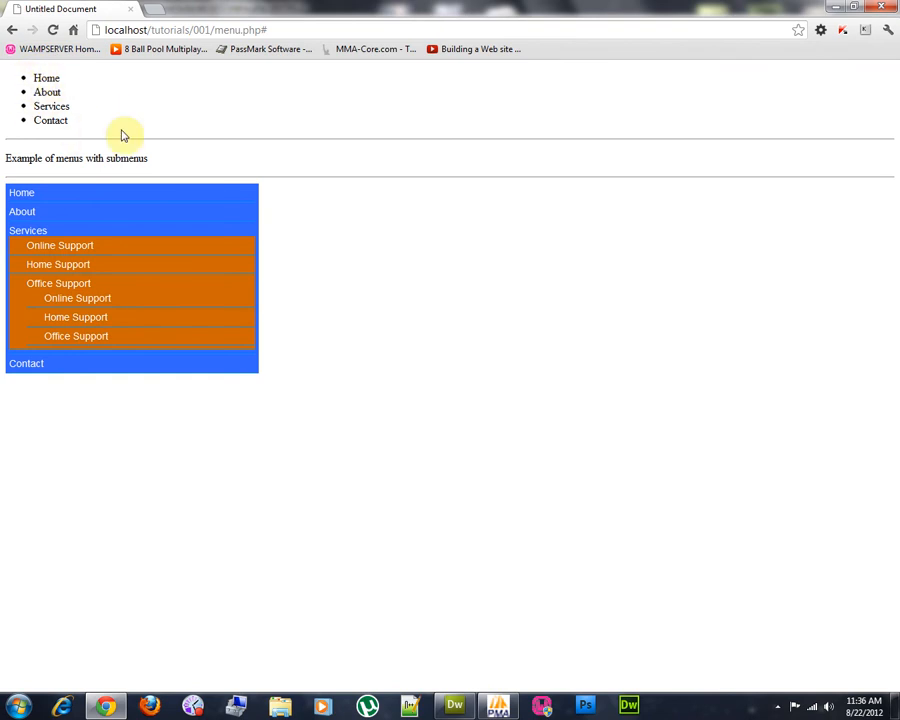
mouse_move(30, 78)
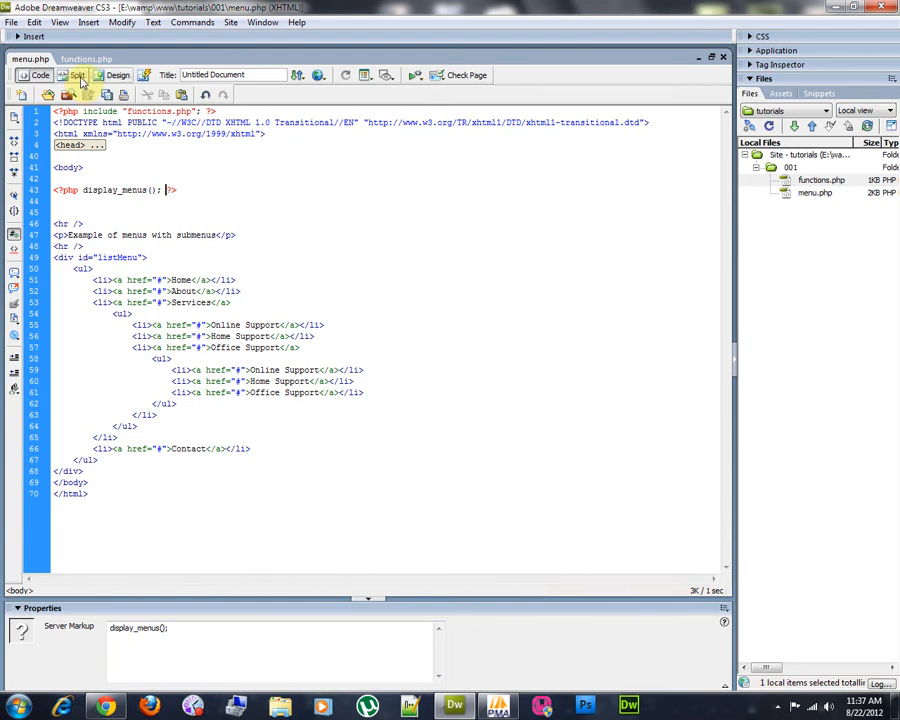
Change the signature in functions.php to display_menus($parent_id = 0).
click(86, 58)
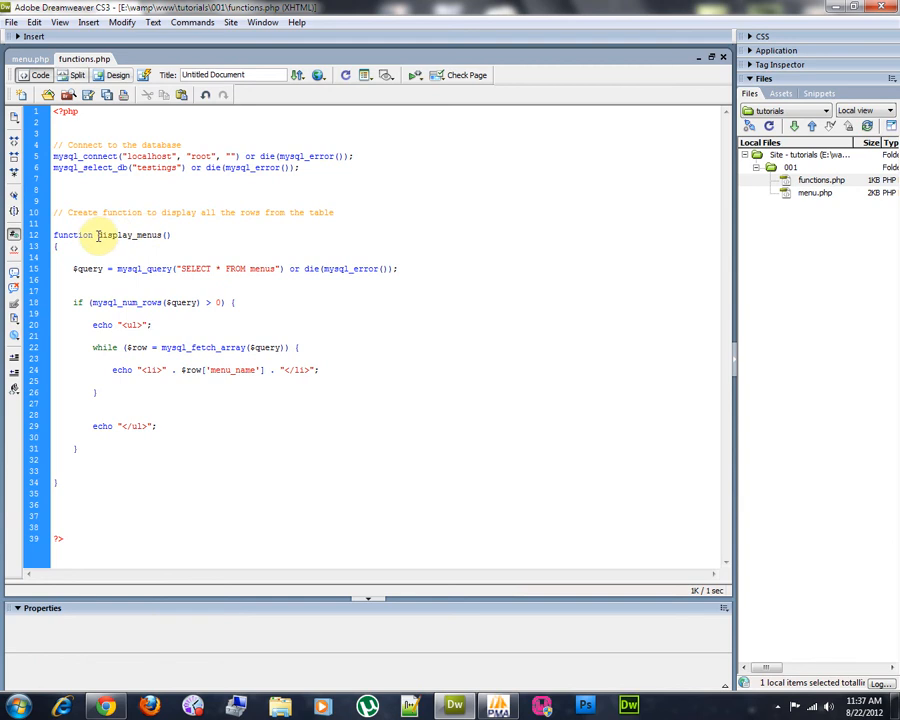
click(148, 324)
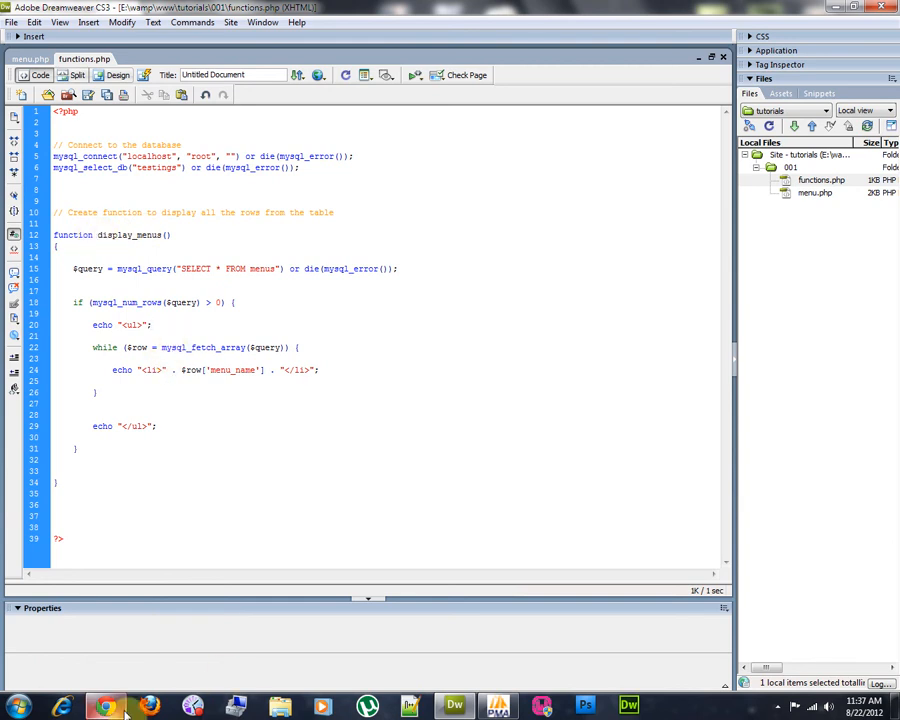
click(104, 708)
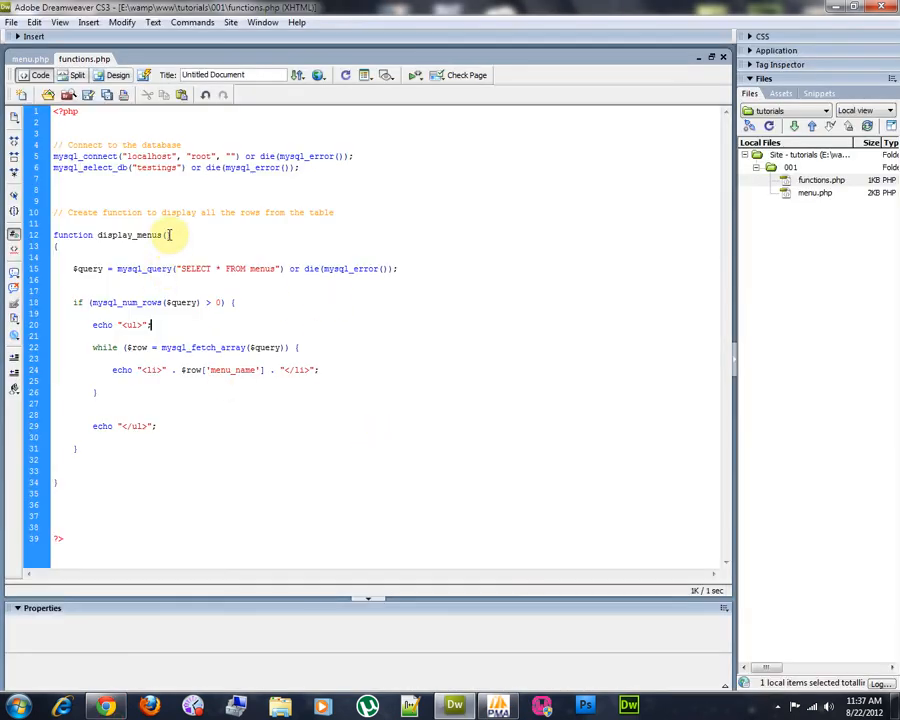
text($)
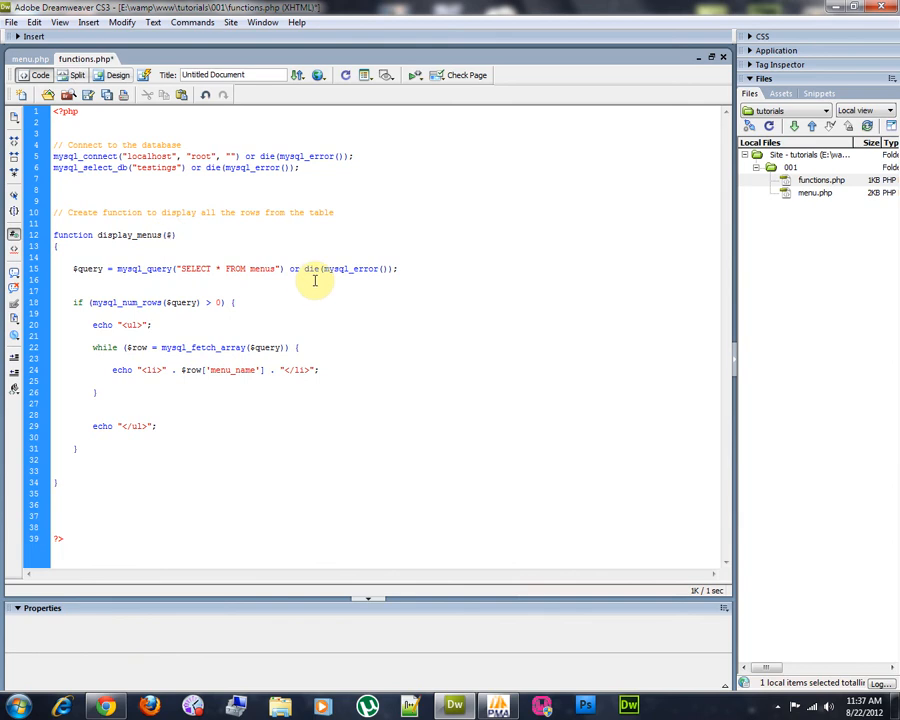
text(parent_id = 0)
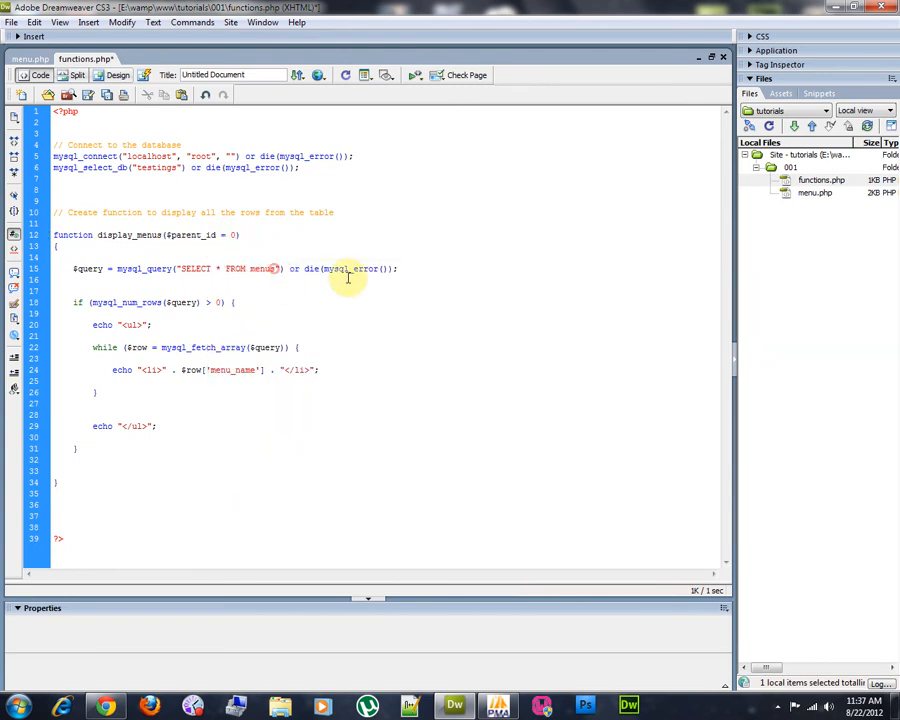
Add a WHERE clause limiting the menu query to rows whose parent equals $parent_id.
text(WHERE parent_id =)
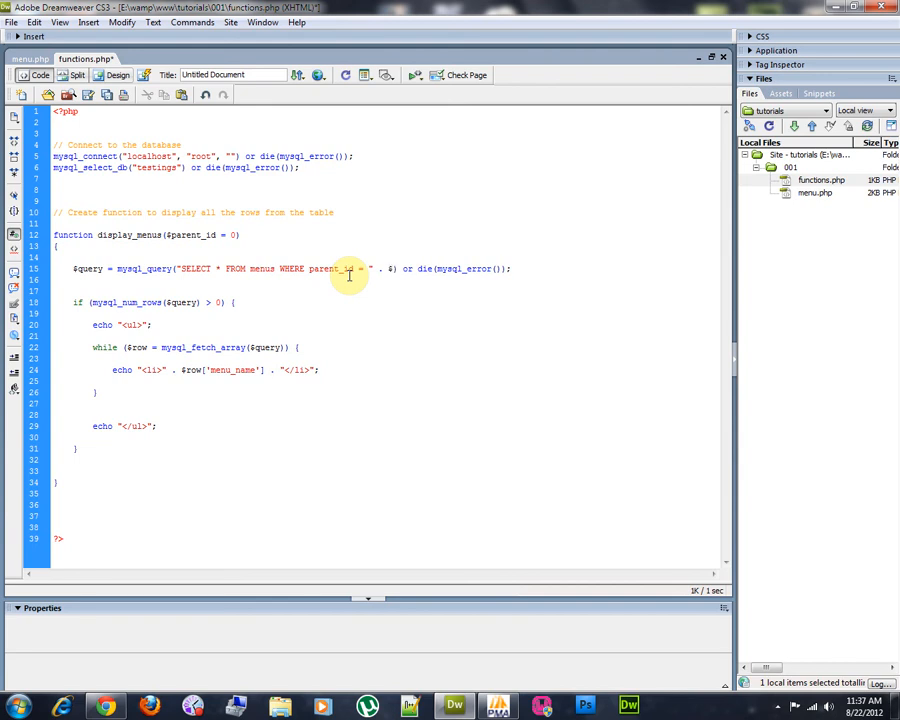
text($parent_id)
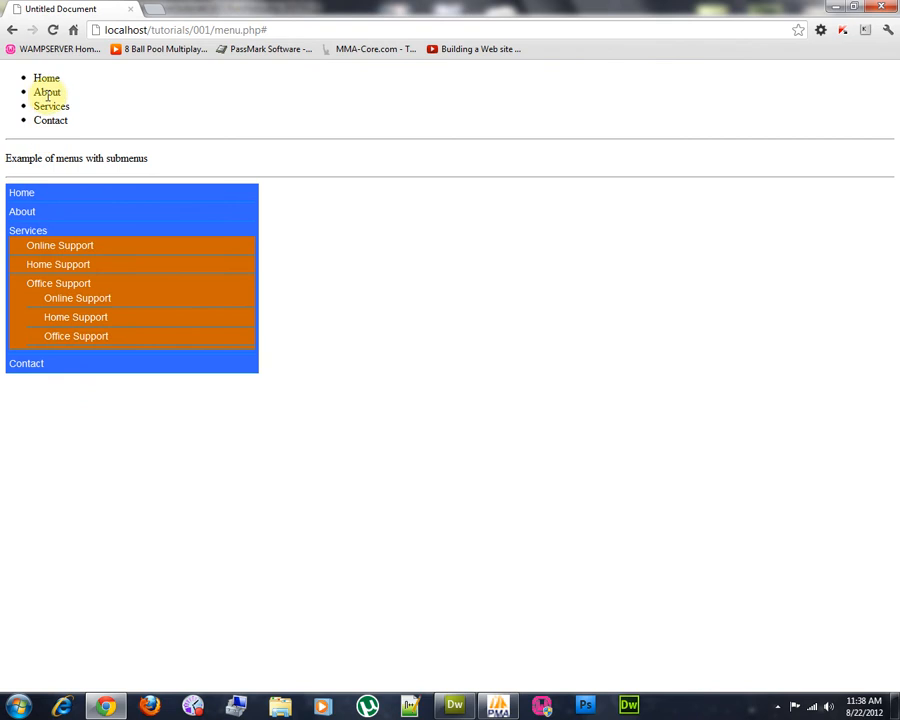
mouse_move(68, 156)
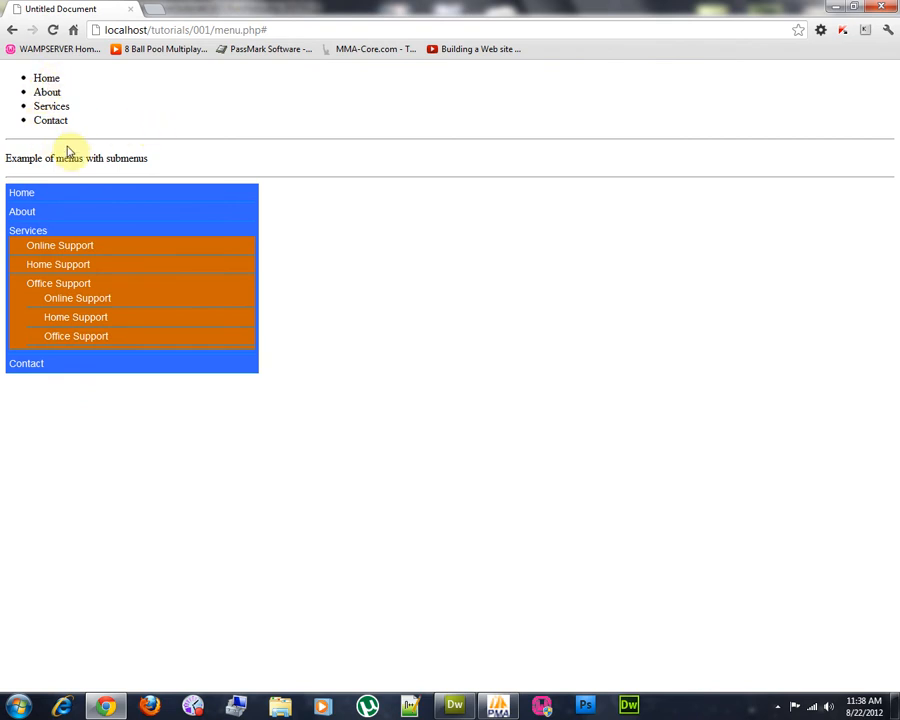
mouse_move(18, 76)
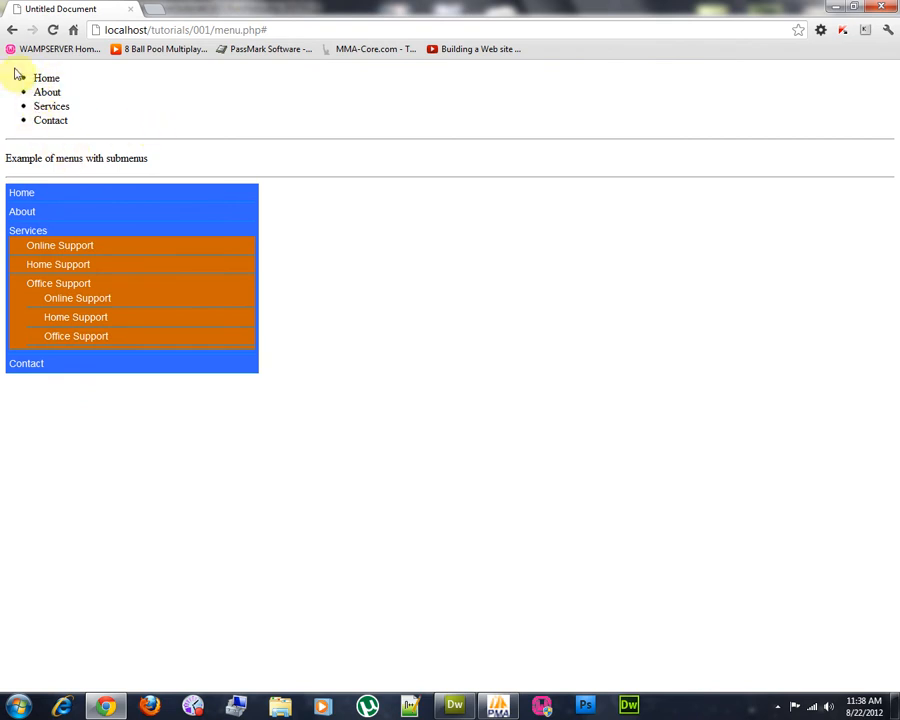
mouse_move(114, 136)
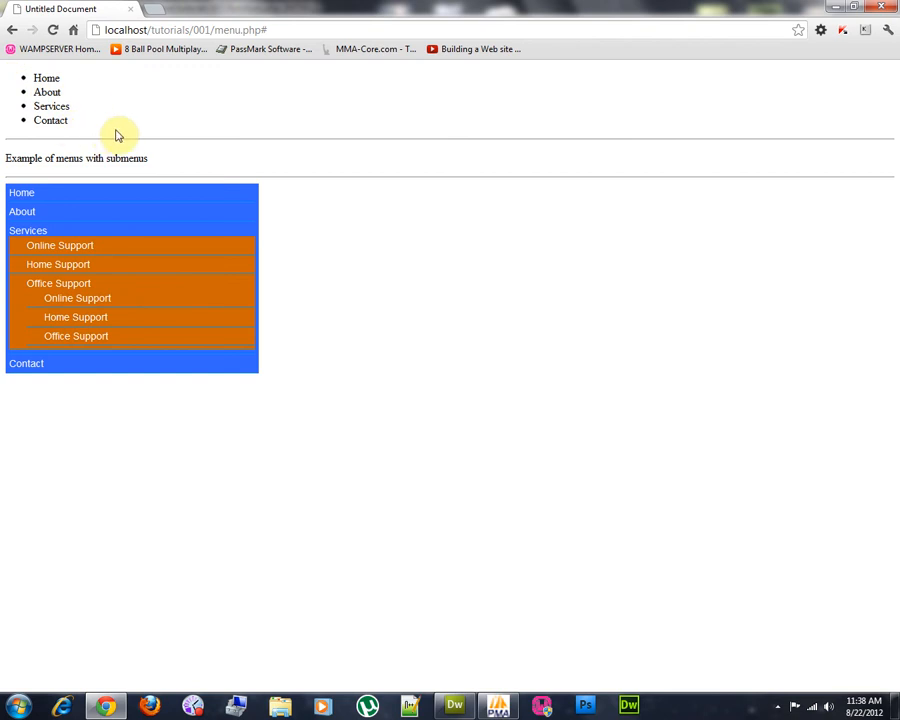
mouse_move(144, 196)
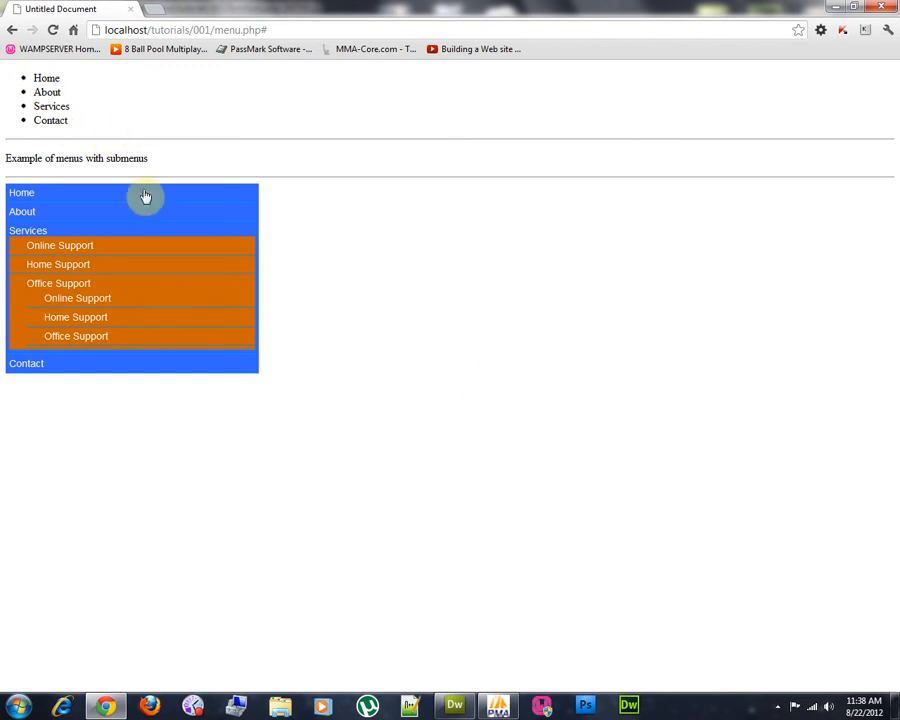
mouse_move(138, 100)
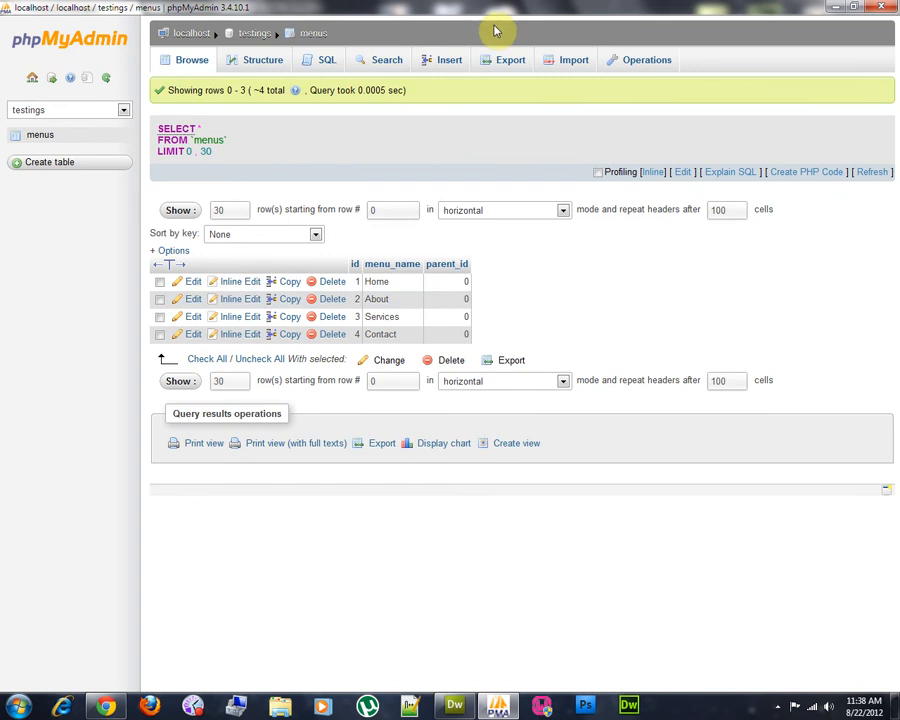
mouse_move(448, 60)
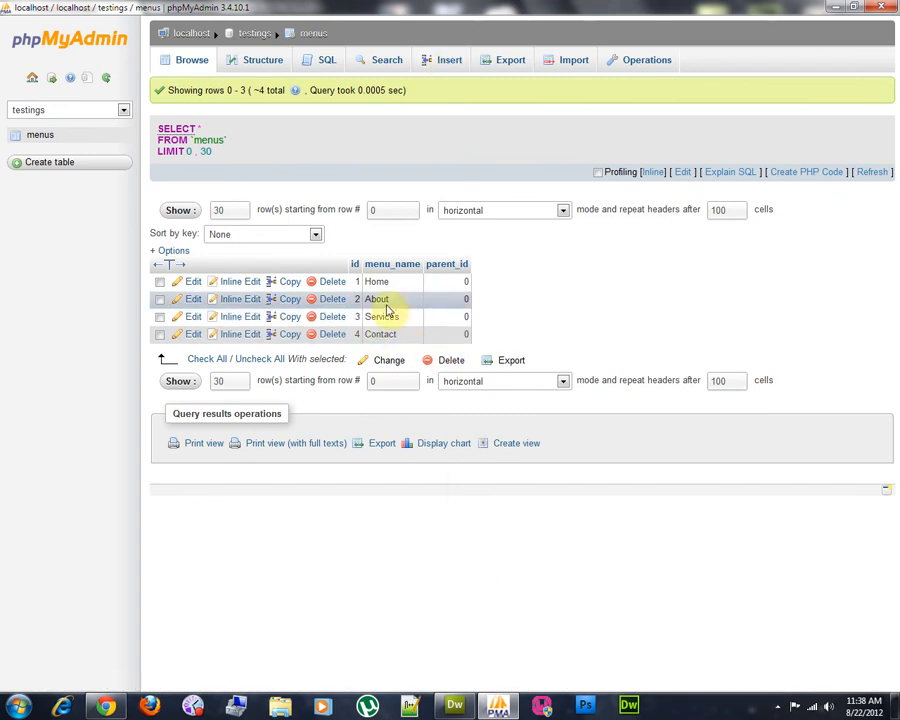
Tick the checkbox of the Services row in the menus table.
double_click(382, 316)
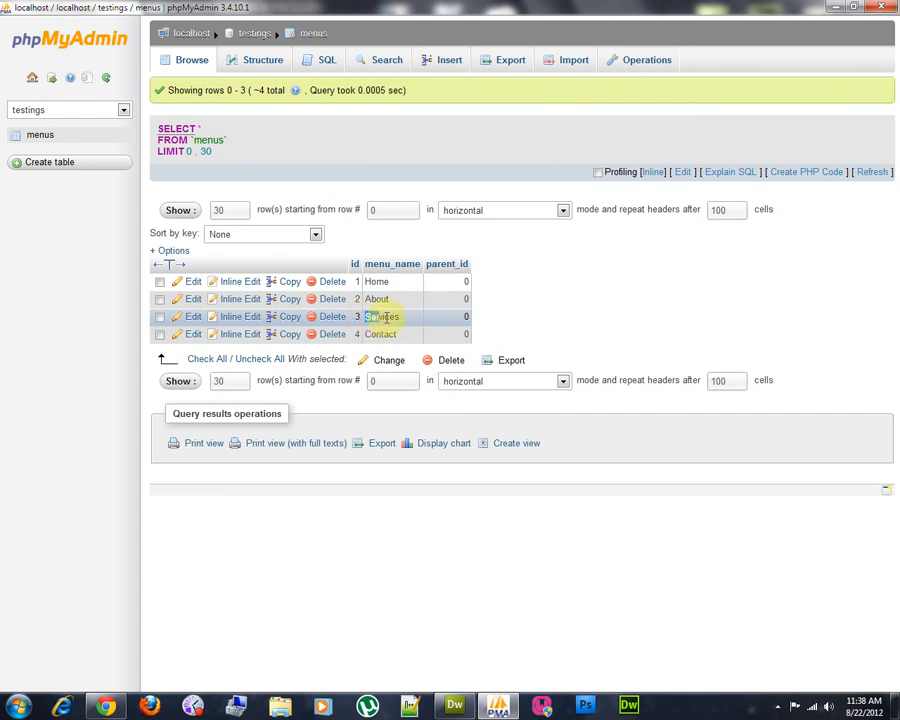
click(160, 316)
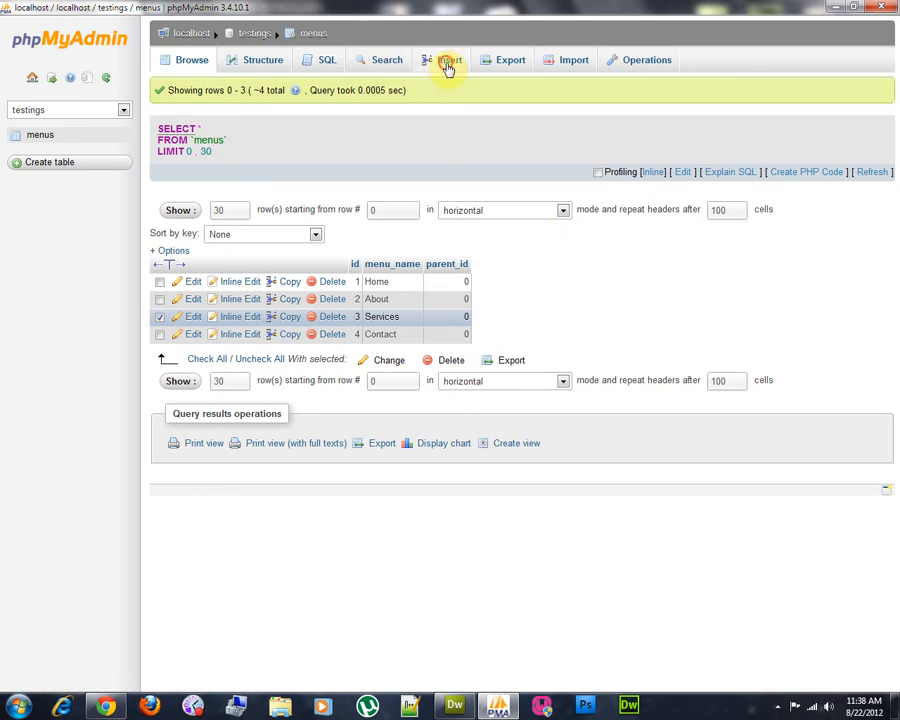
Bring up the Insert form for the menus table after a look at the existing rows.
click(450, 60)
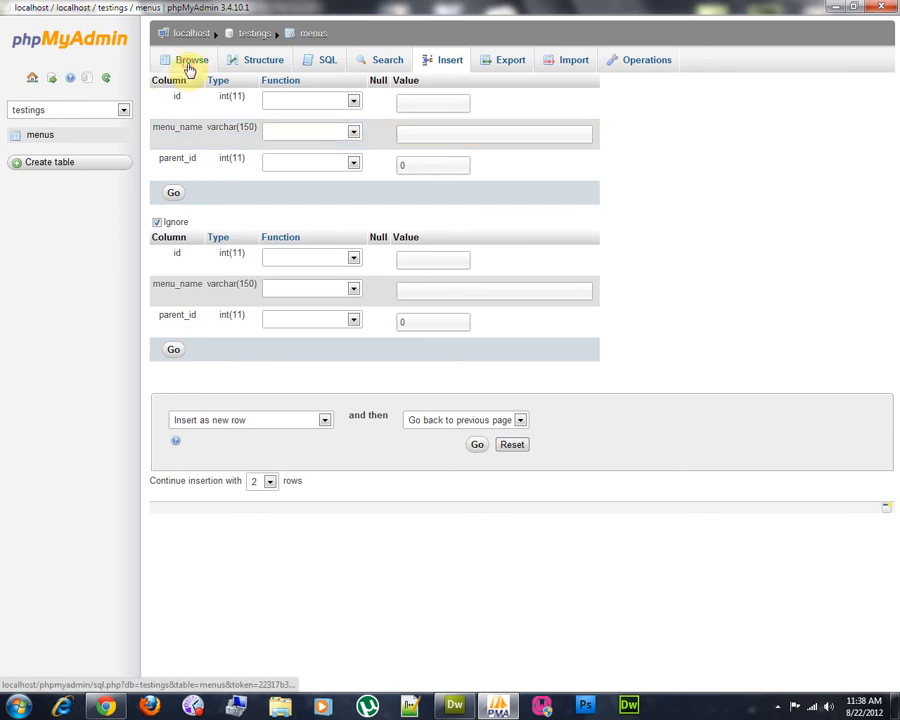
click(192, 60)
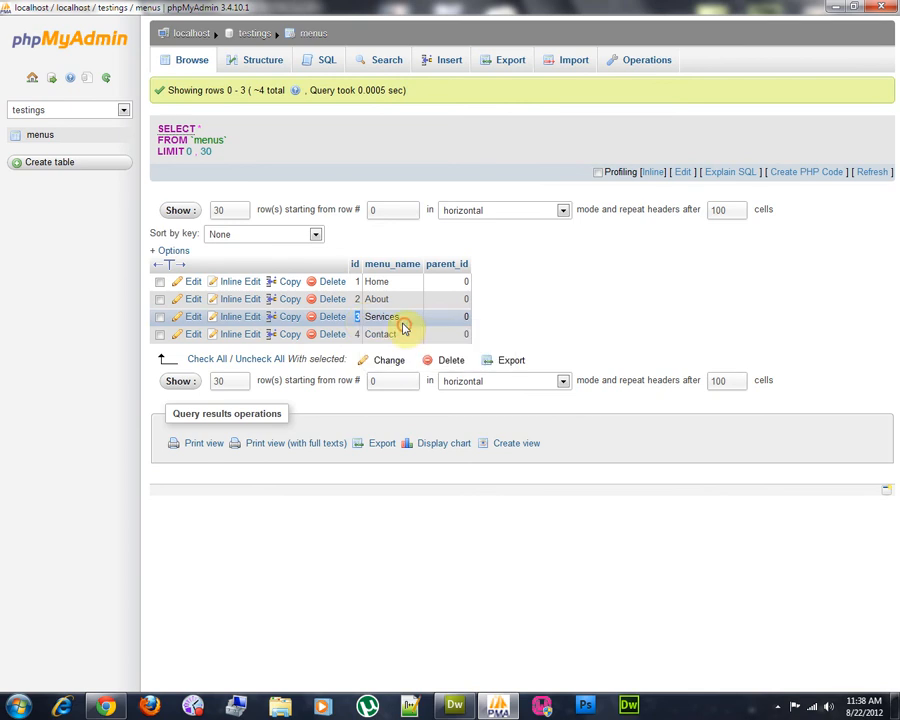
click(448, 60)
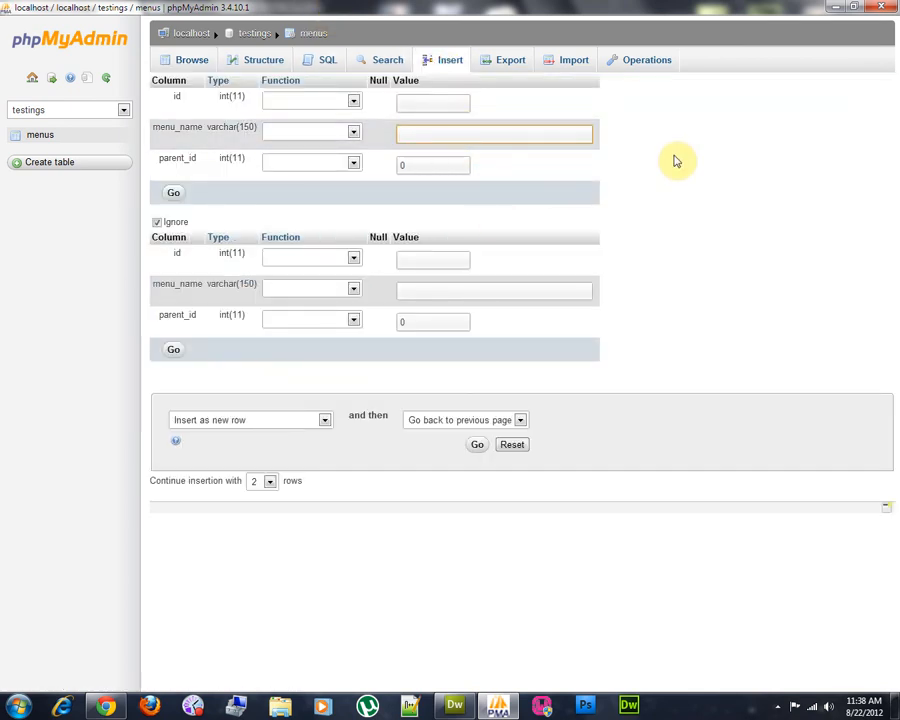
Enter Online Services and Family Services as menu_name values and submit with Go.
text(O)
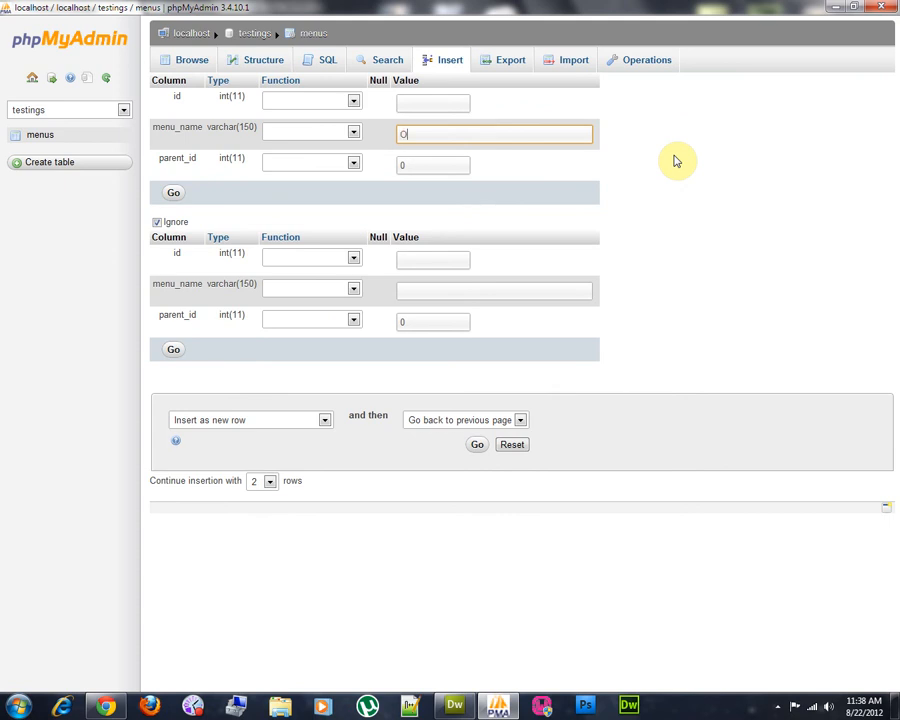
text(nline Serv)
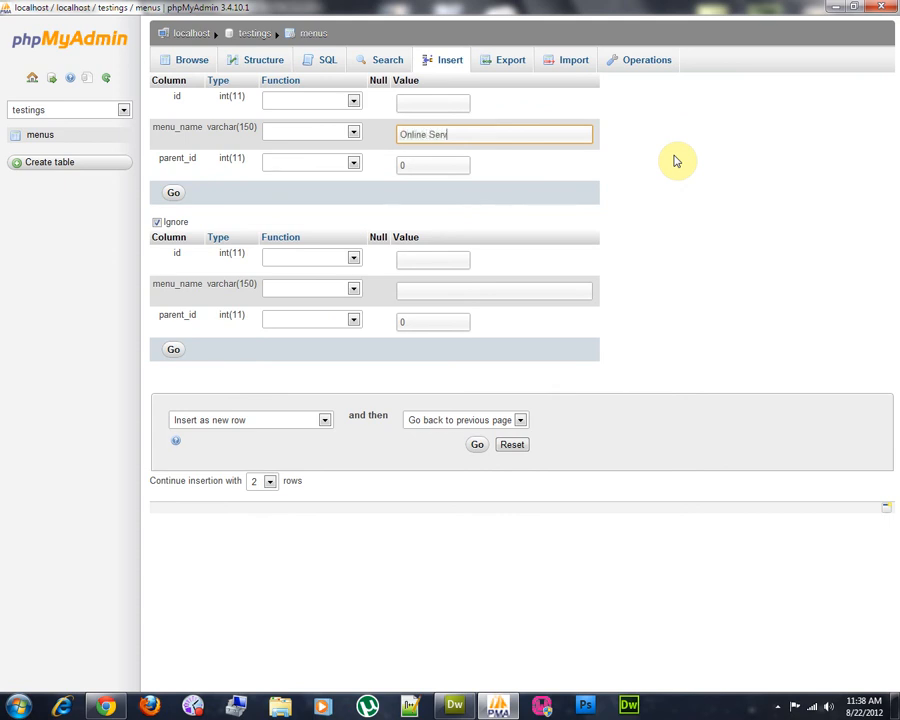
text(3)
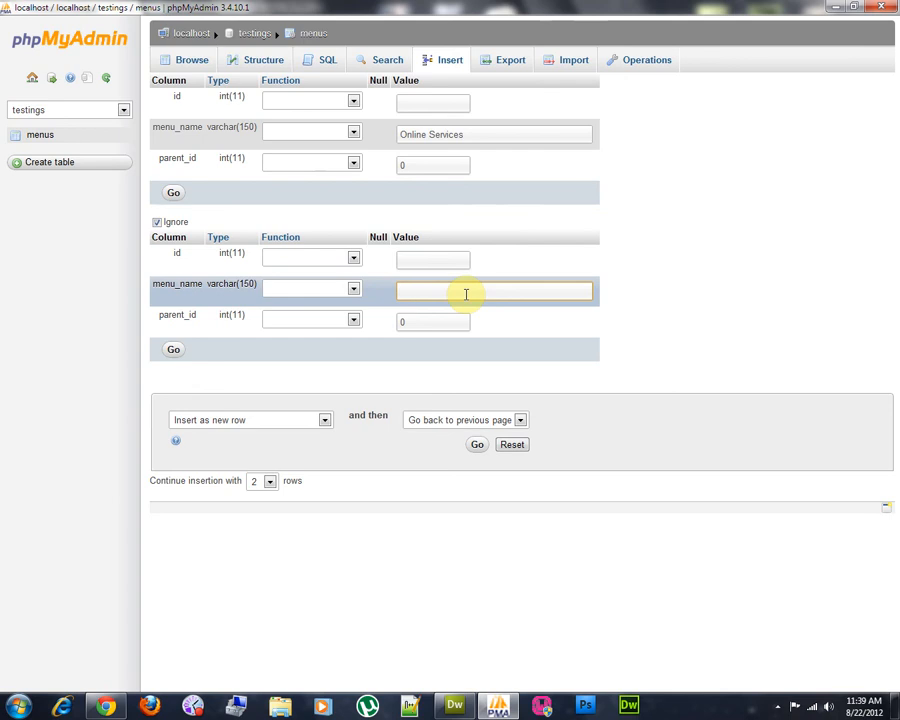
text(Off)
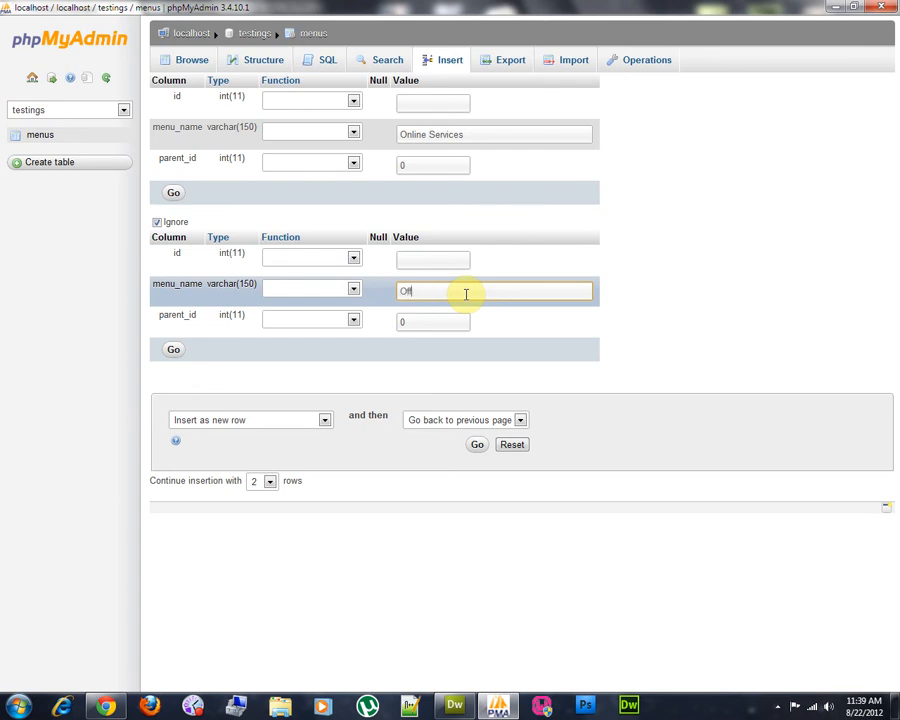
key(Backspace)
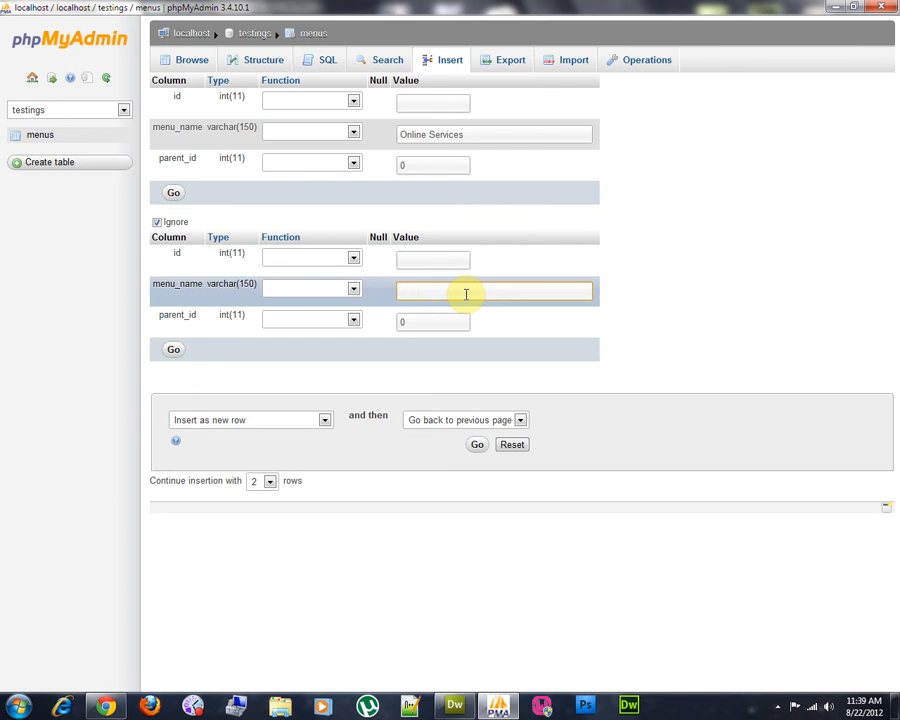
text(In a)
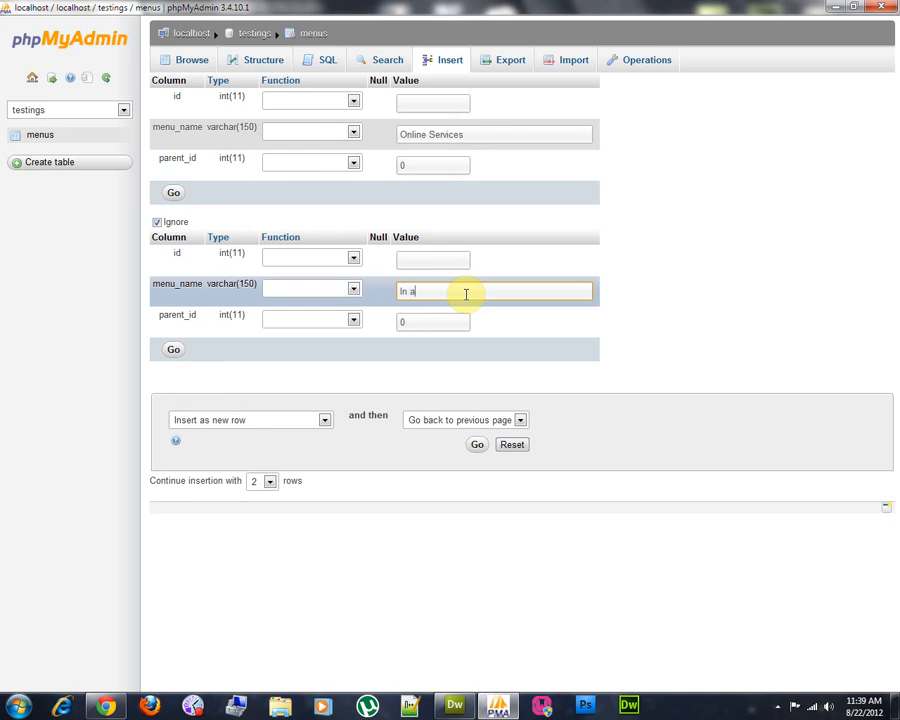
text(Family Services)
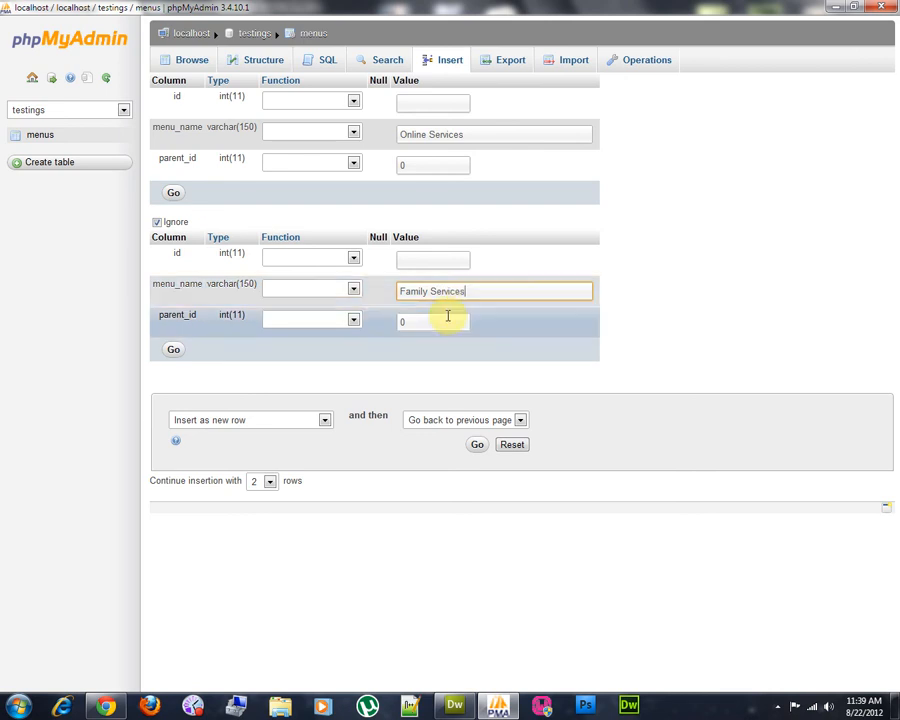
click(172, 348)
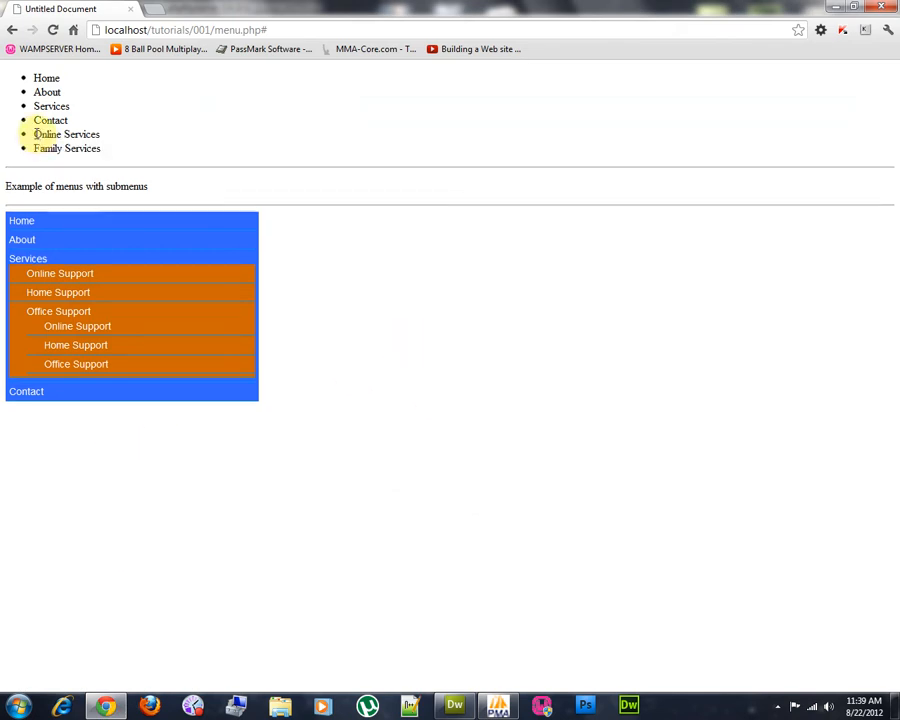
Check in Chrome that Online Services and Family Services appear in menu.php's plain list.
double_click(66, 134)
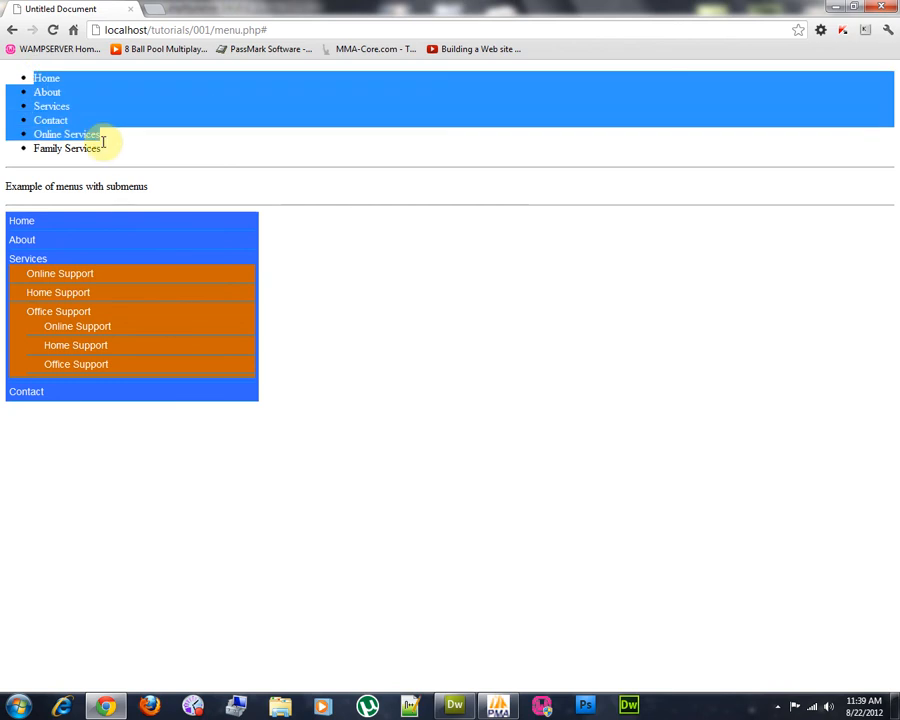
mouse_move(48, 92)
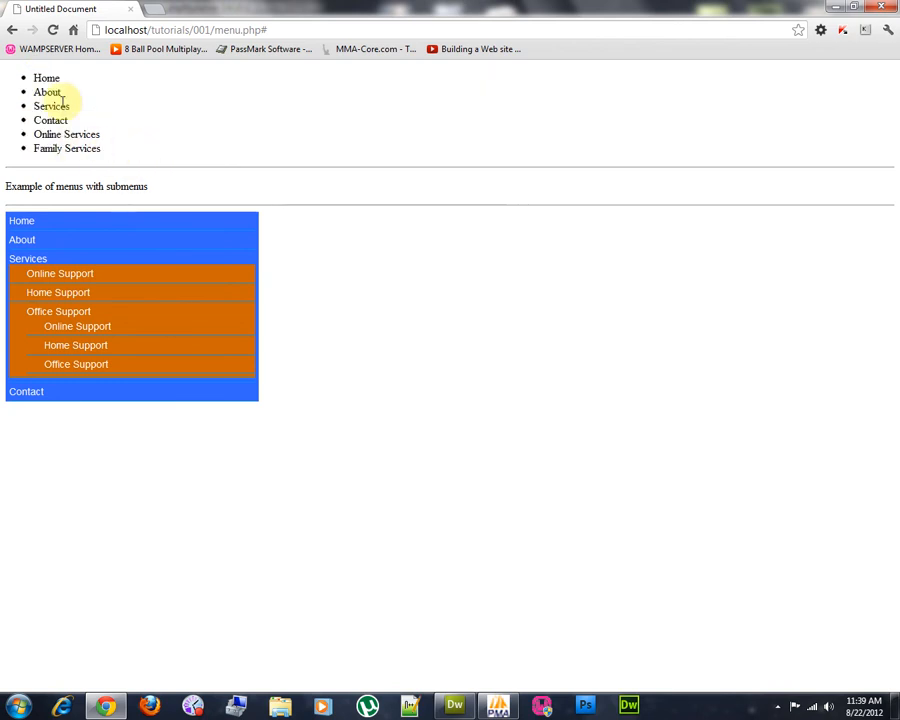
mouse_move(130, 186)
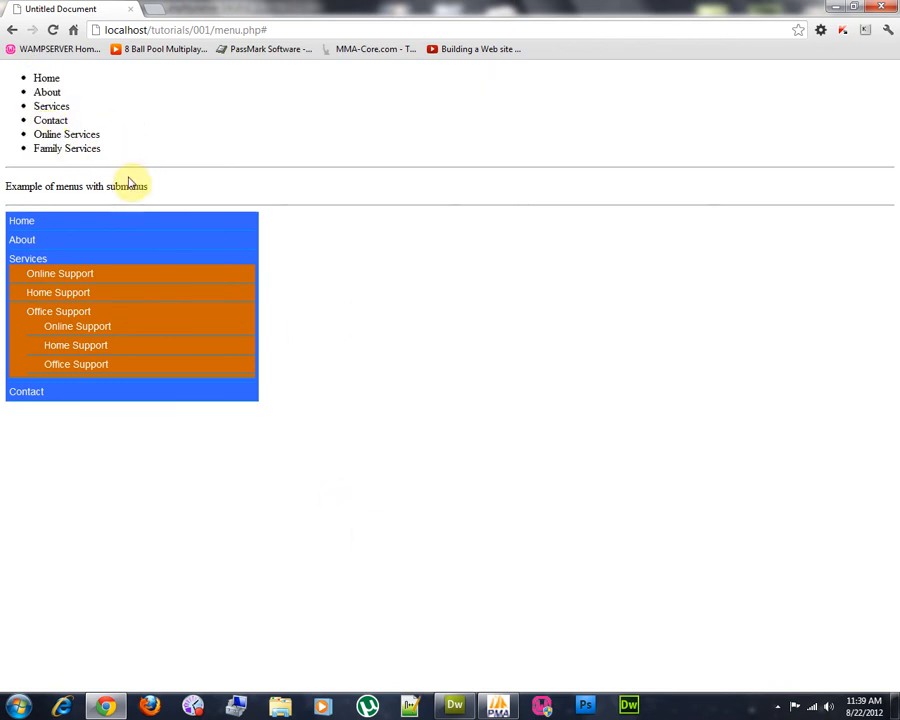
mouse_move(140, 144)
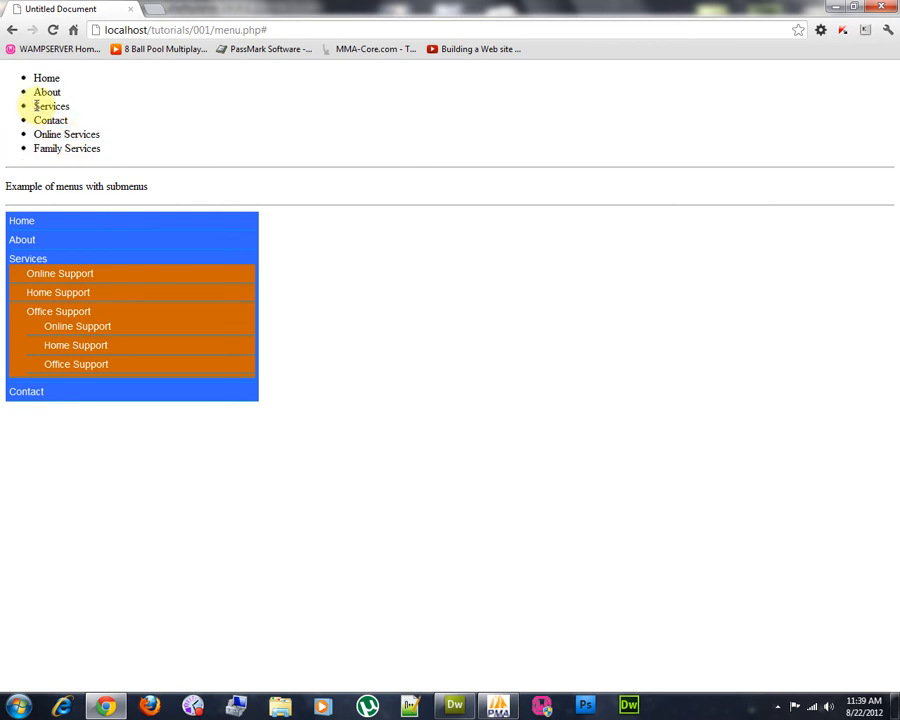
double_click(50, 106)
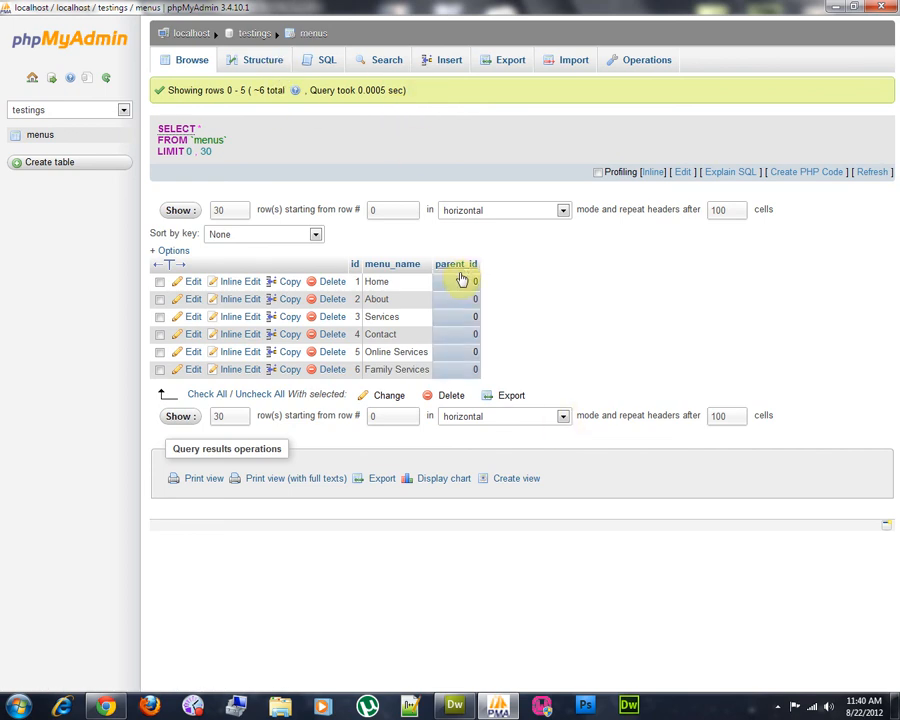
Edit the Family Services row and save its parent_id as 3.
click(160, 352)
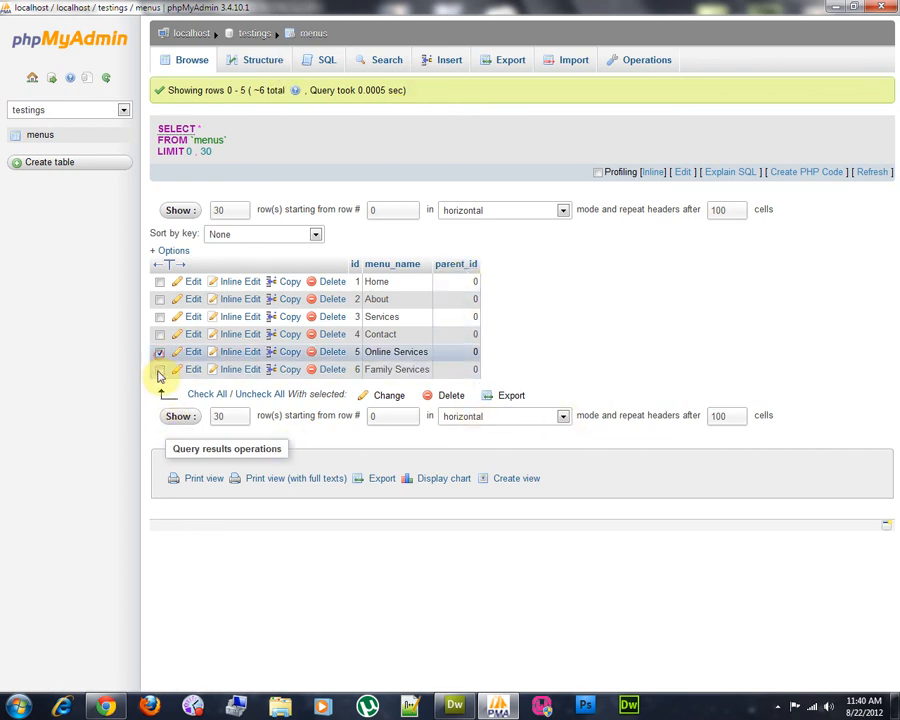
click(160, 368)
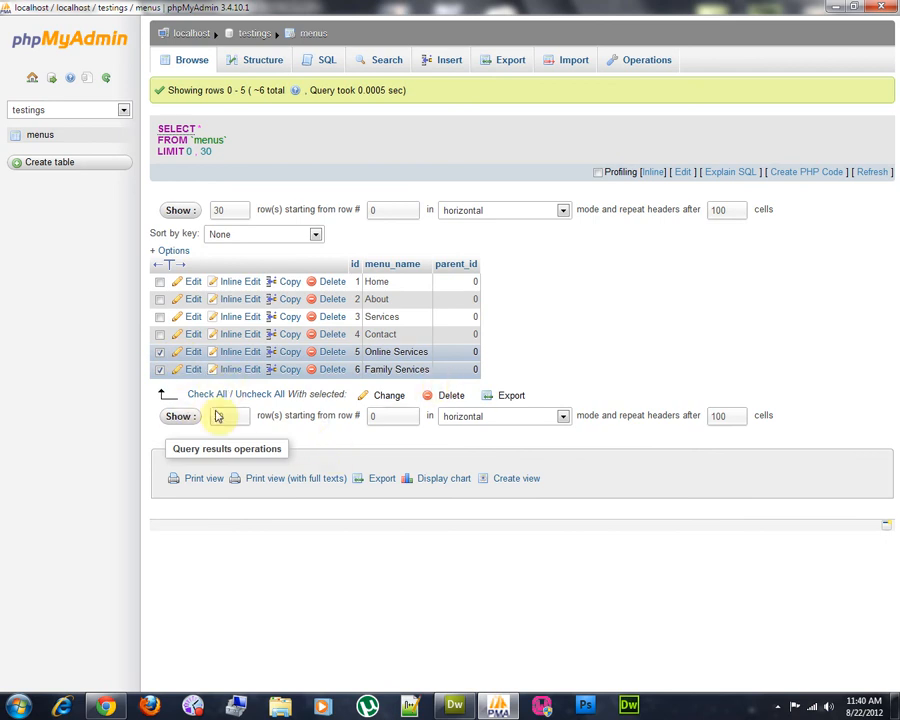
click(192, 368)
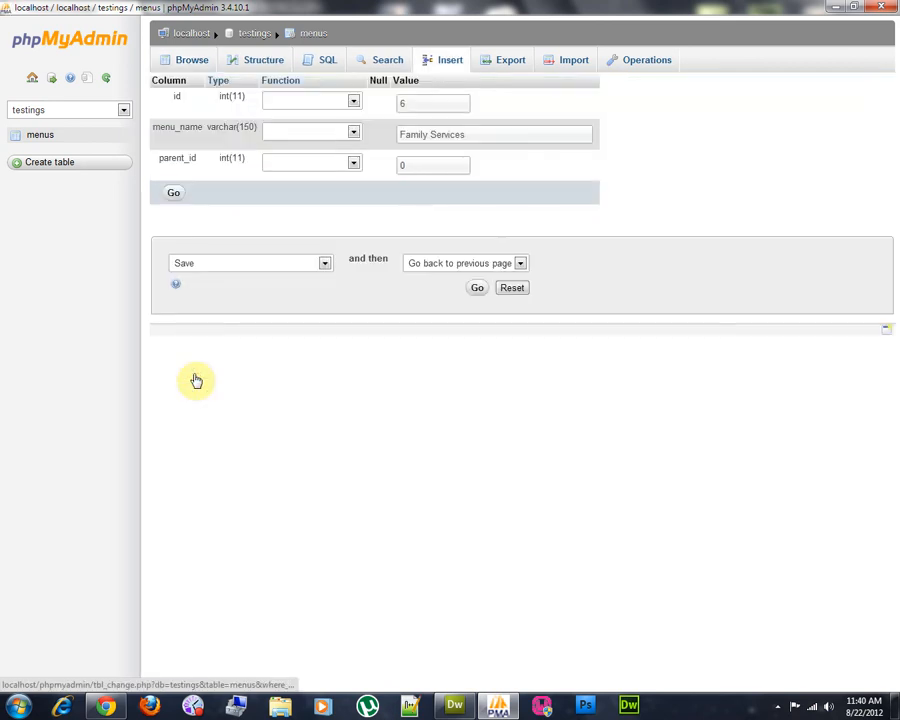
click(432, 164)
text(3)
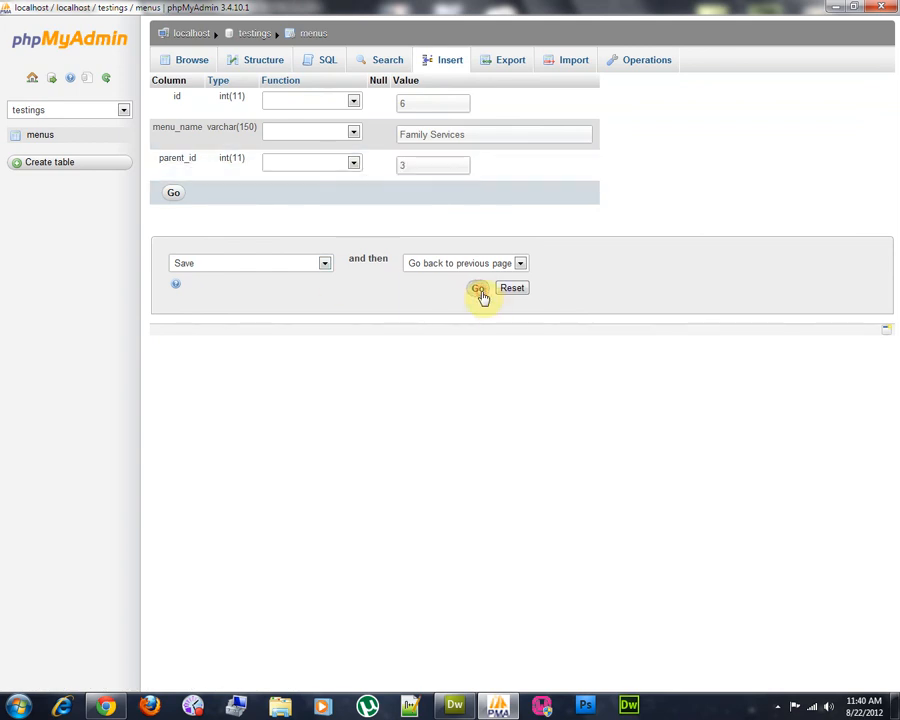
click(478, 288)
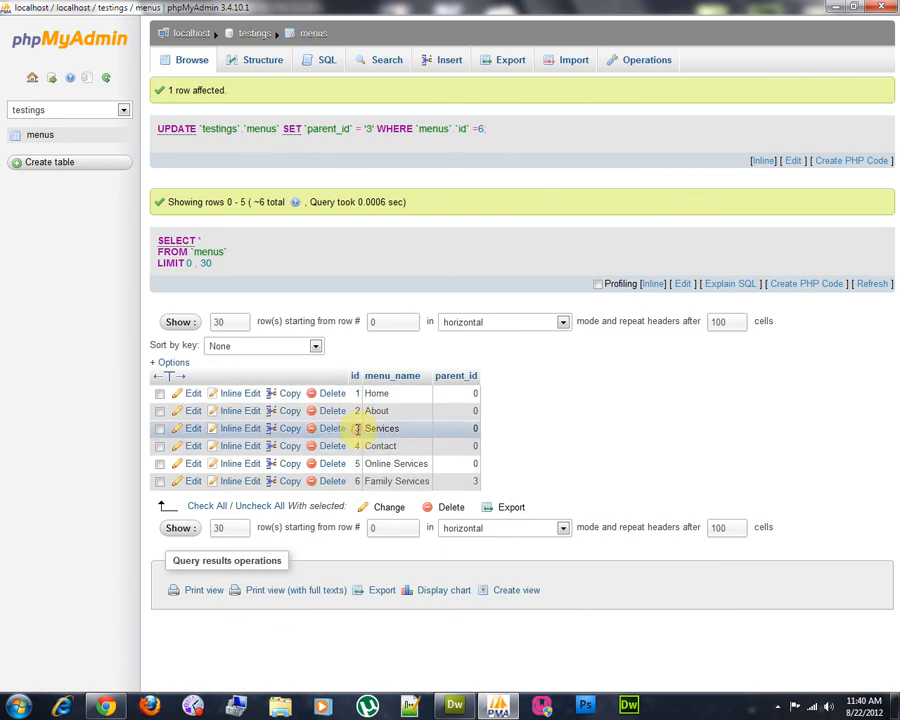
Edit the Online Services row and set its parent_id to 3.
click(160, 428)
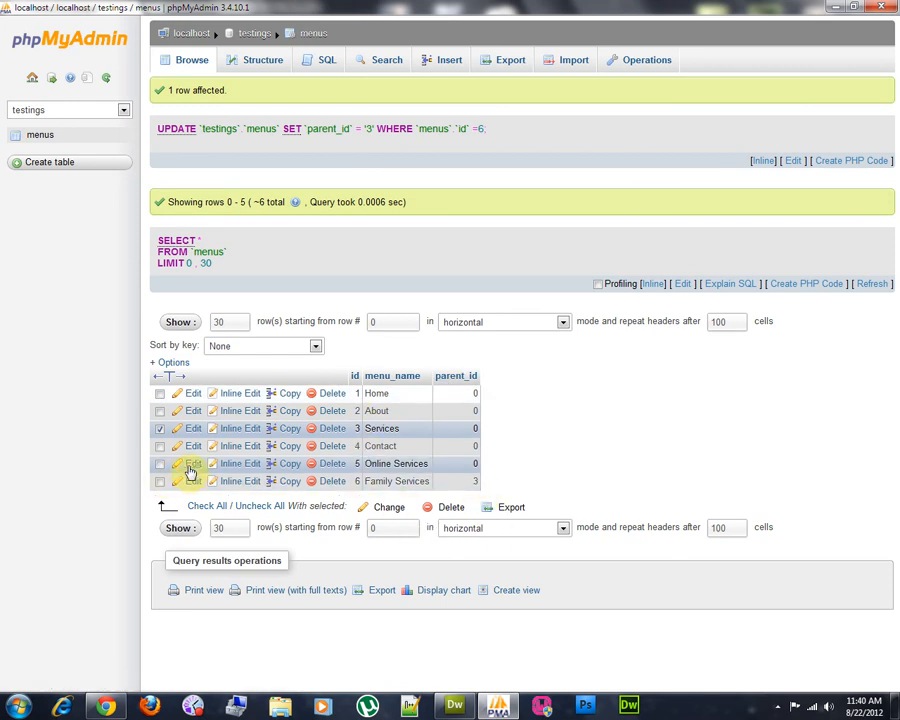
click(190, 464)
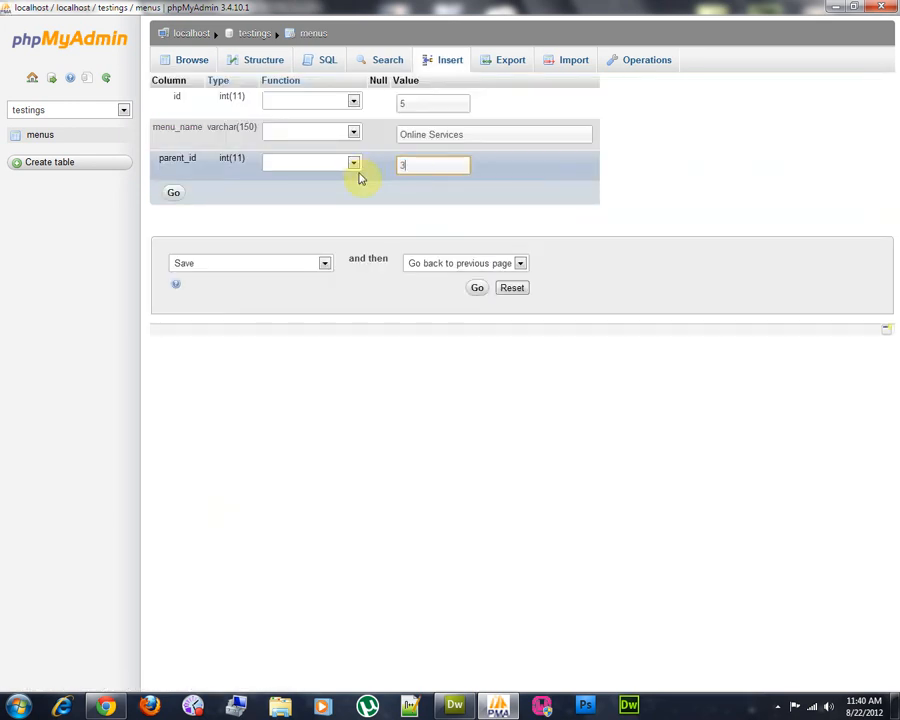
click(172, 192)
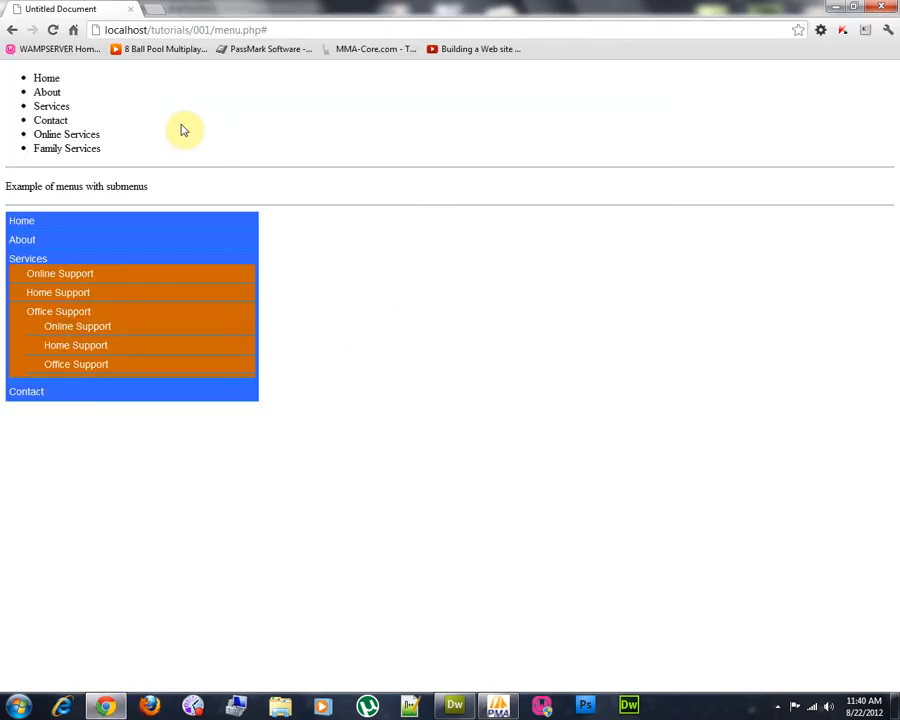
mouse_move(116, 160)
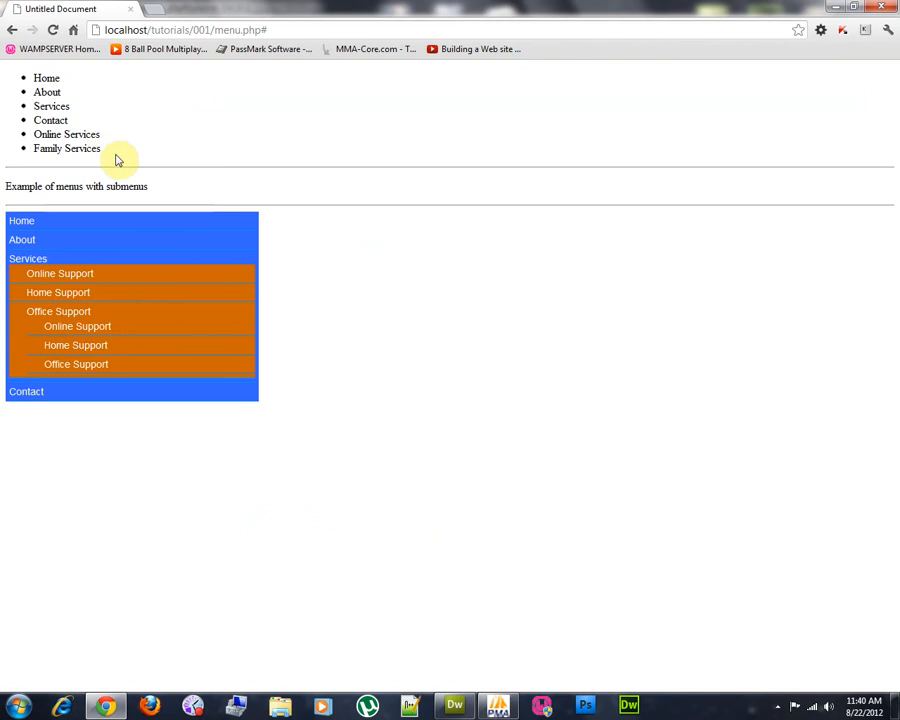
Reload menu.php in Chrome so only Home, About, Services and Contact are listed.
right_click(356, 280)
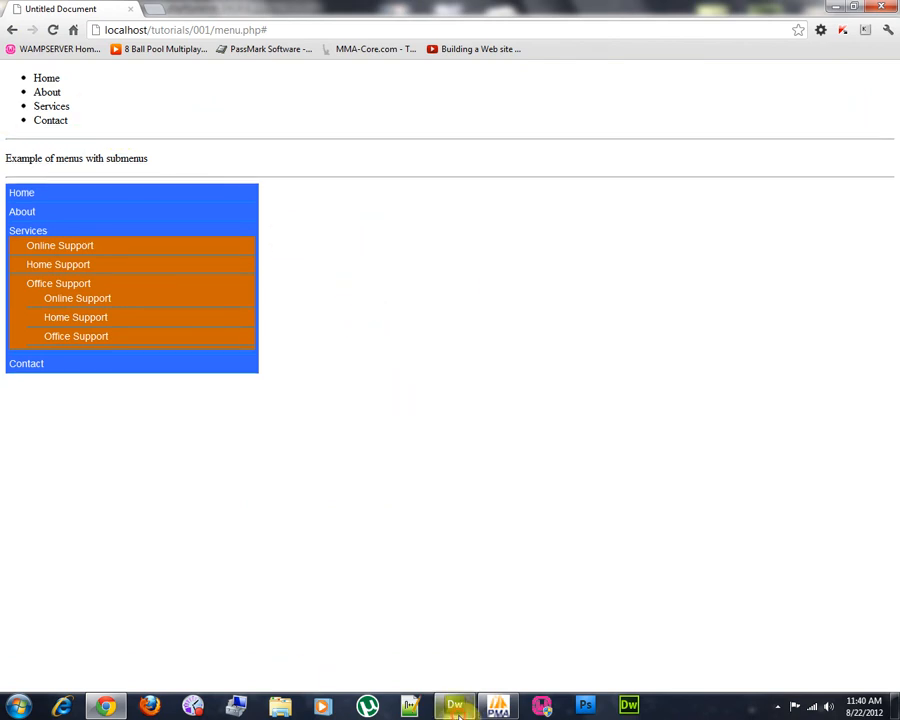
click(454, 708)
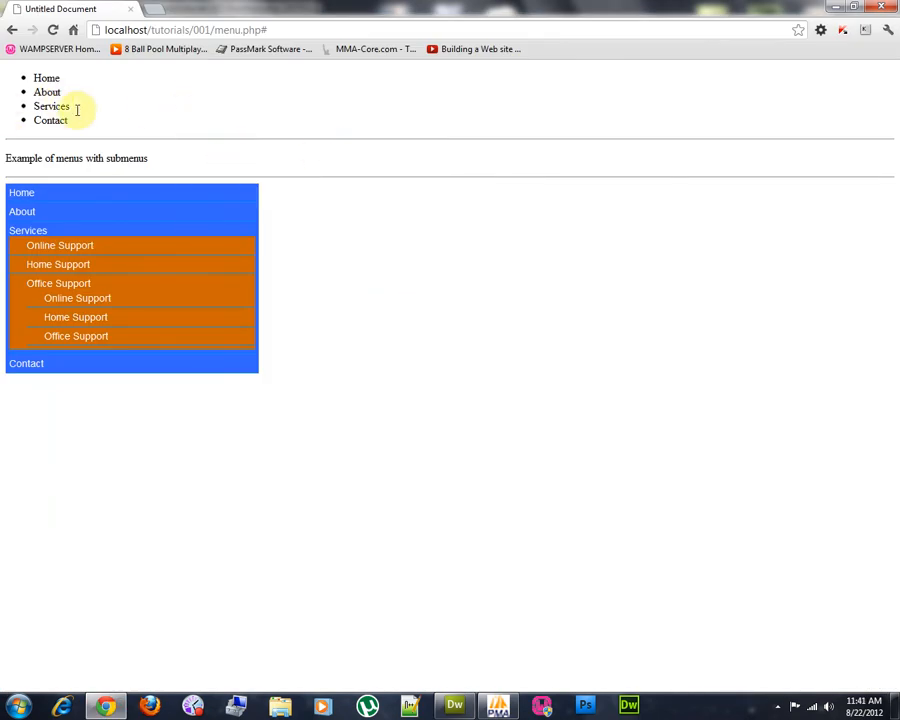
mouse_move(10, 144)
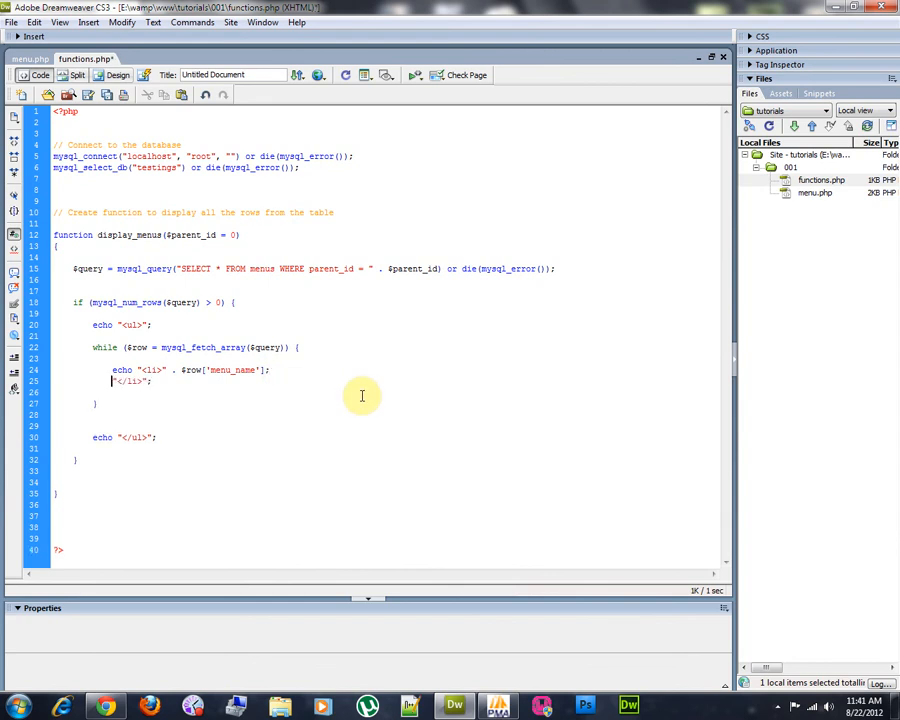
Echo $row['id'] before each menu name and draft a display_menus call inside the loop.
text(echo)
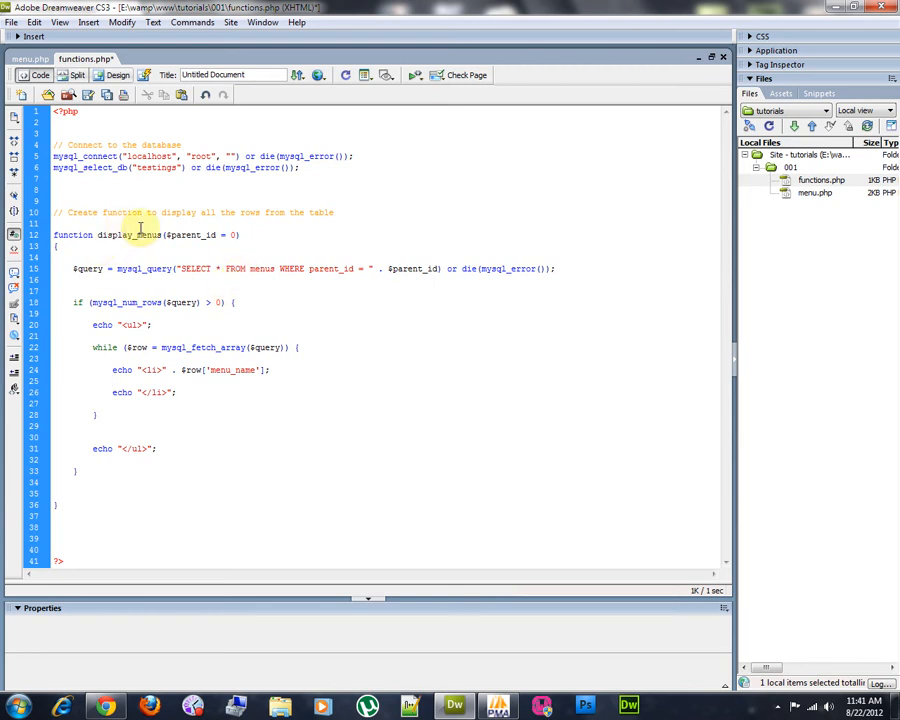
double_click(120, 234)
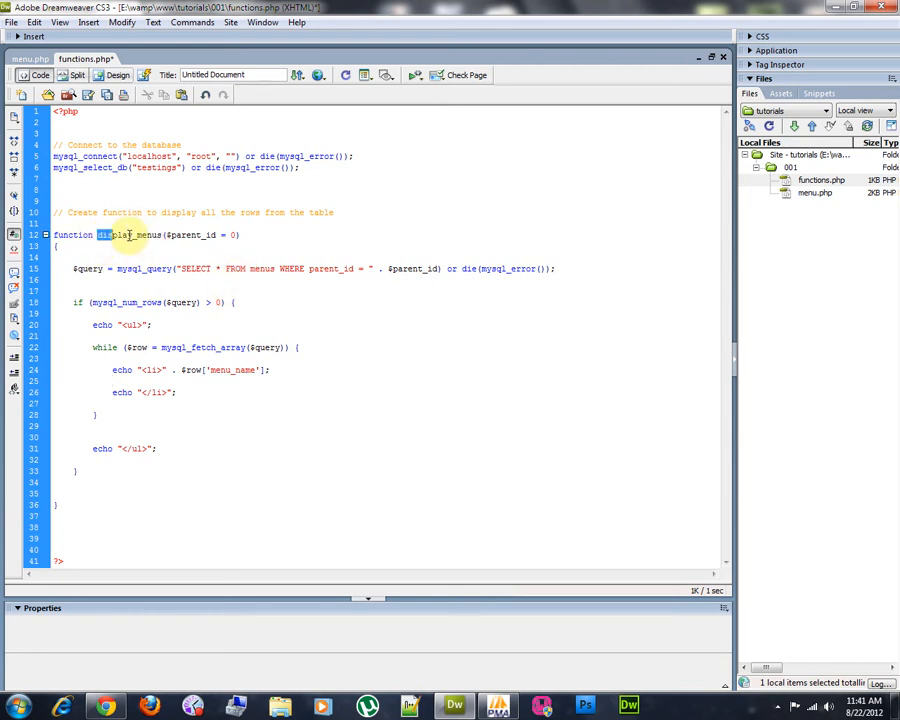
drag(100, 234, 240, 234)
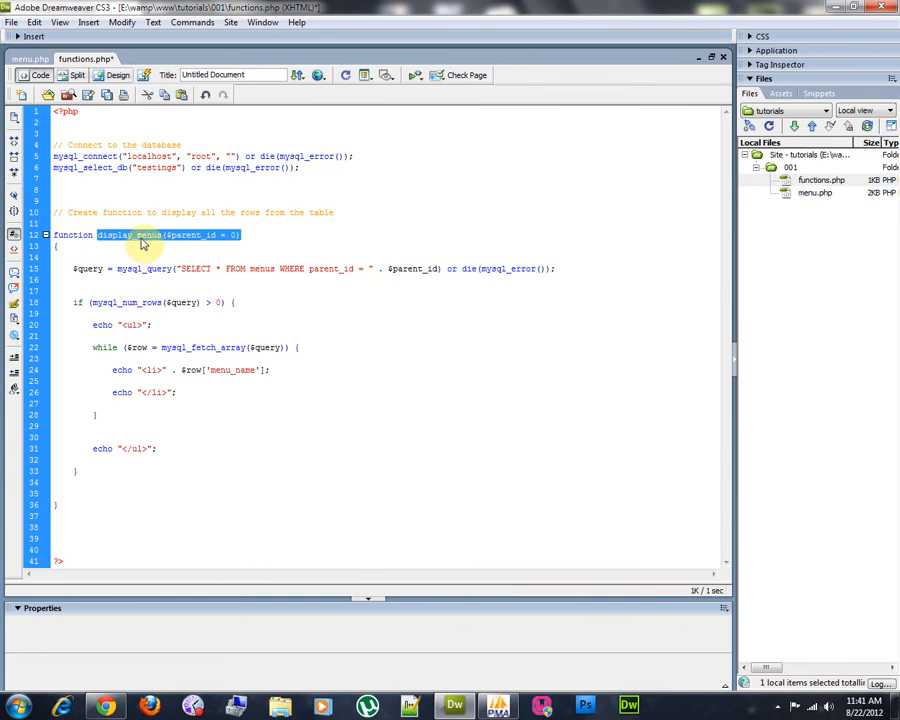
right_click(140, 234)
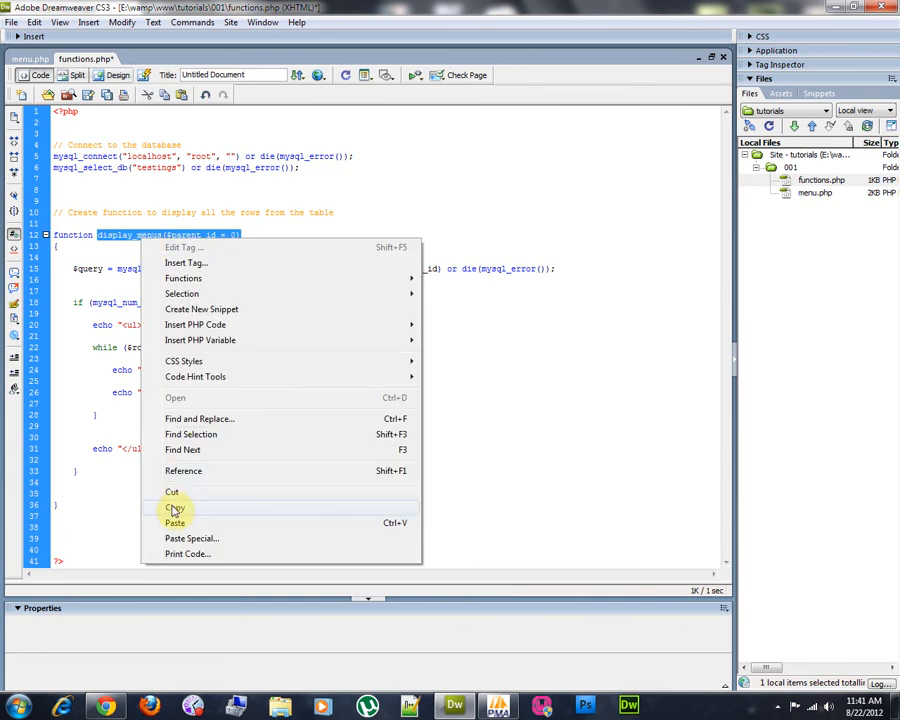
click(176, 508)
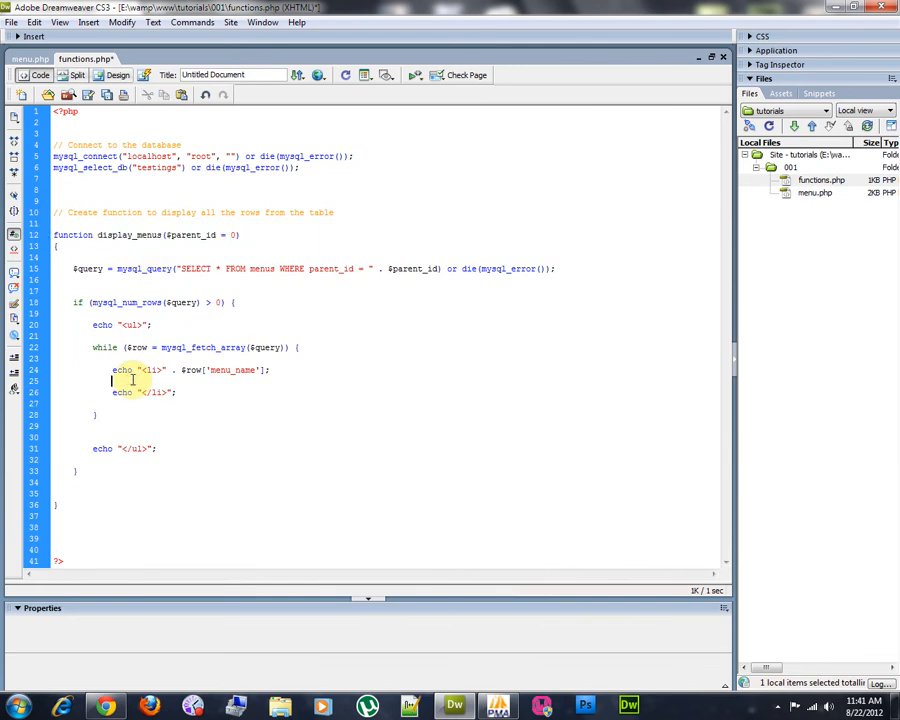
text(display_menus($parent_id = 0))
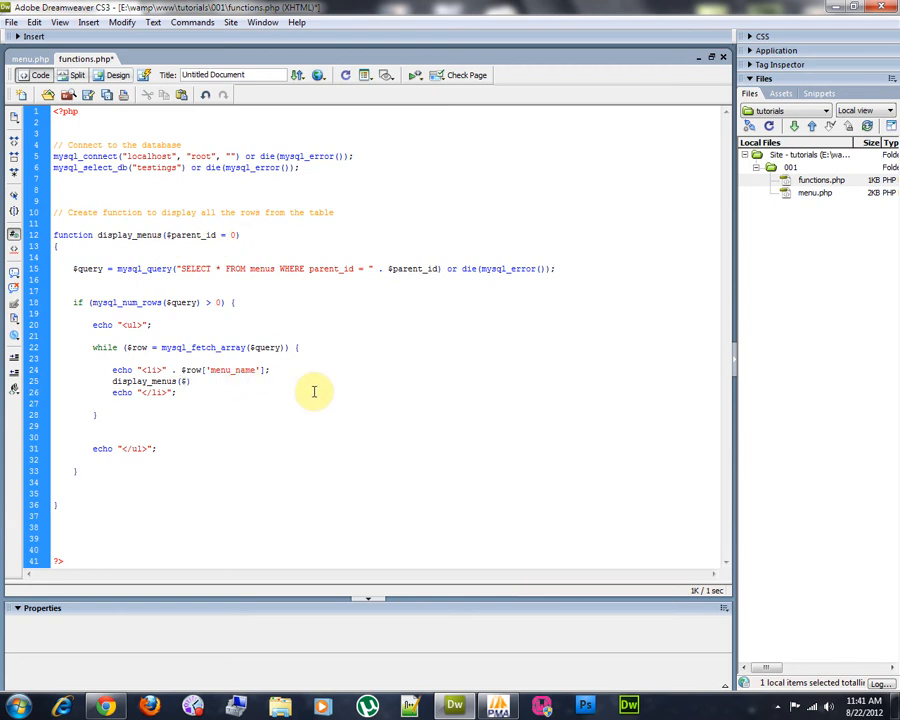
text($row['id'])
text(" . " . ") )
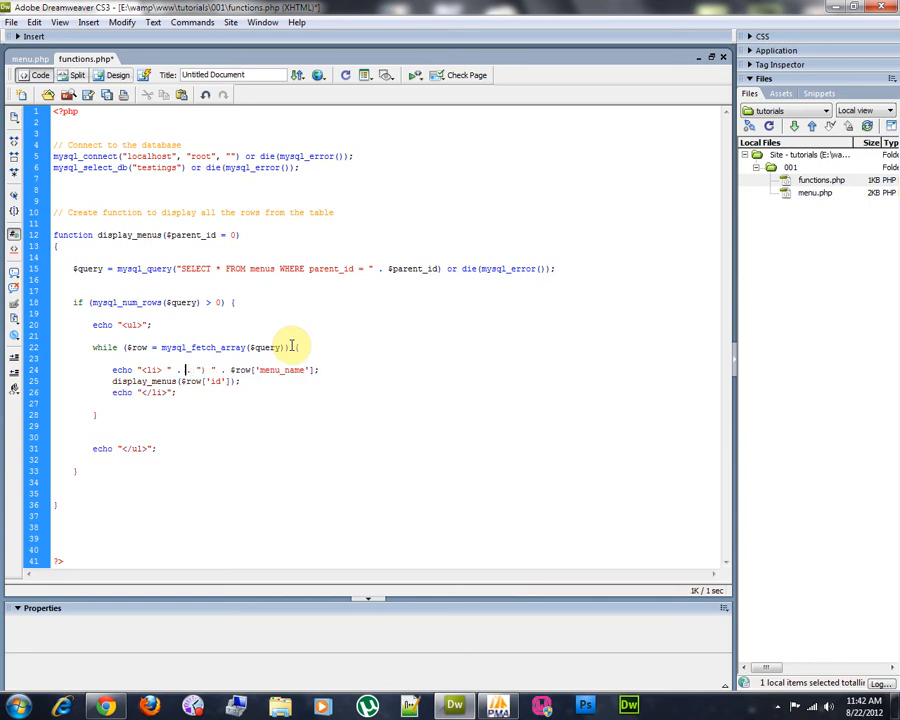
text($r)
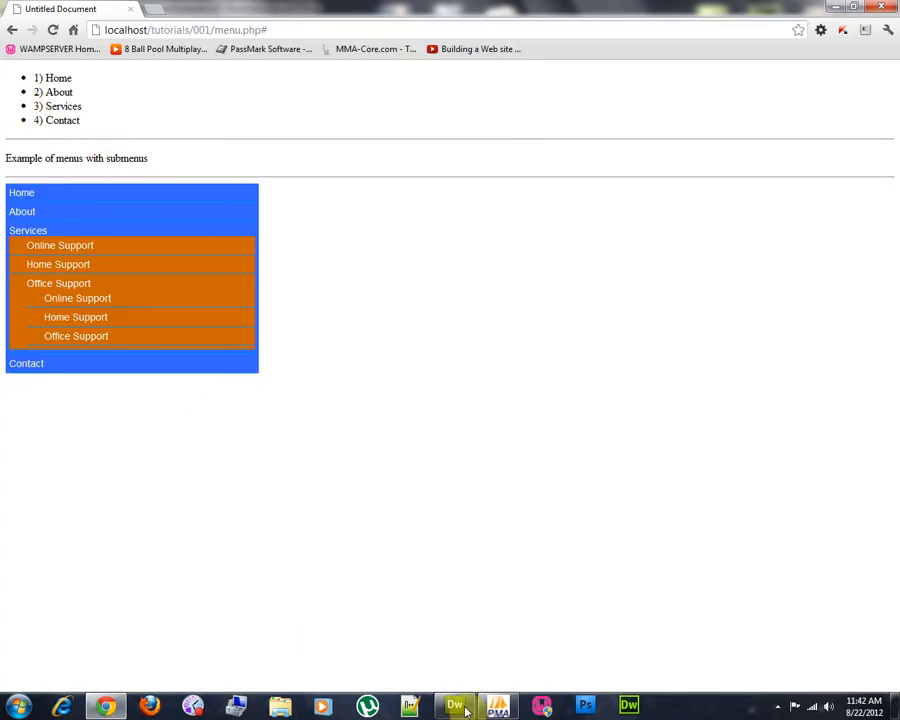
Insert display_menus($row['id']); inside the while loop so each item lists its children.
click(456, 708)
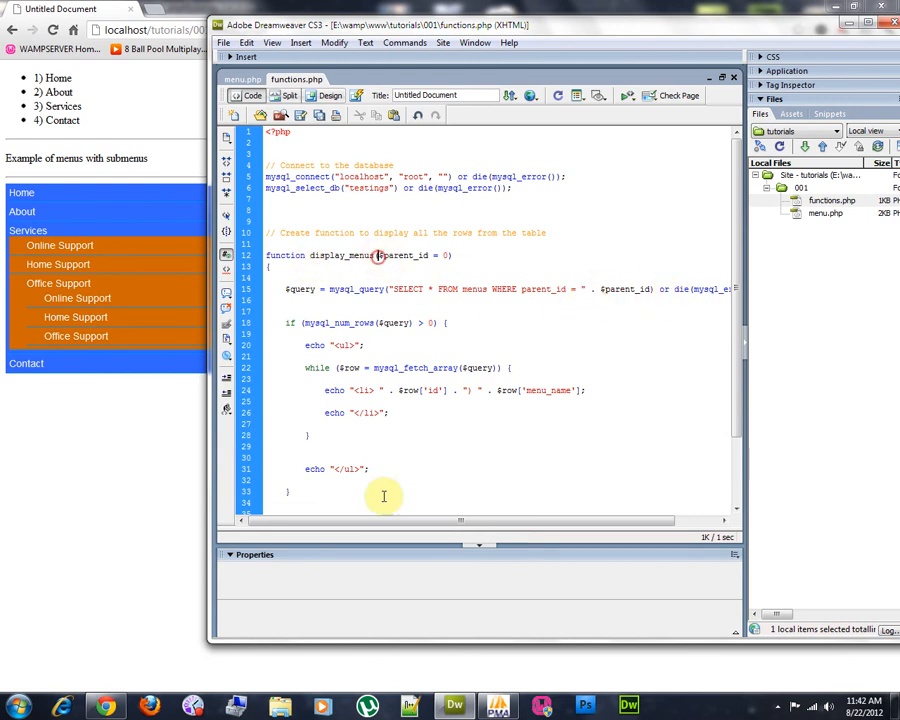
double_click(420, 390)
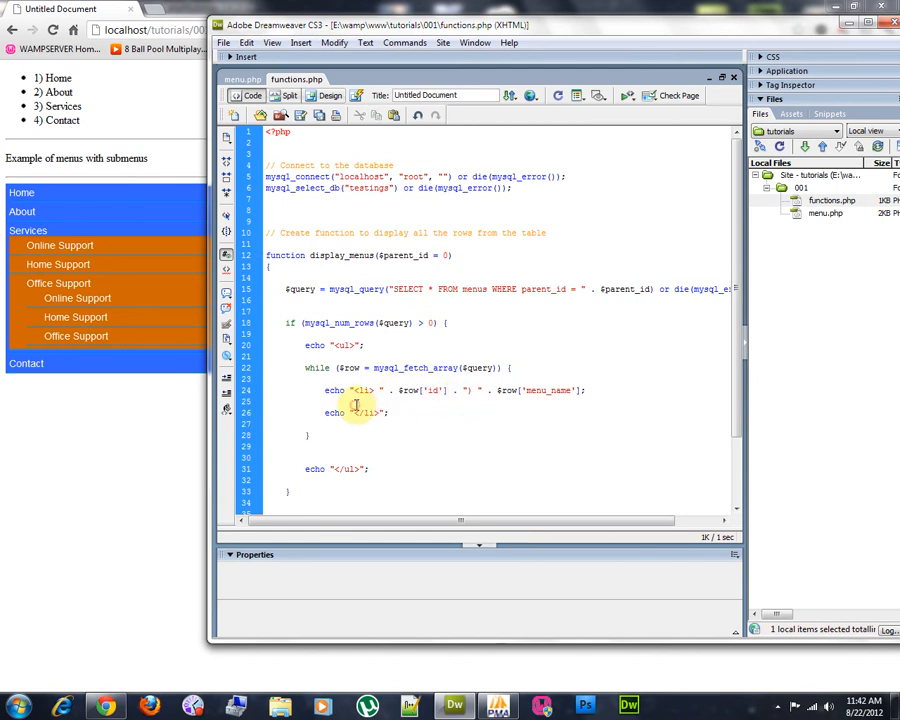
text(display_menus($row['id']);)
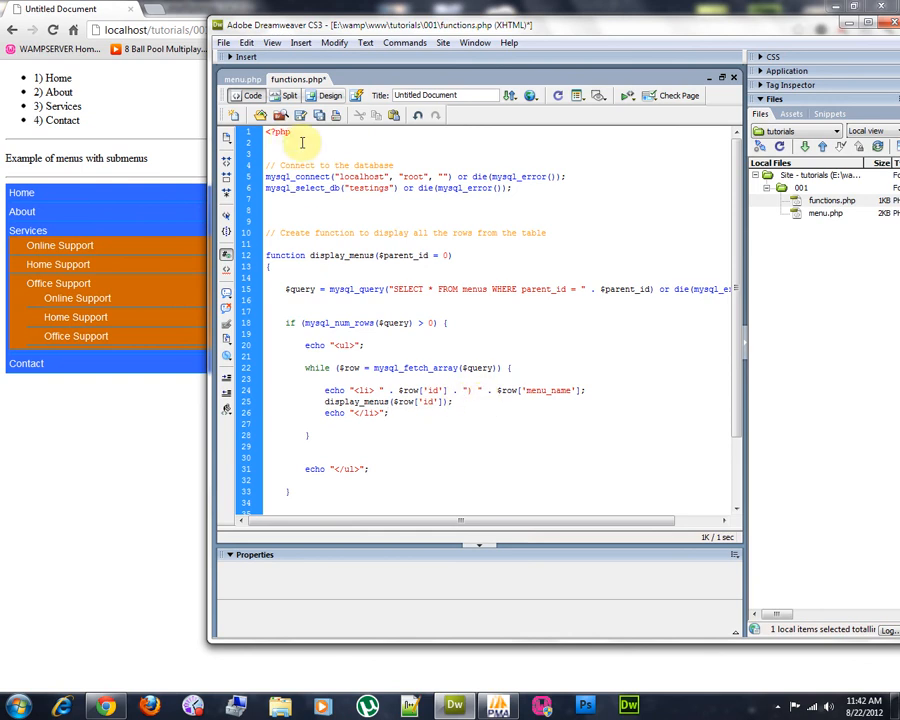
right_click(156, 118)
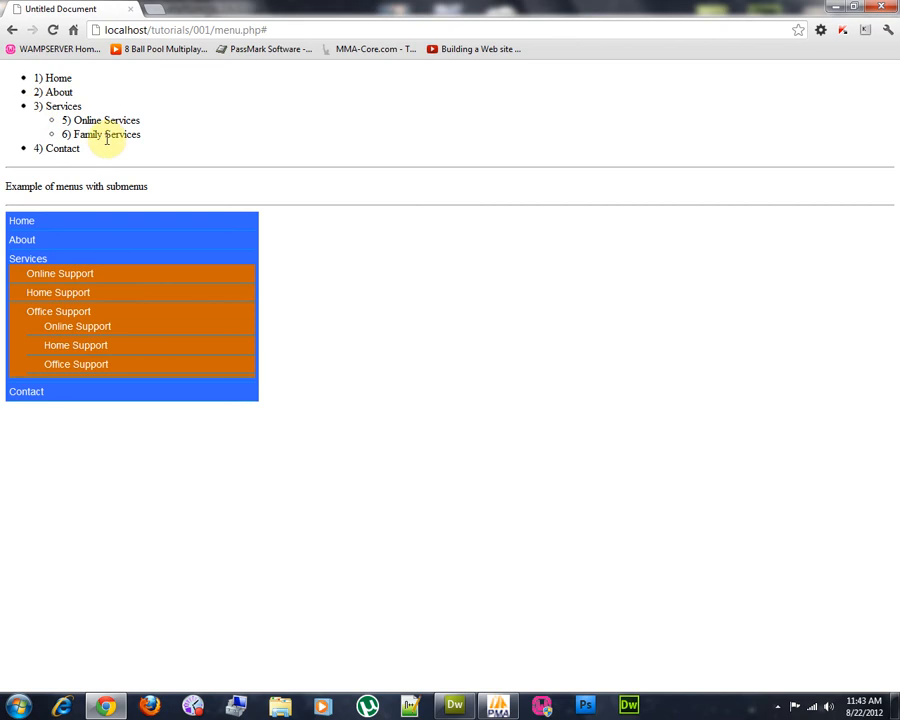
mouse_move(164, 138)
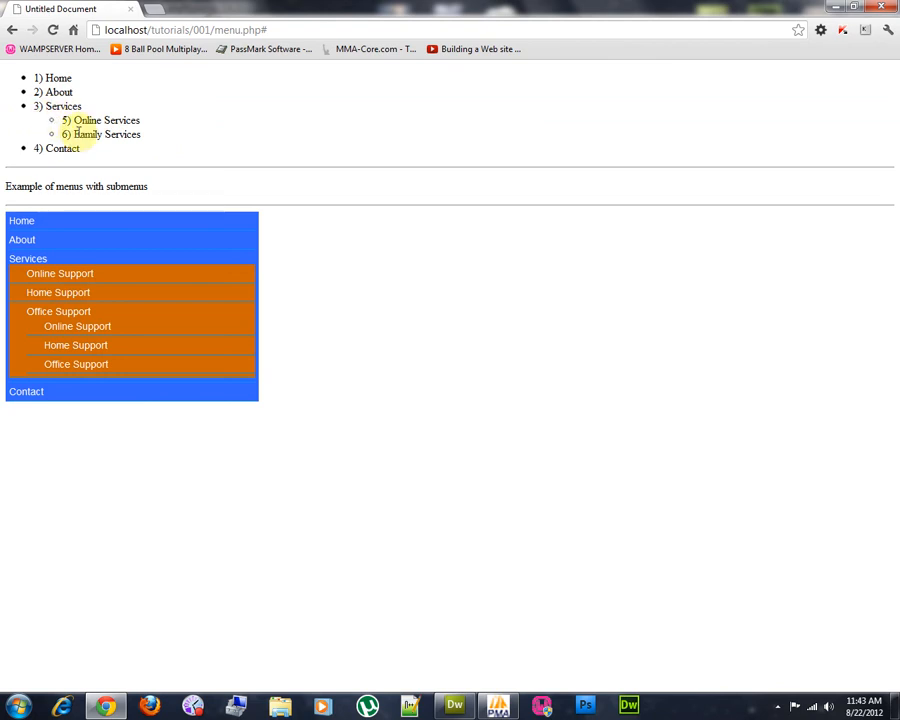
mouse_move(168, 140)
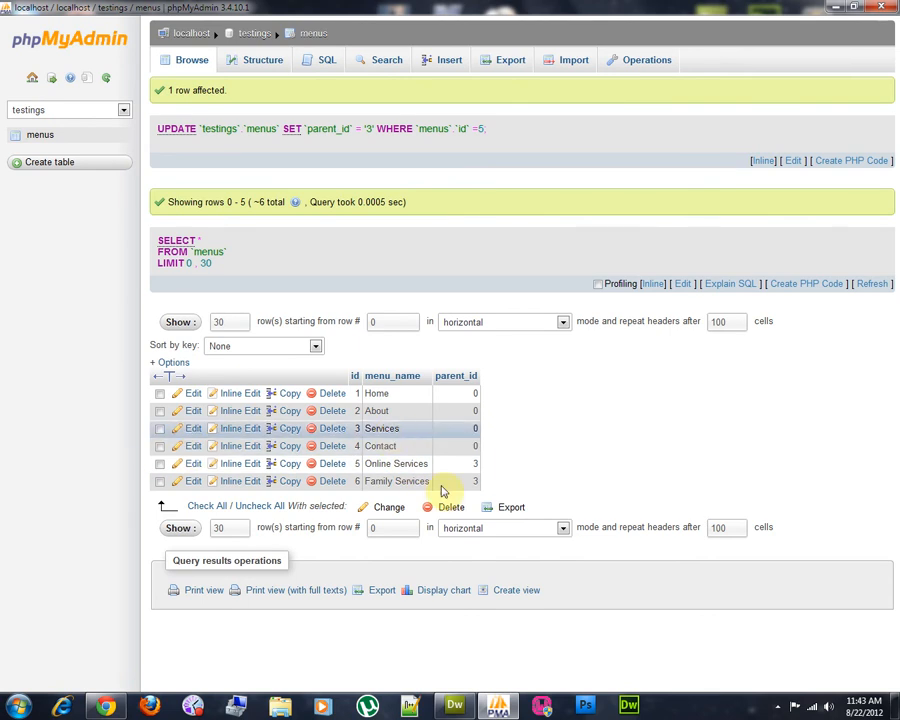
mouse_move(596, 454)
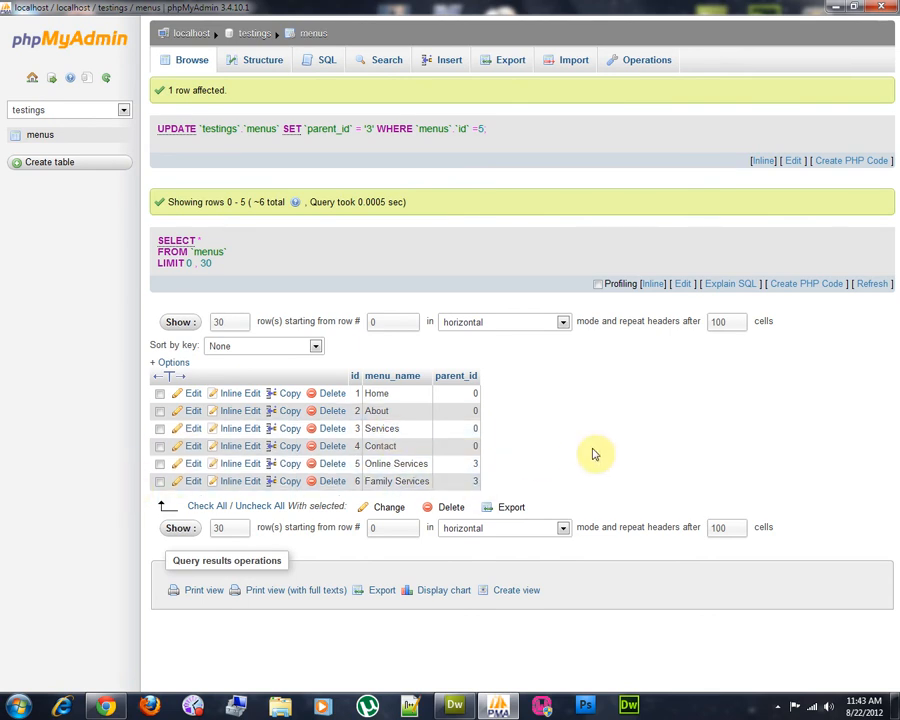
Insert menus rows 'Sub Menu Item 4' and 'Sub Menu Item 5' under parent Online Services.
click(160, 464)
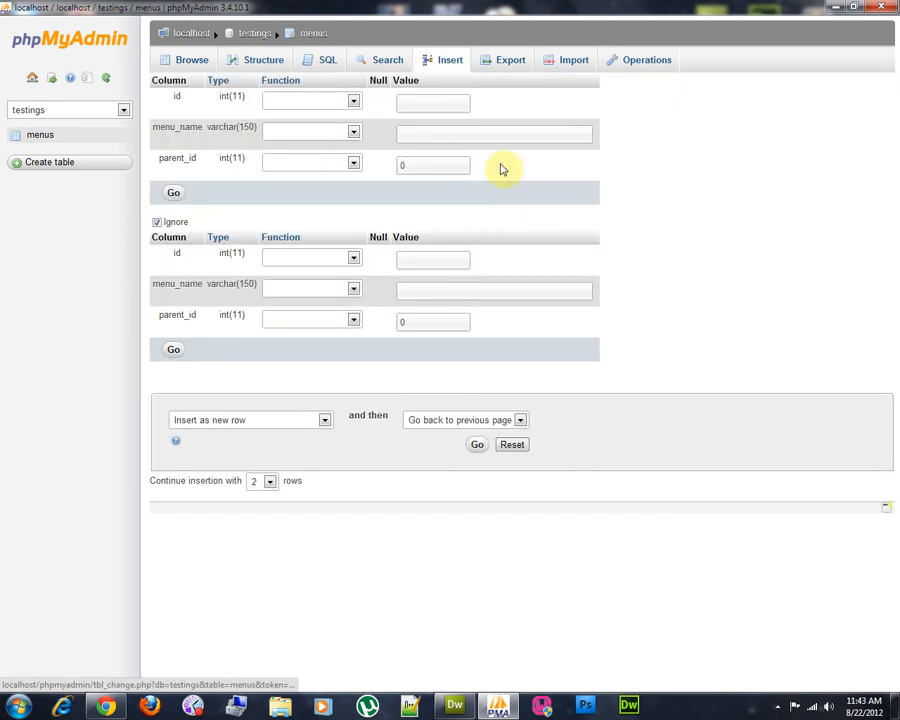
click(492, 132)
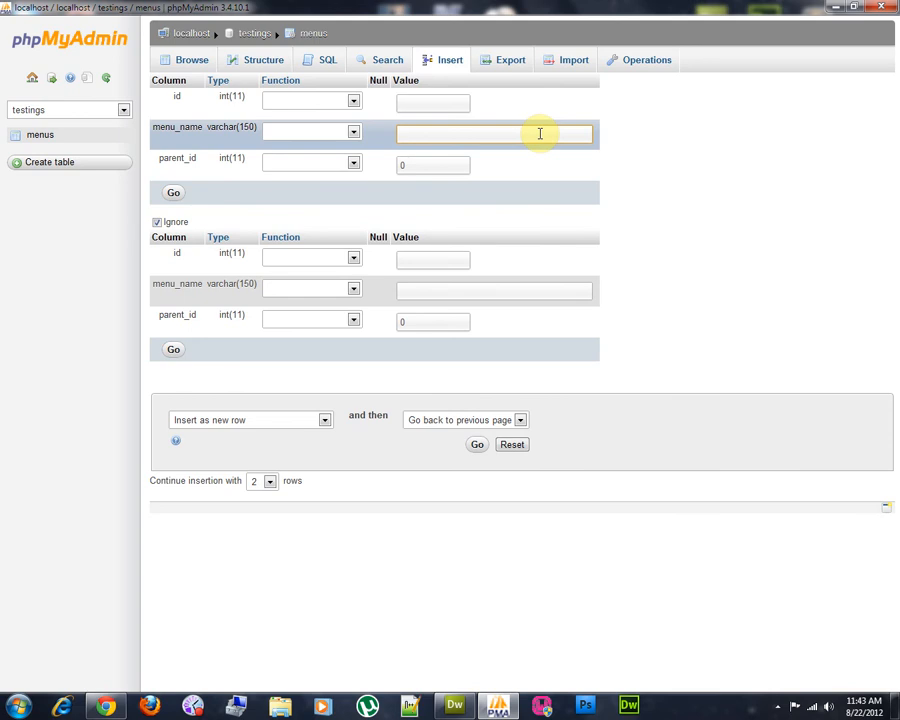
text(Sub Menu Item 4)
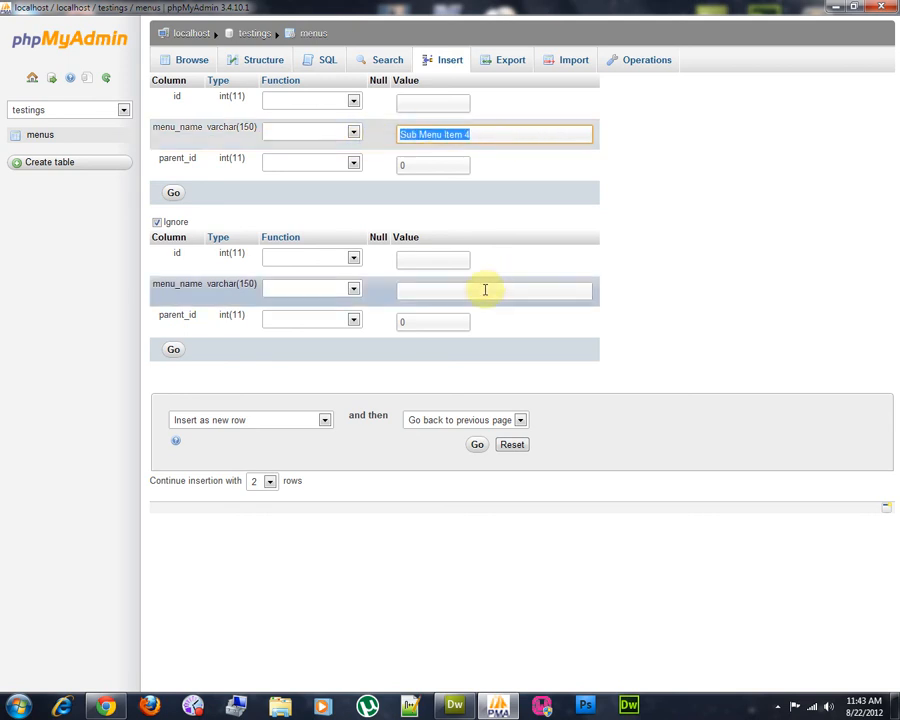
text(Sub)
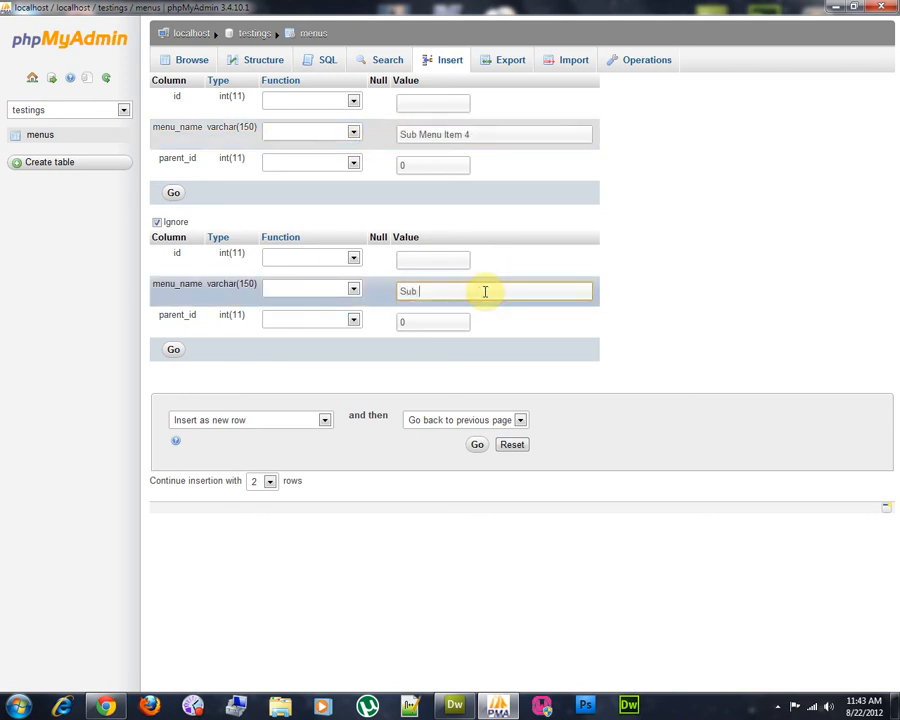
text(Menu)
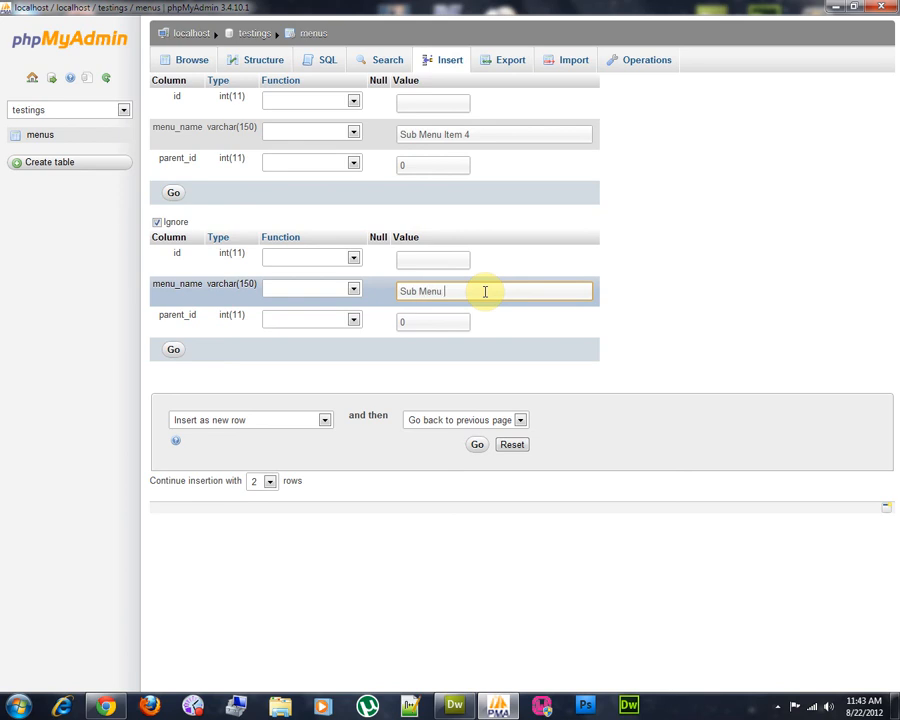
text(Item 5)
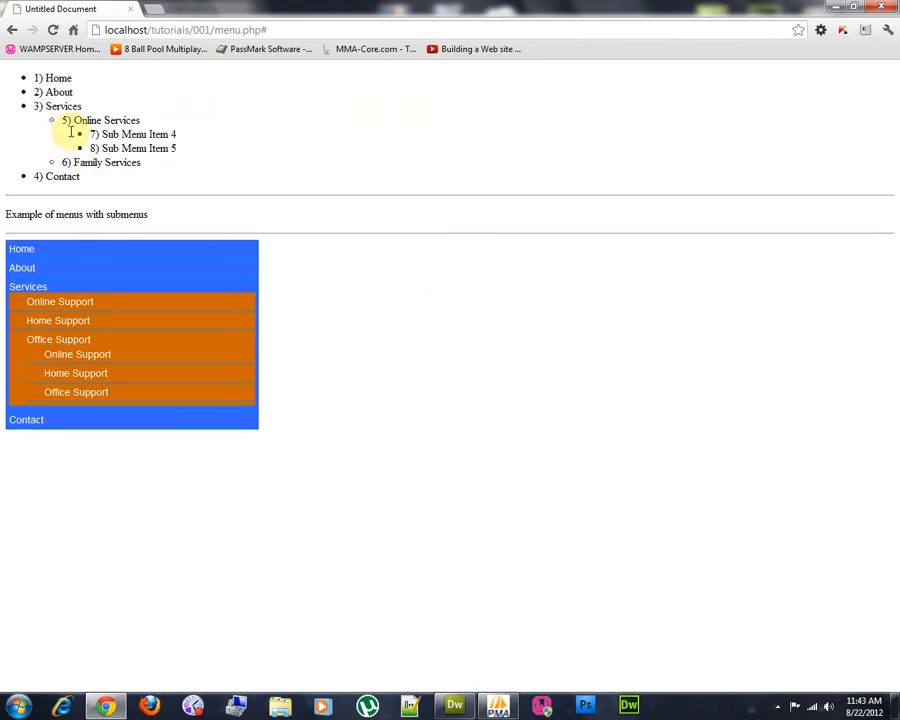
mouse_move(252, 180)
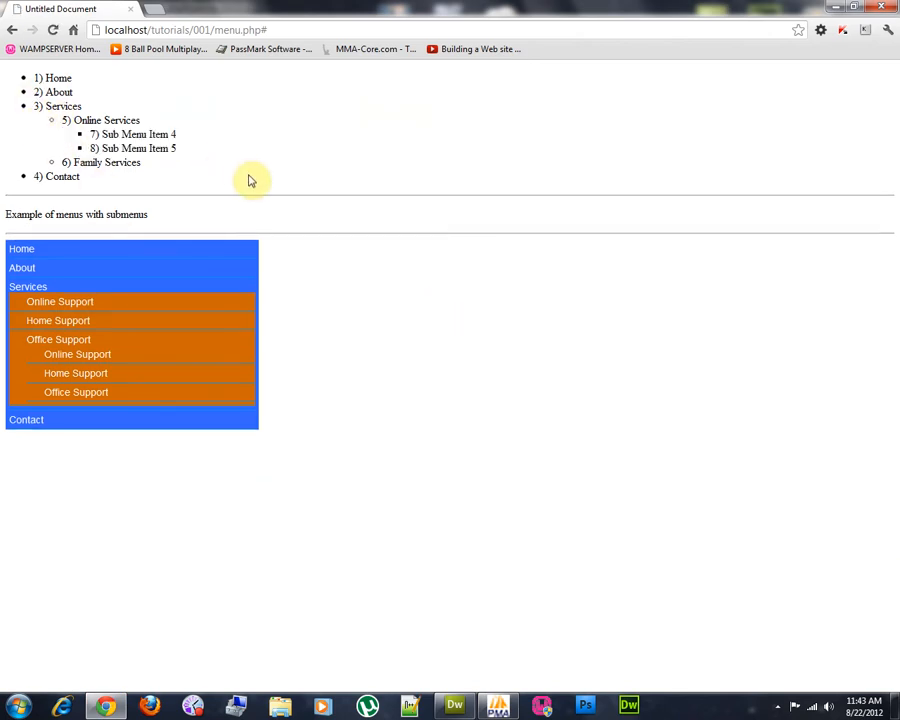
mouse_move(348, 264)
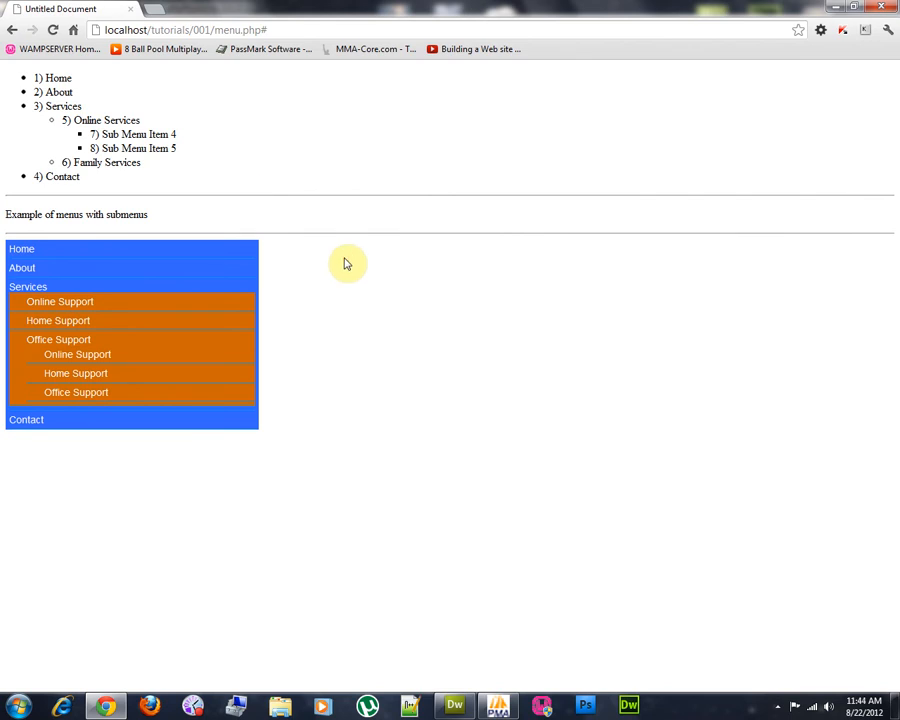
mouse_move(36, 76)
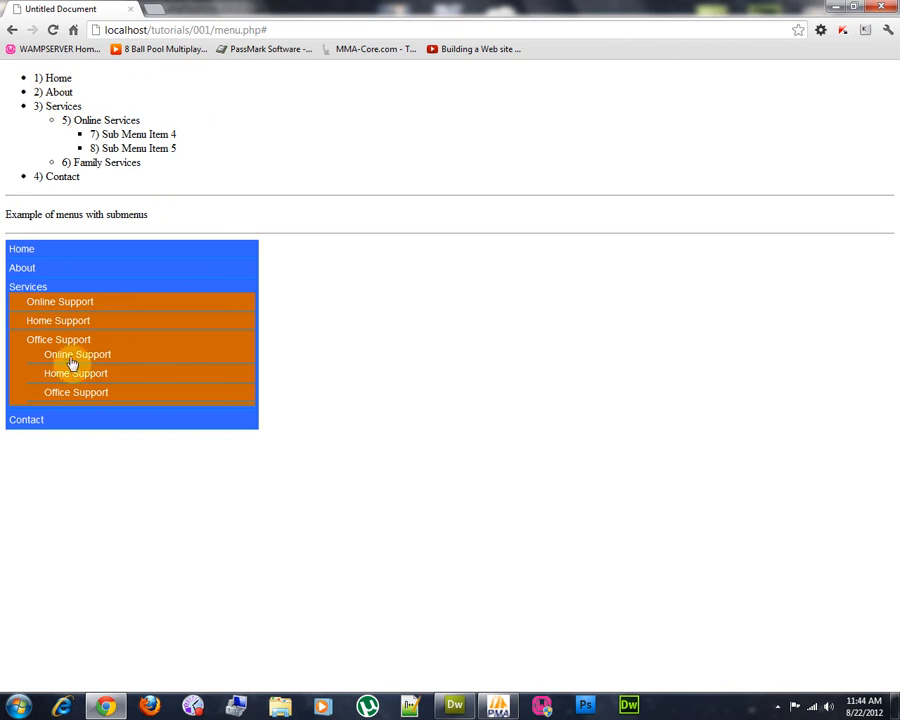
mouse_move(100, 96)
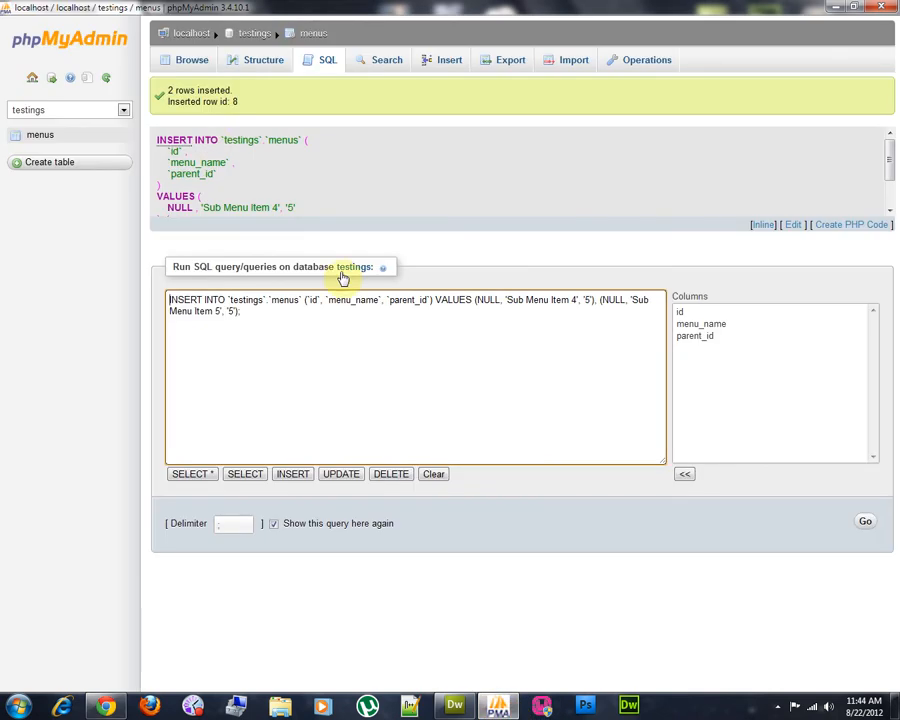
Browse the menus table to list all eight stored rows.
click(192, 60)
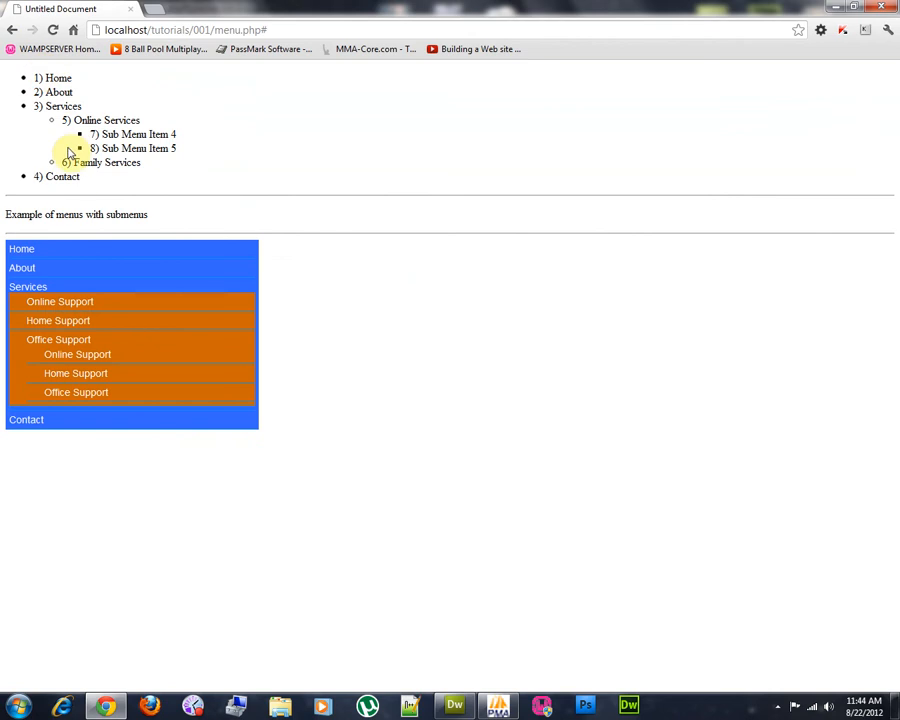
mouse_move(160, 62)
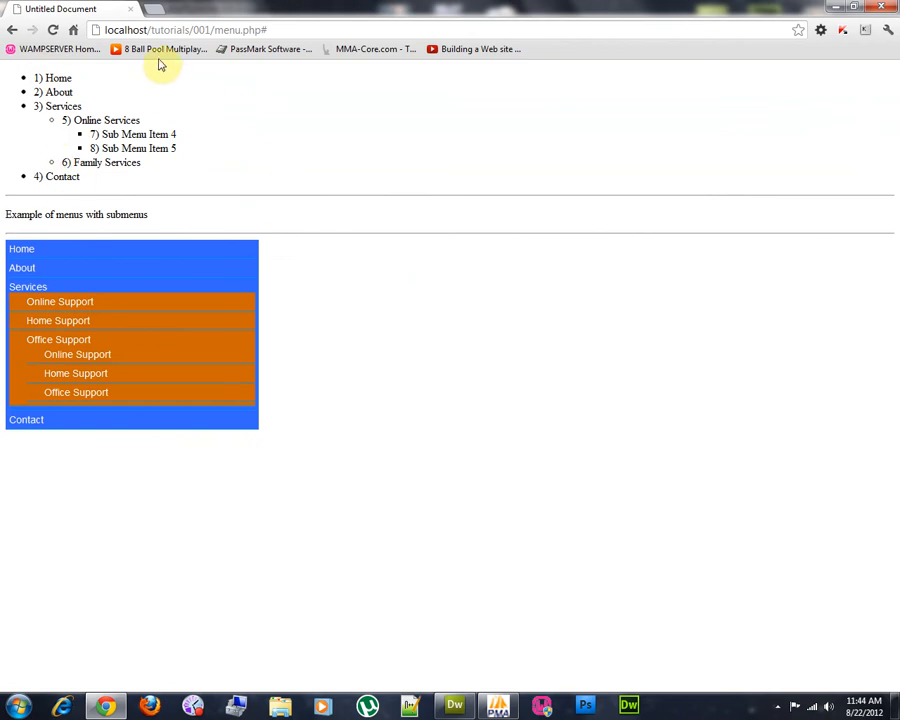
mouse_move(104, 708)
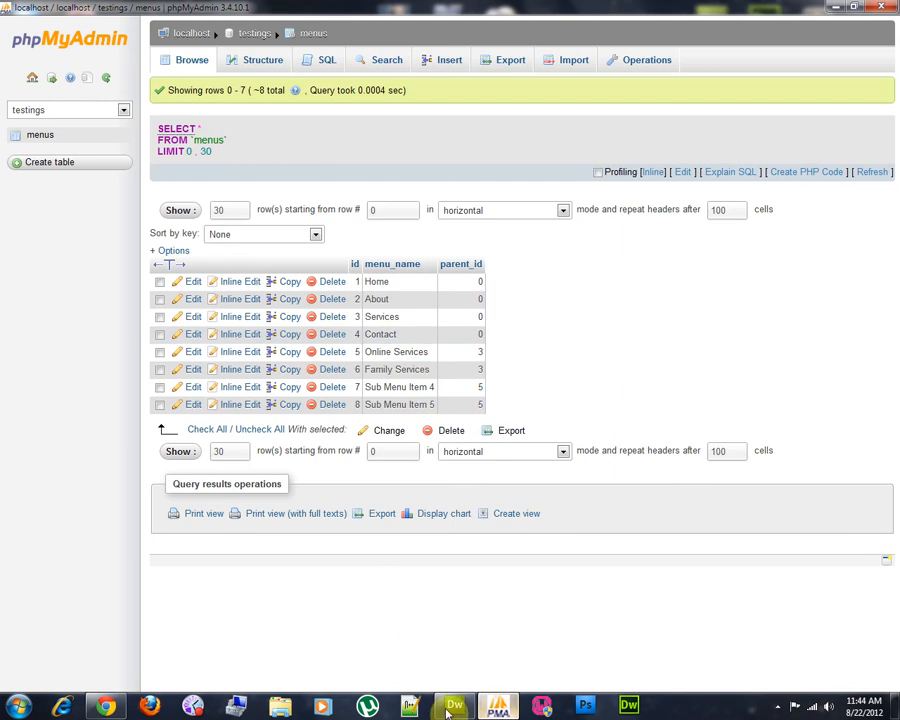
mouse_move(200, 620)
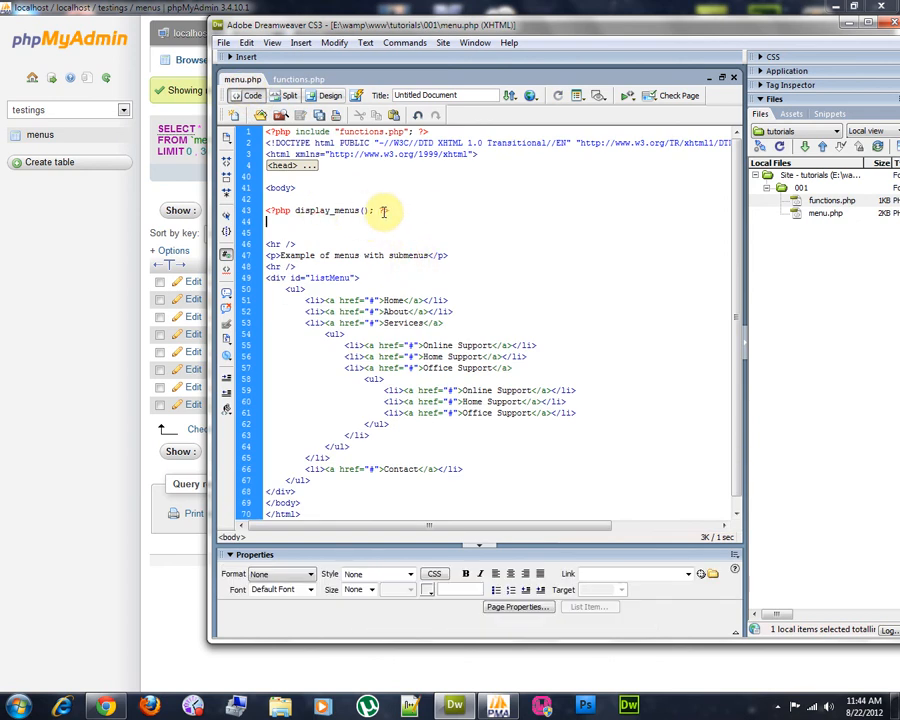
Put display_menus() inside the listMenu div, replacing the hard-coded <ul> list.
click(104, 708)
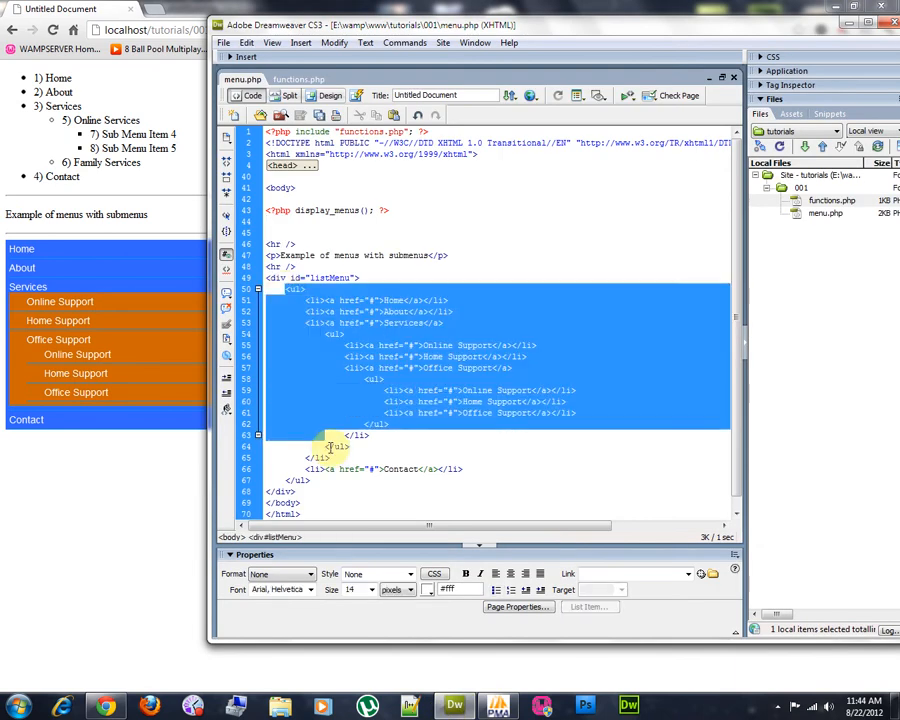
click(390, 288)
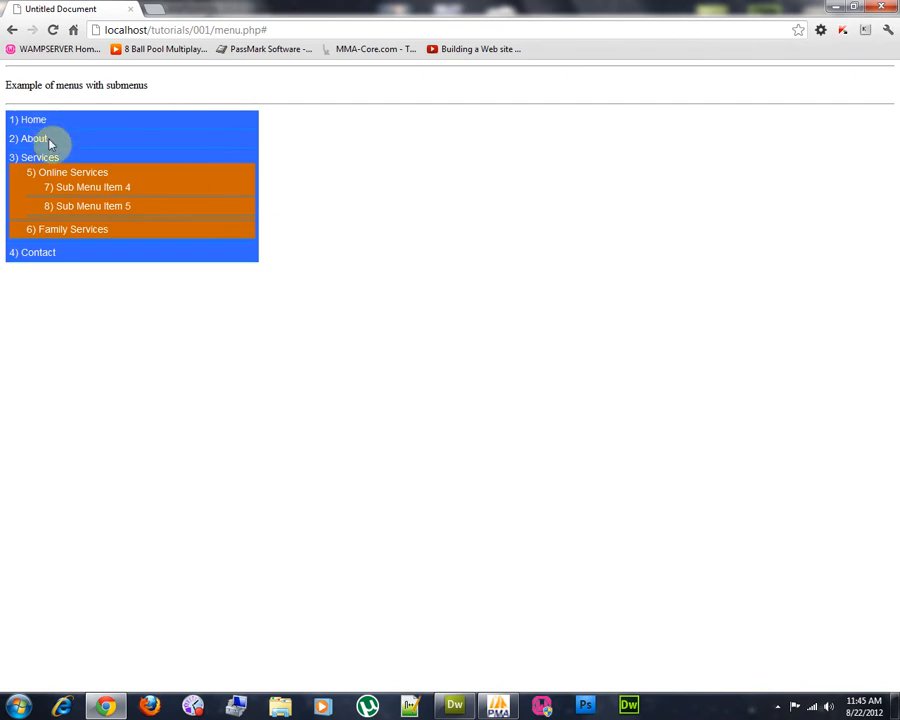
mouse_move(36, 252)
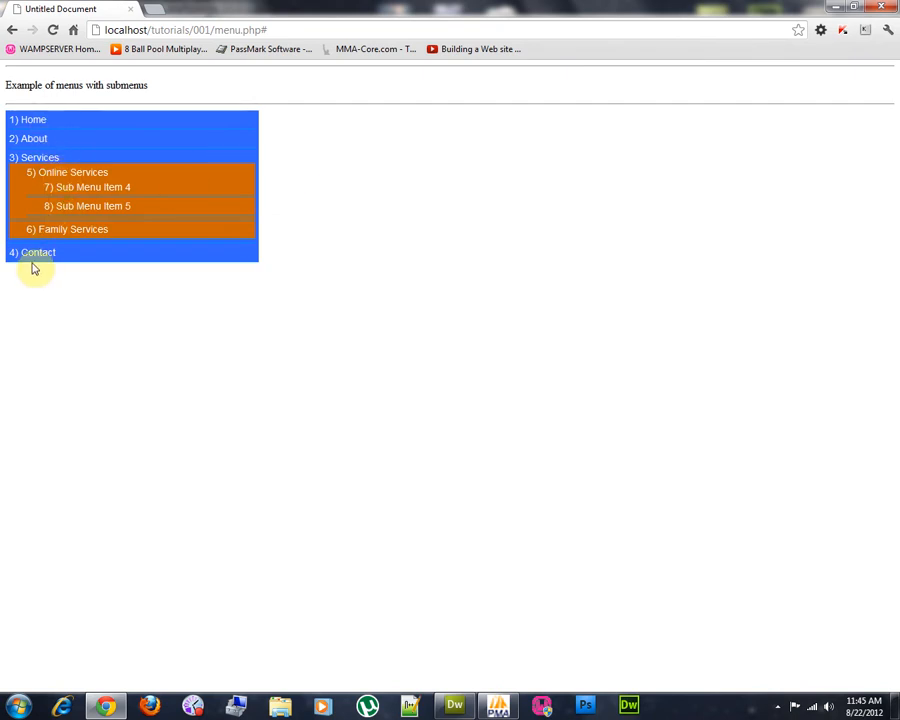
mouse_move(200, 288)
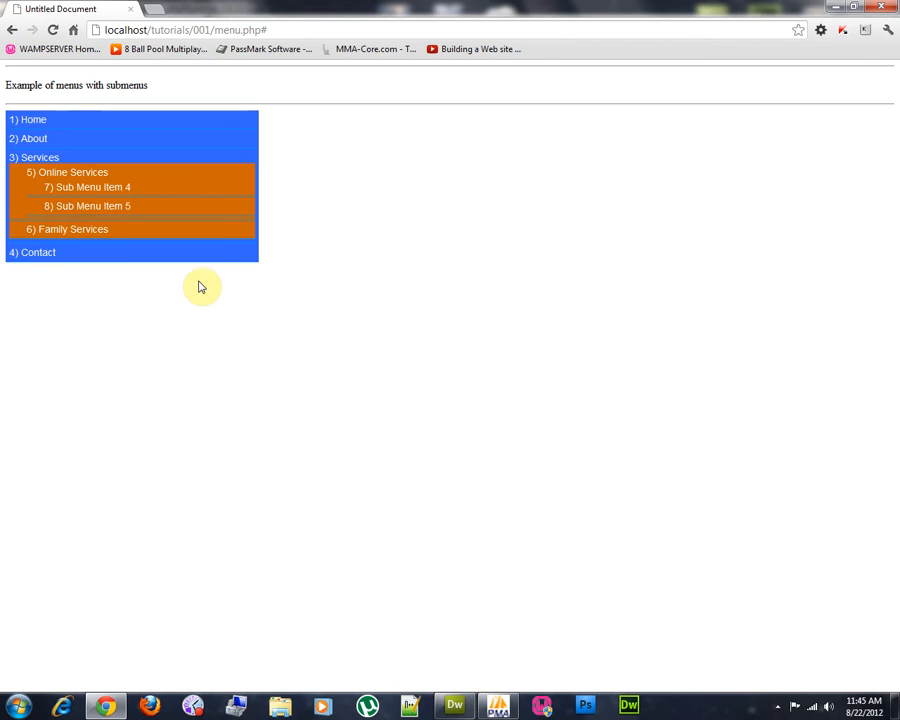
In functions.php, wrap each echoed menu item in <a href="#">...</a>.
click(454, 708)
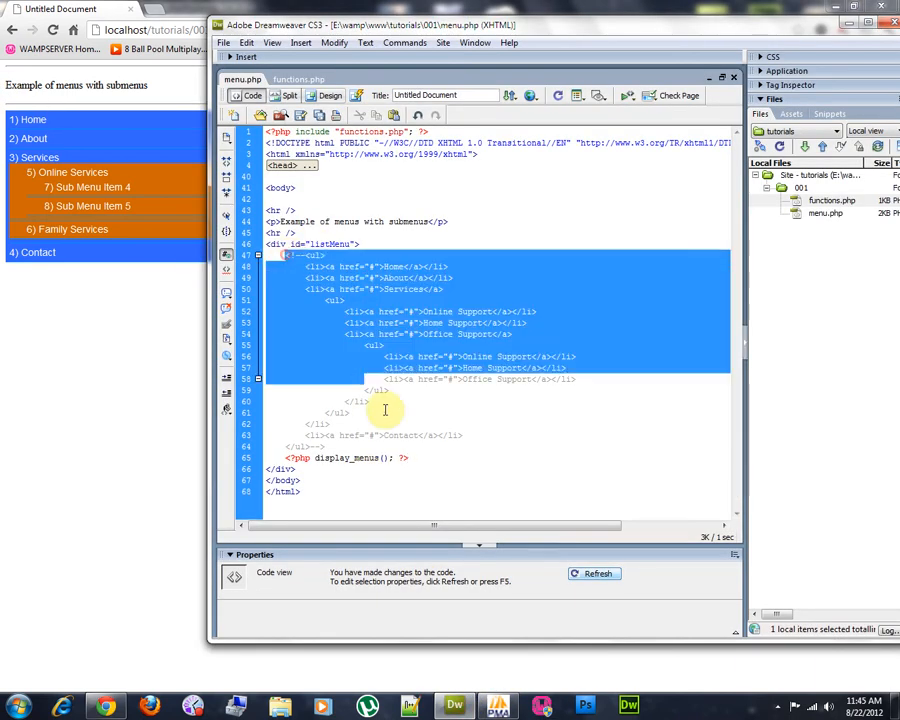
click(296, 80)
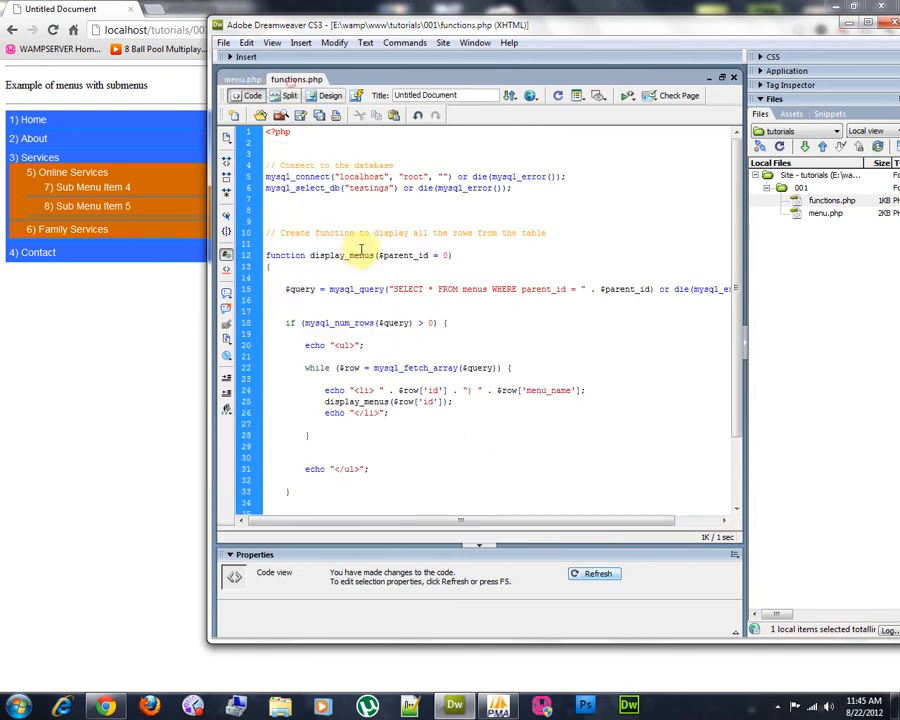
scroll(down, 3)
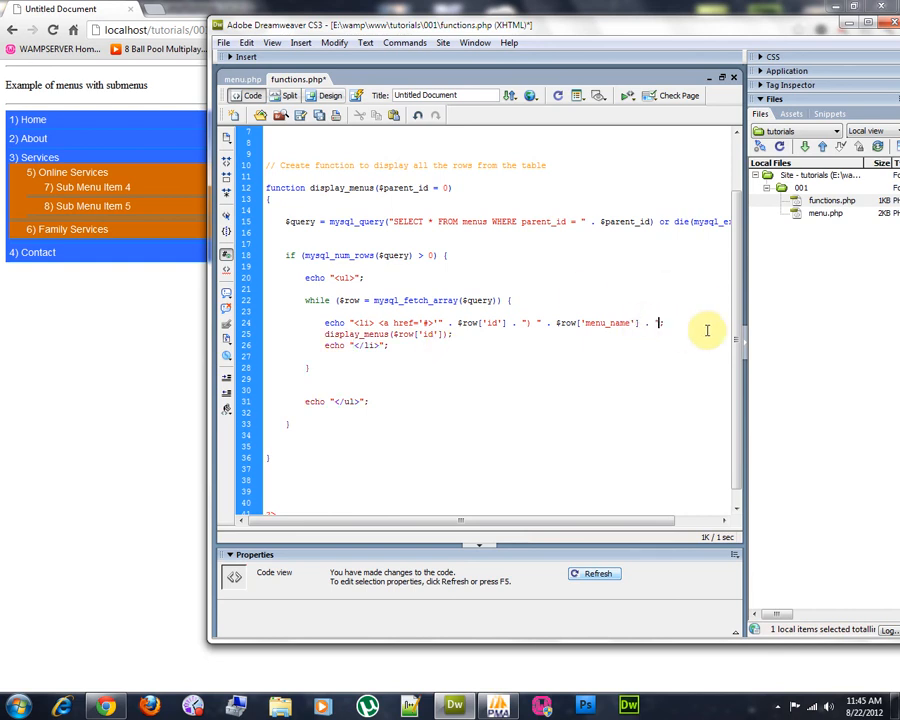
text(</a>)
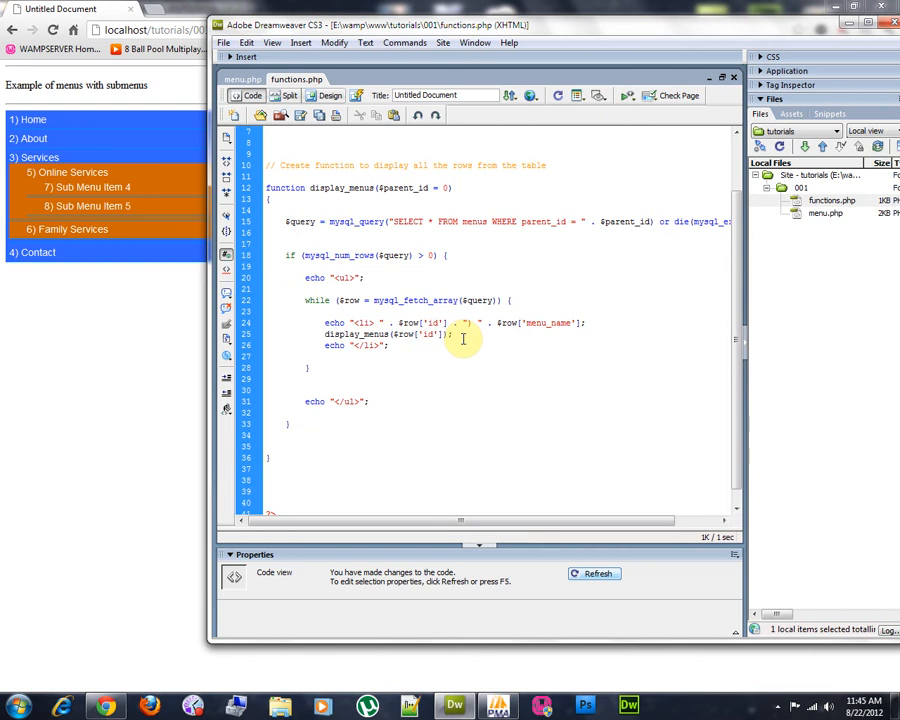
text(<a href=")
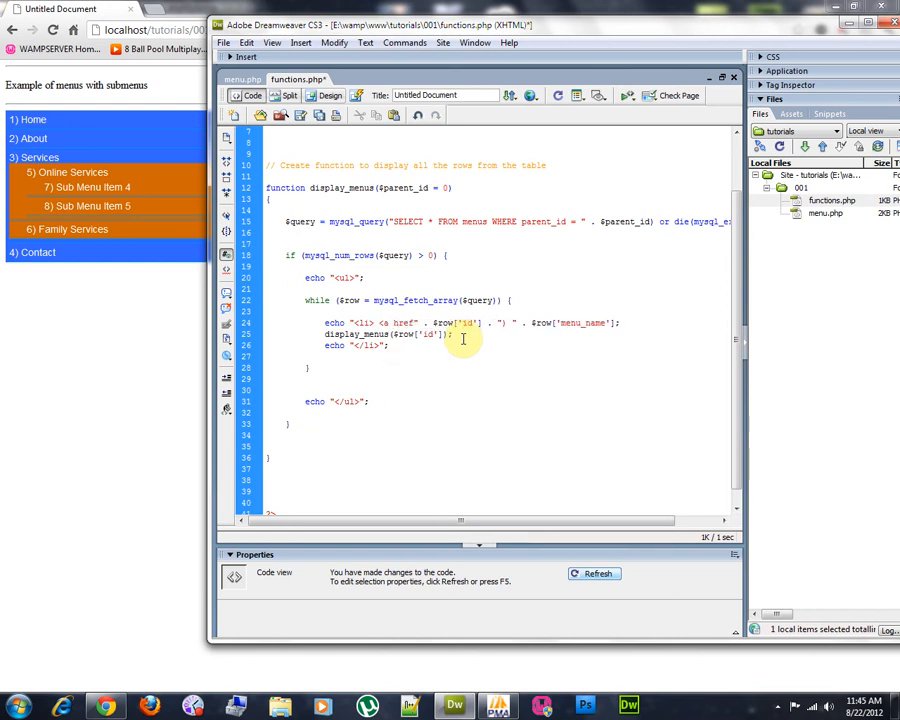
text(#)
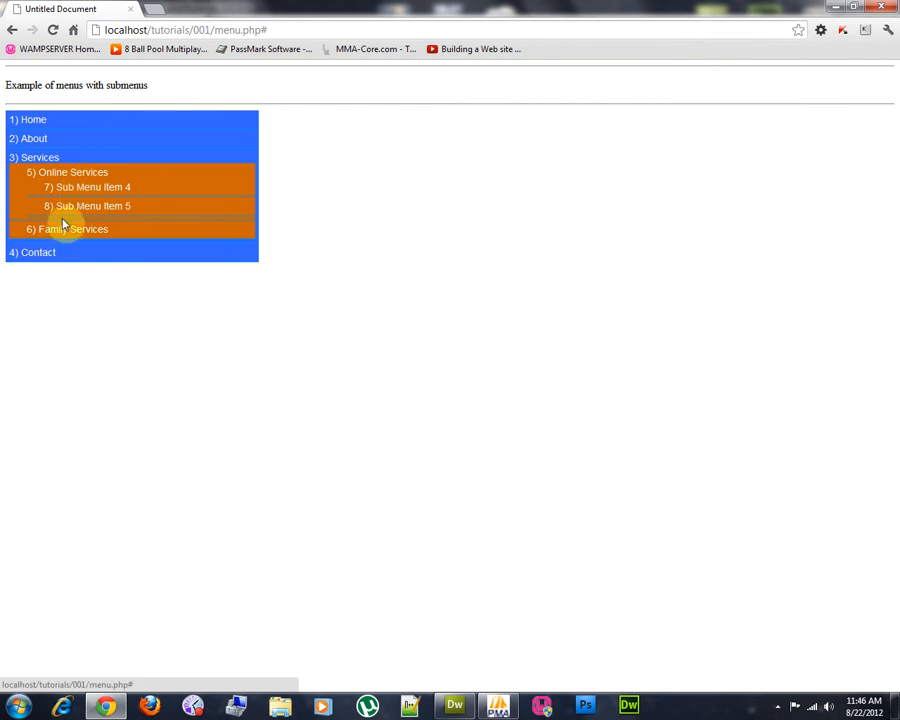
mouse_move(100, 238)
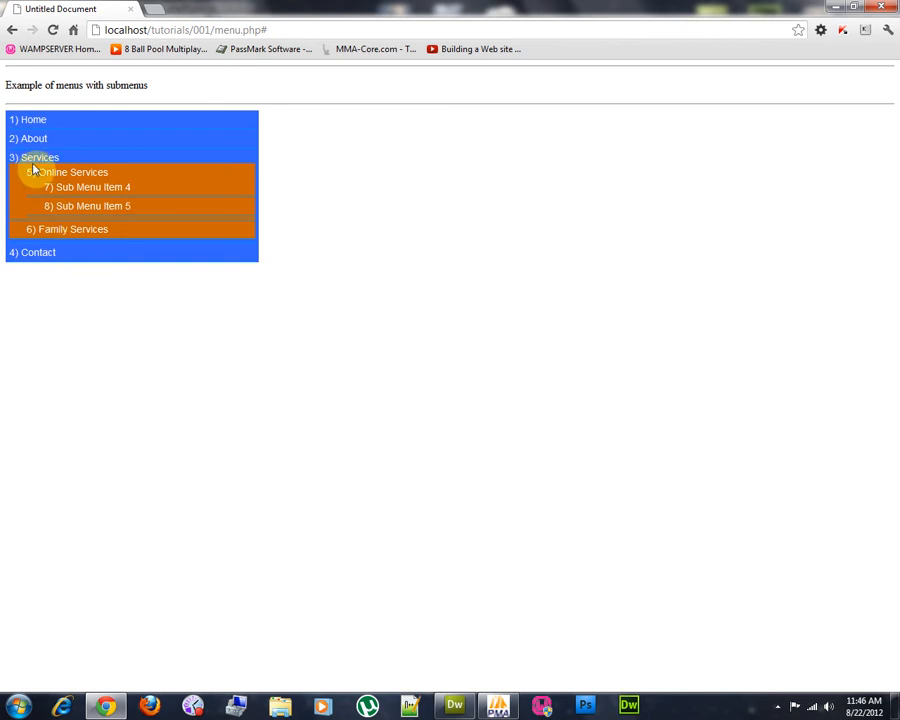
mouse_move(390, 500)
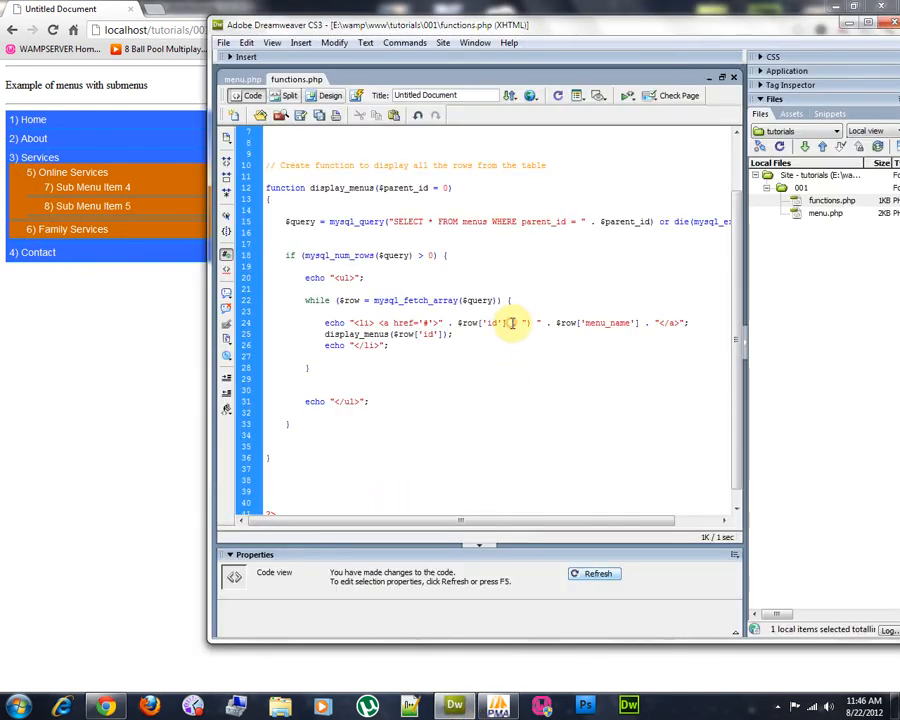
Reload menu.php and hover the nested menu items to confirm they act as links.
click(242, 80)
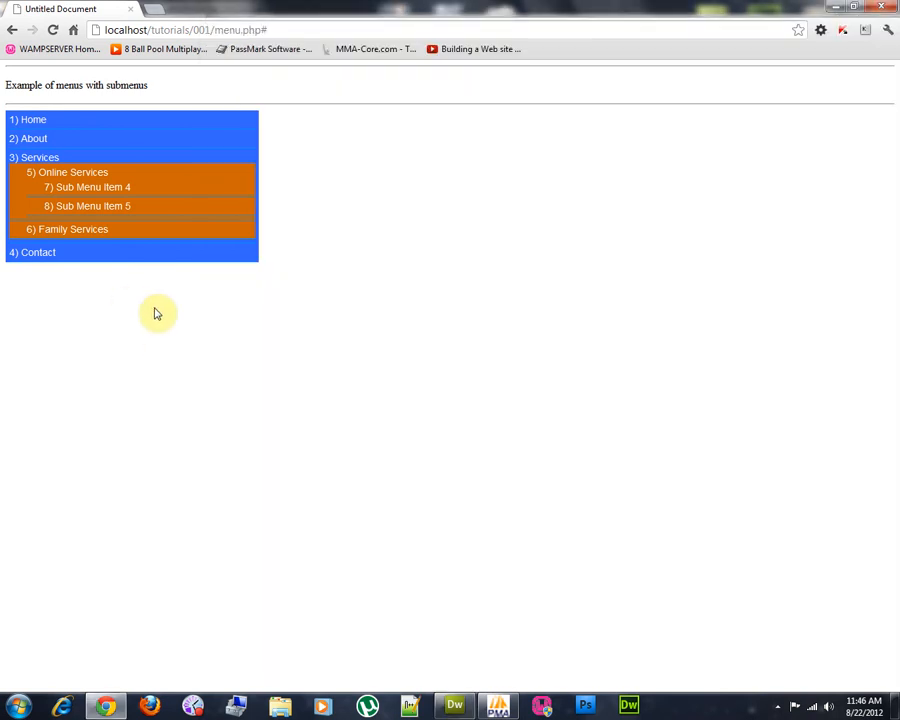
mouse_move(36, 140)
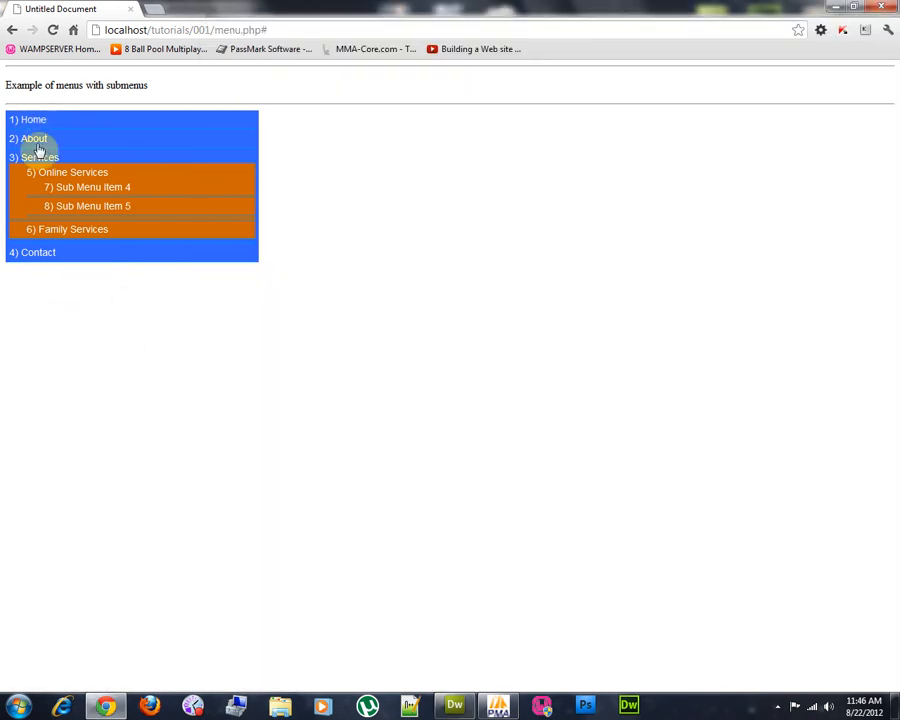
mouse_move(796, 700)
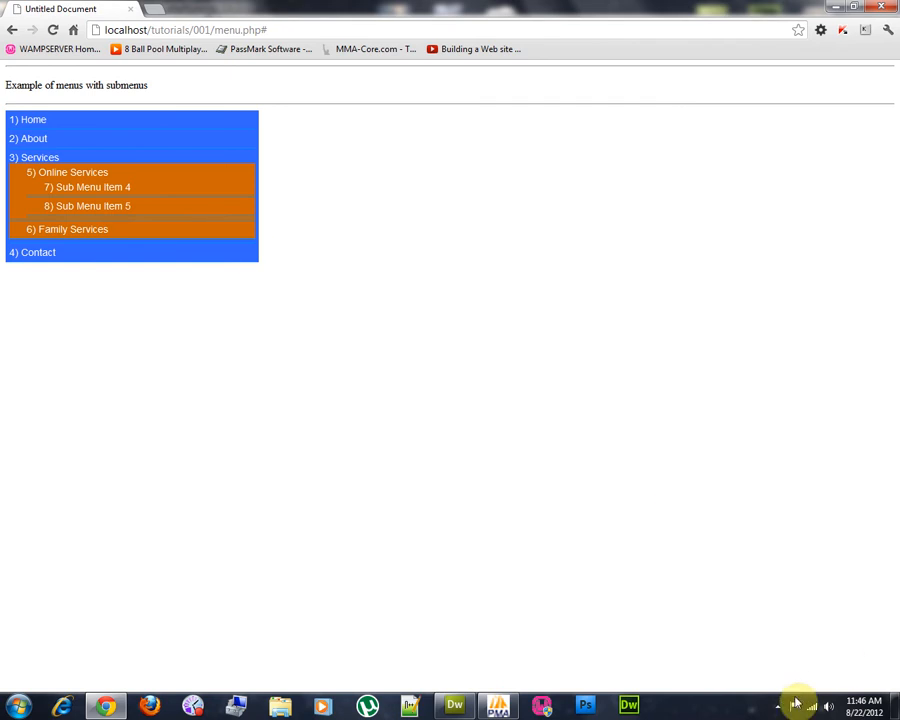
click(778, 704)
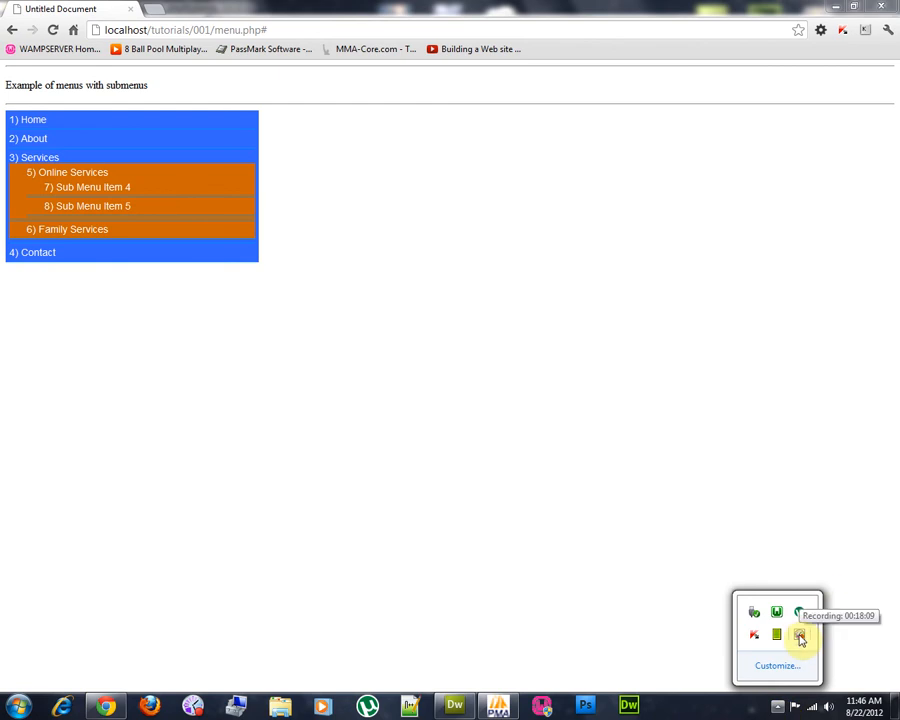
right_click(800, 636)
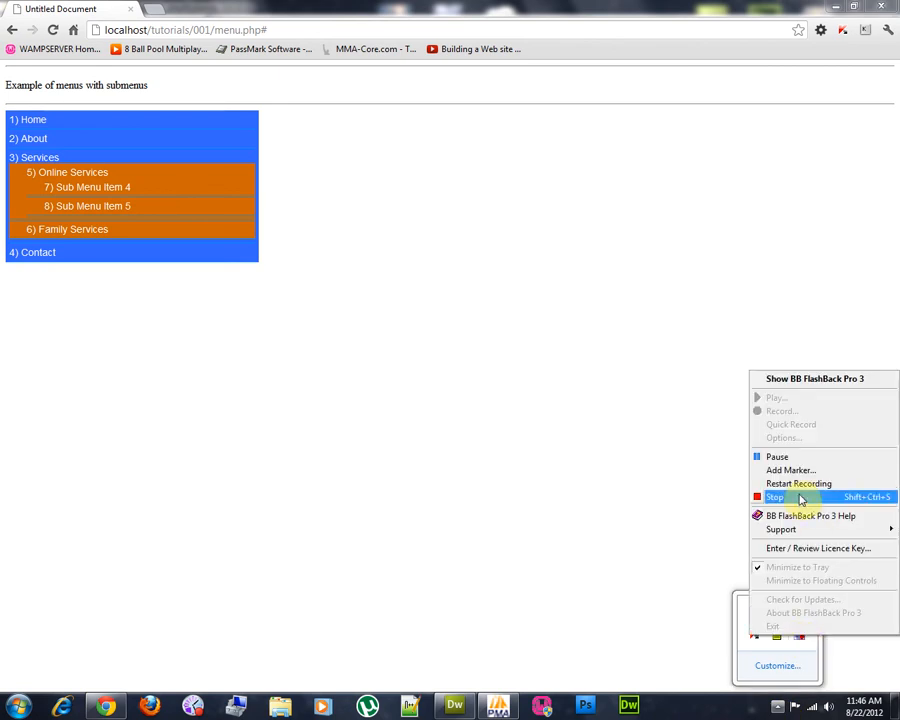